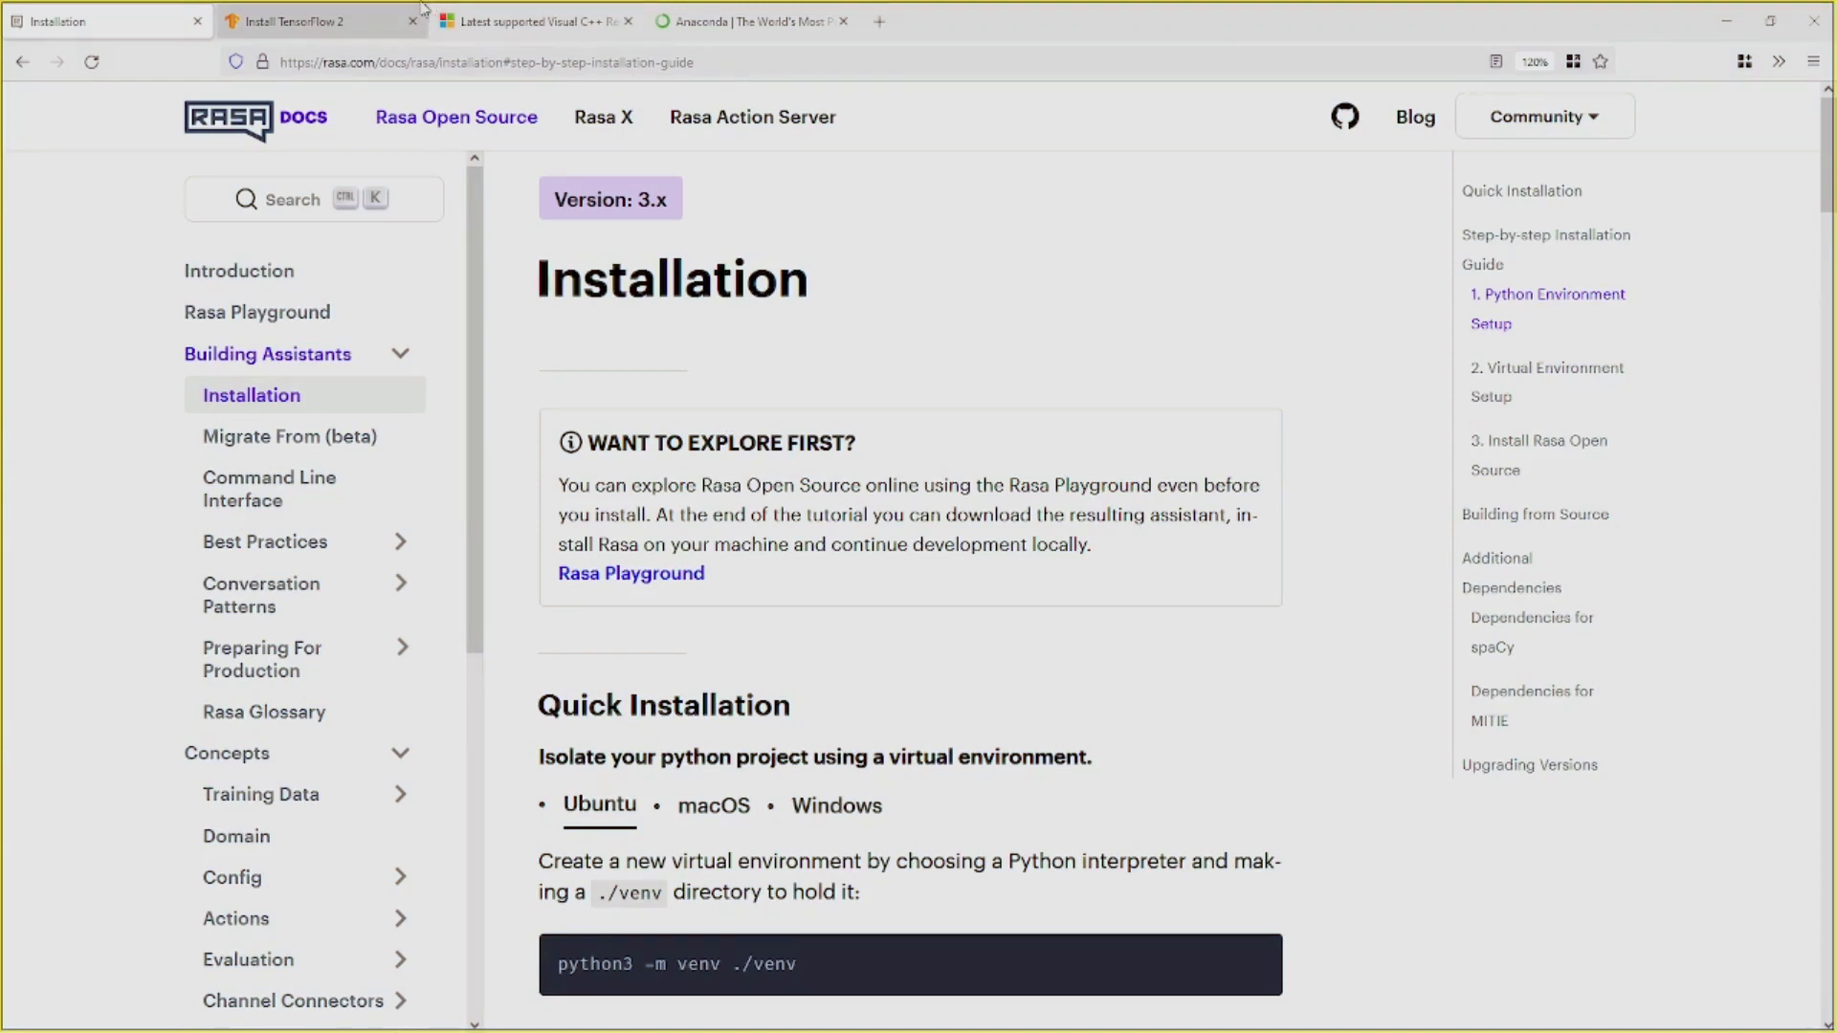
- Switch to the TensorFlow 2 install page listing supported Python versions and systems
left_click(316, 22)
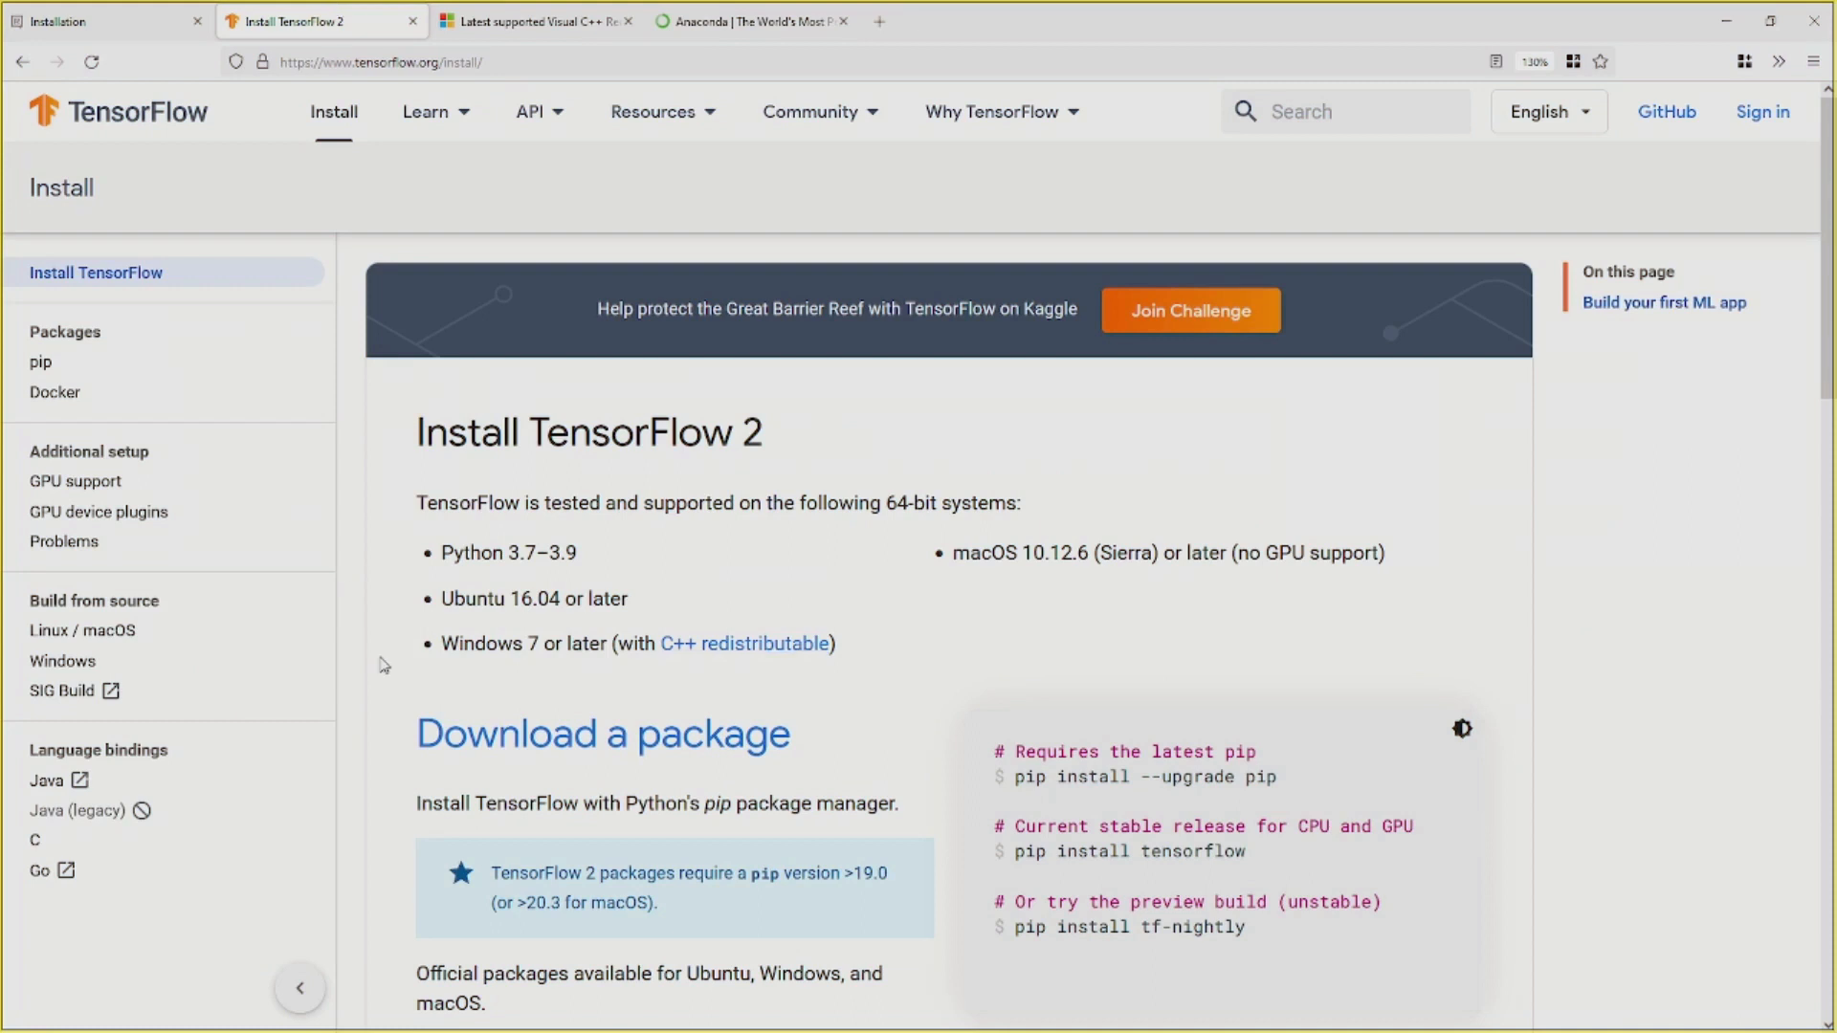
mouse_move(647, 650)
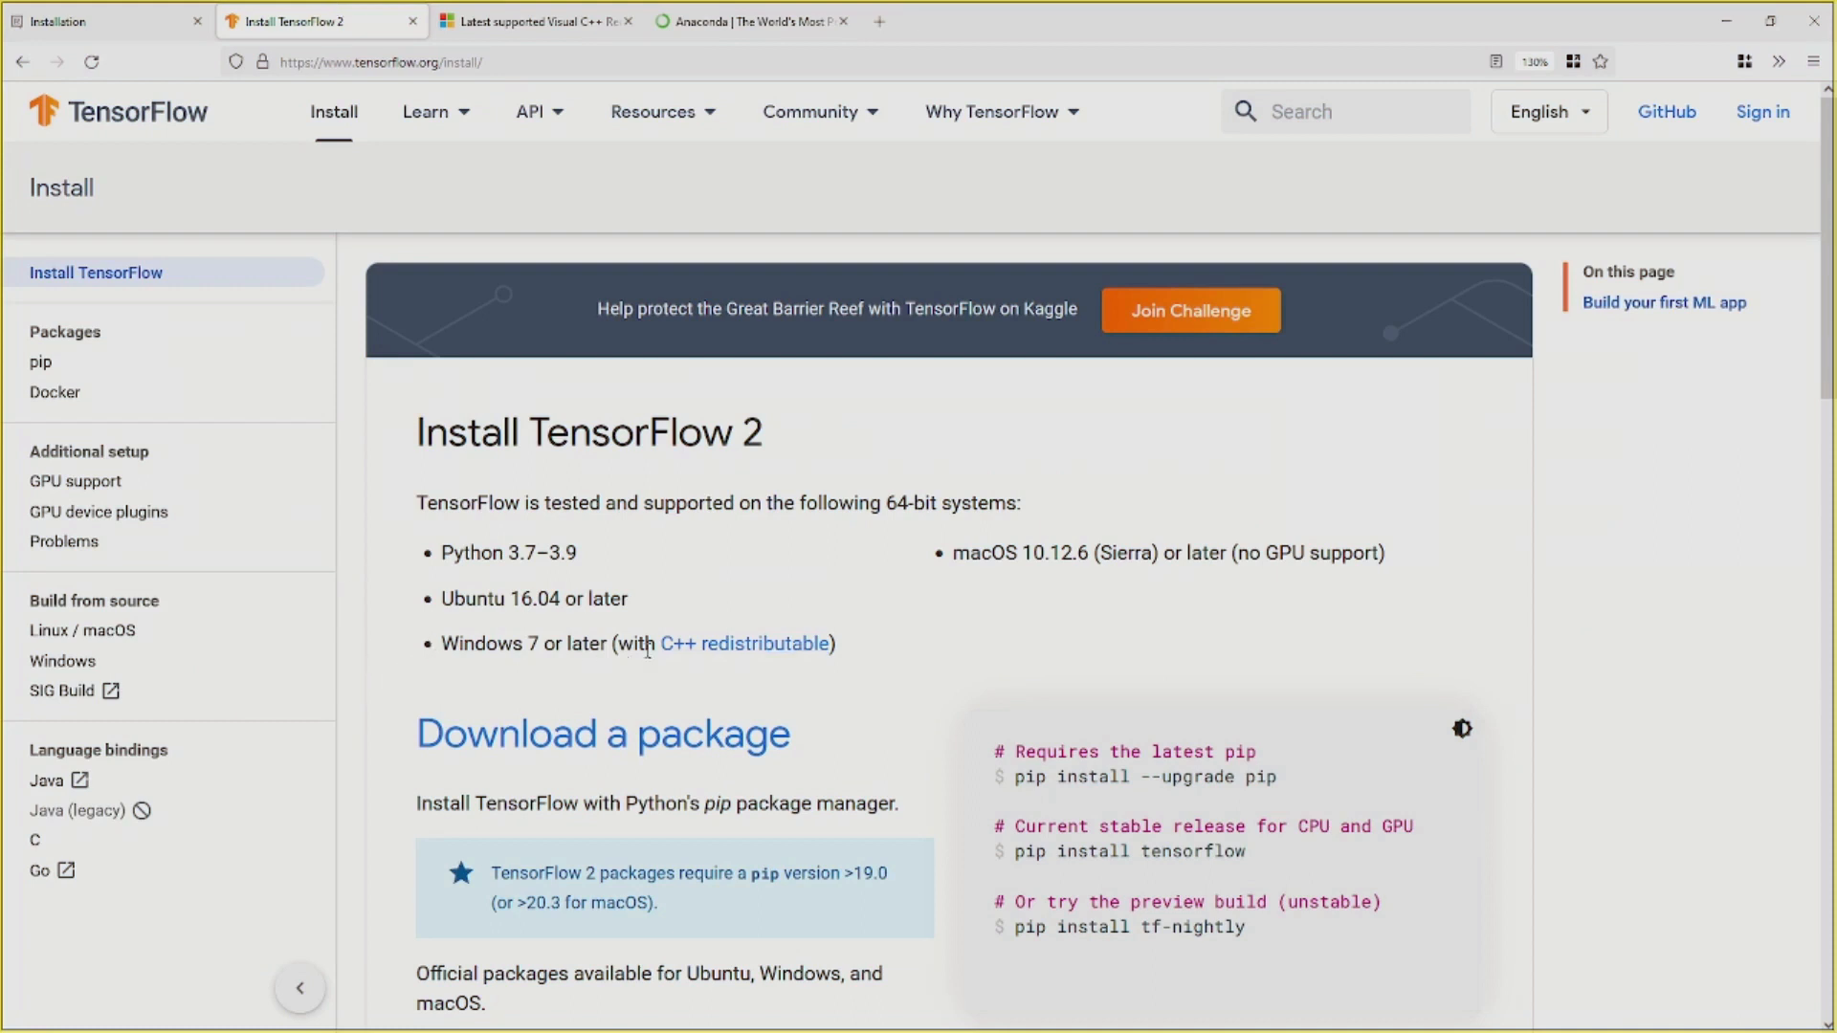
mouse_move(798, 676)
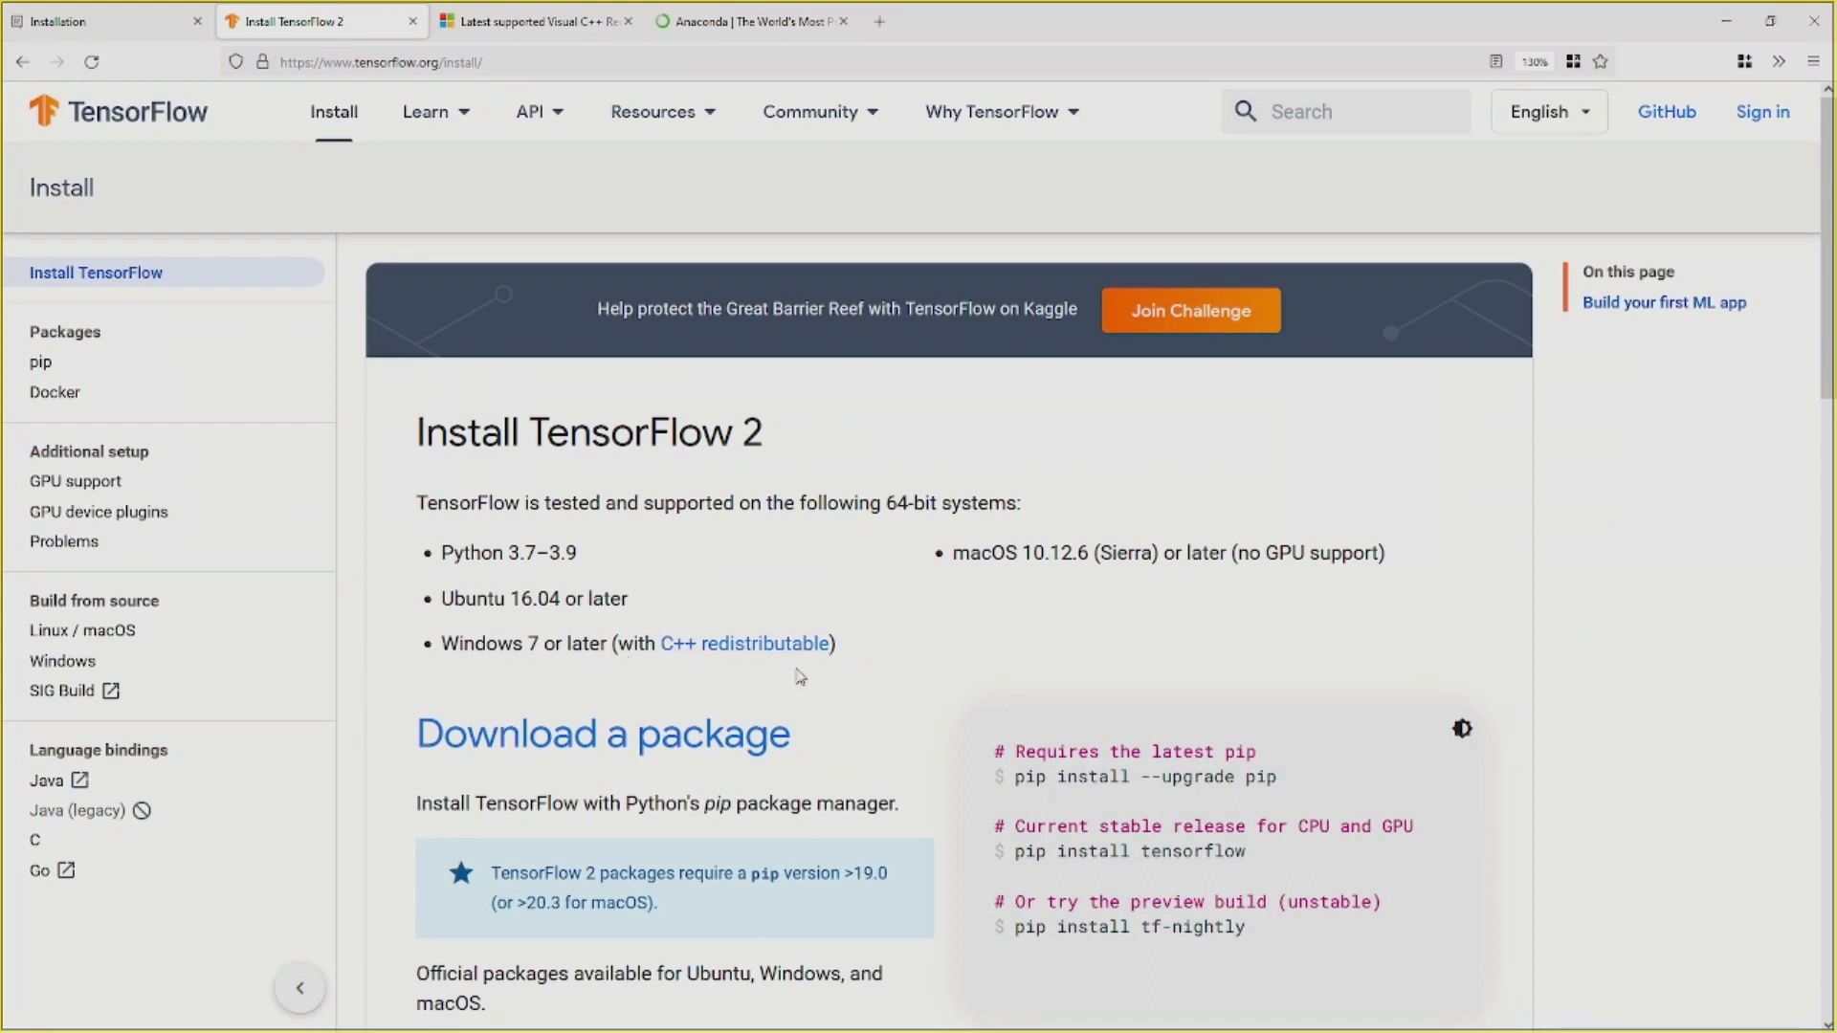
mouse_move(745, 643)
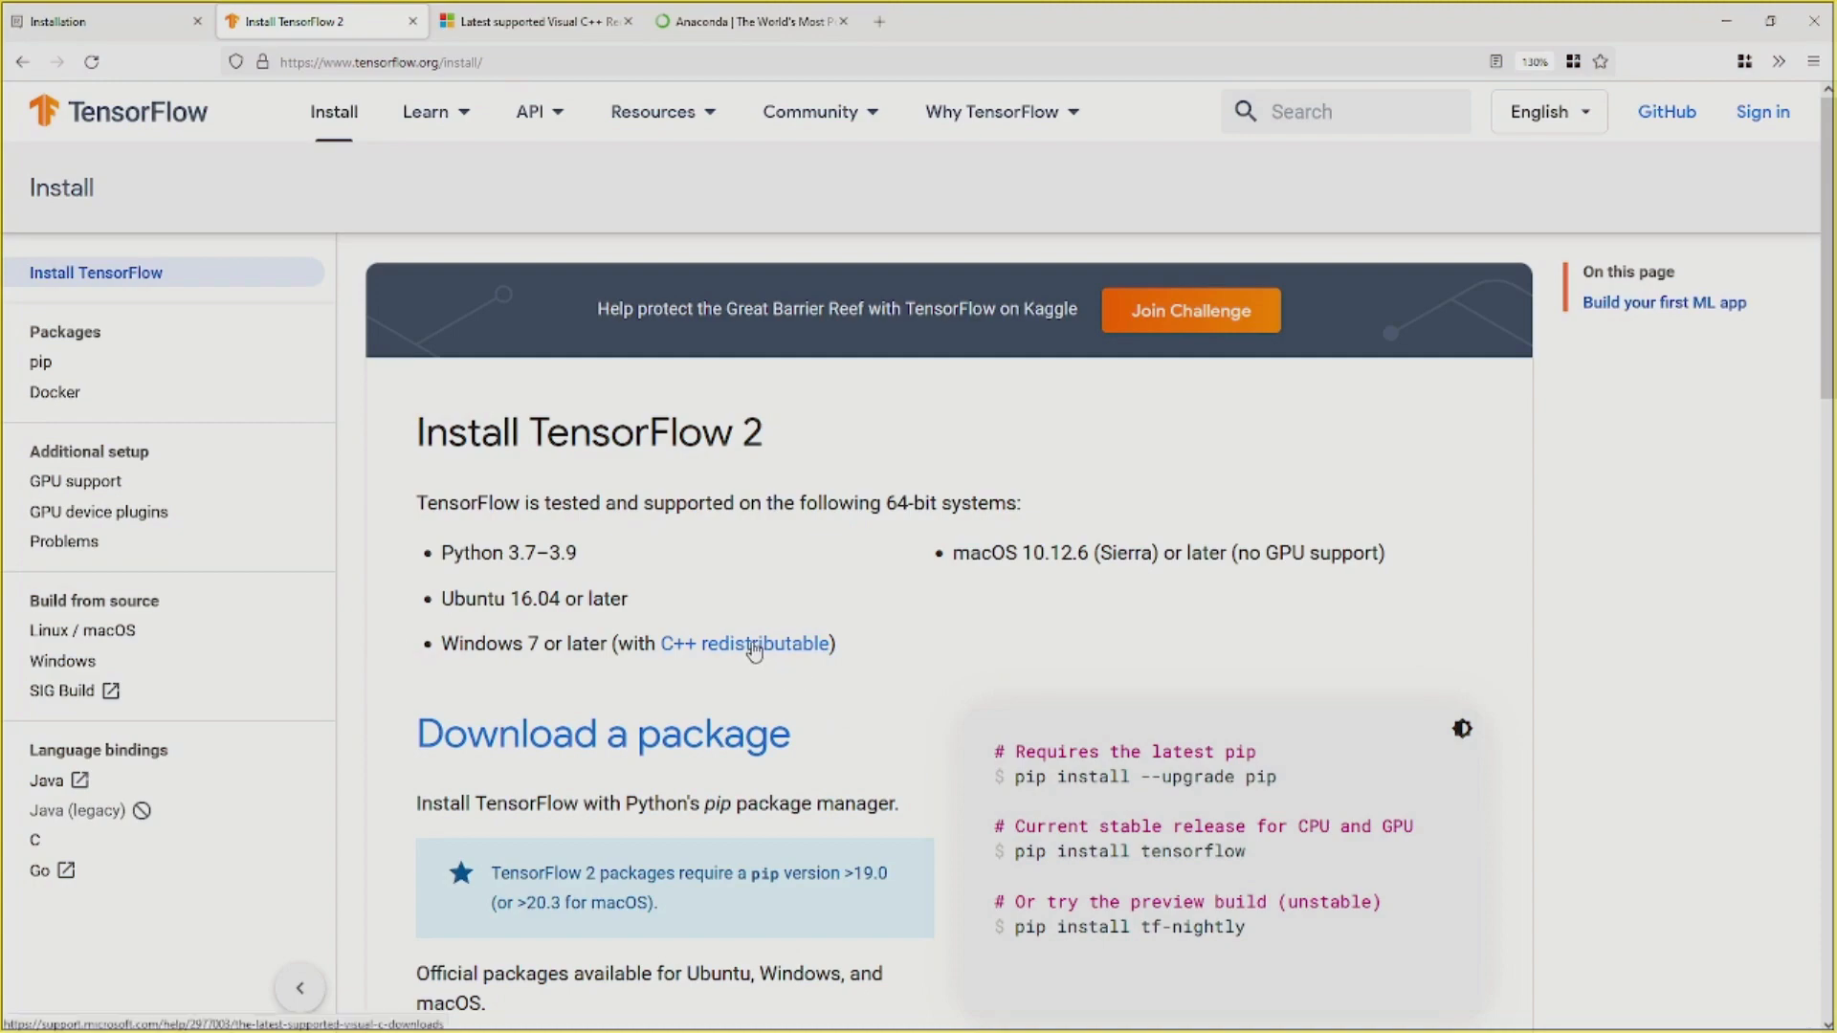
- Open the Visual C++ Redistributable page and scroll to the ARM64/x86/x64 download table
left_click(527, 21)
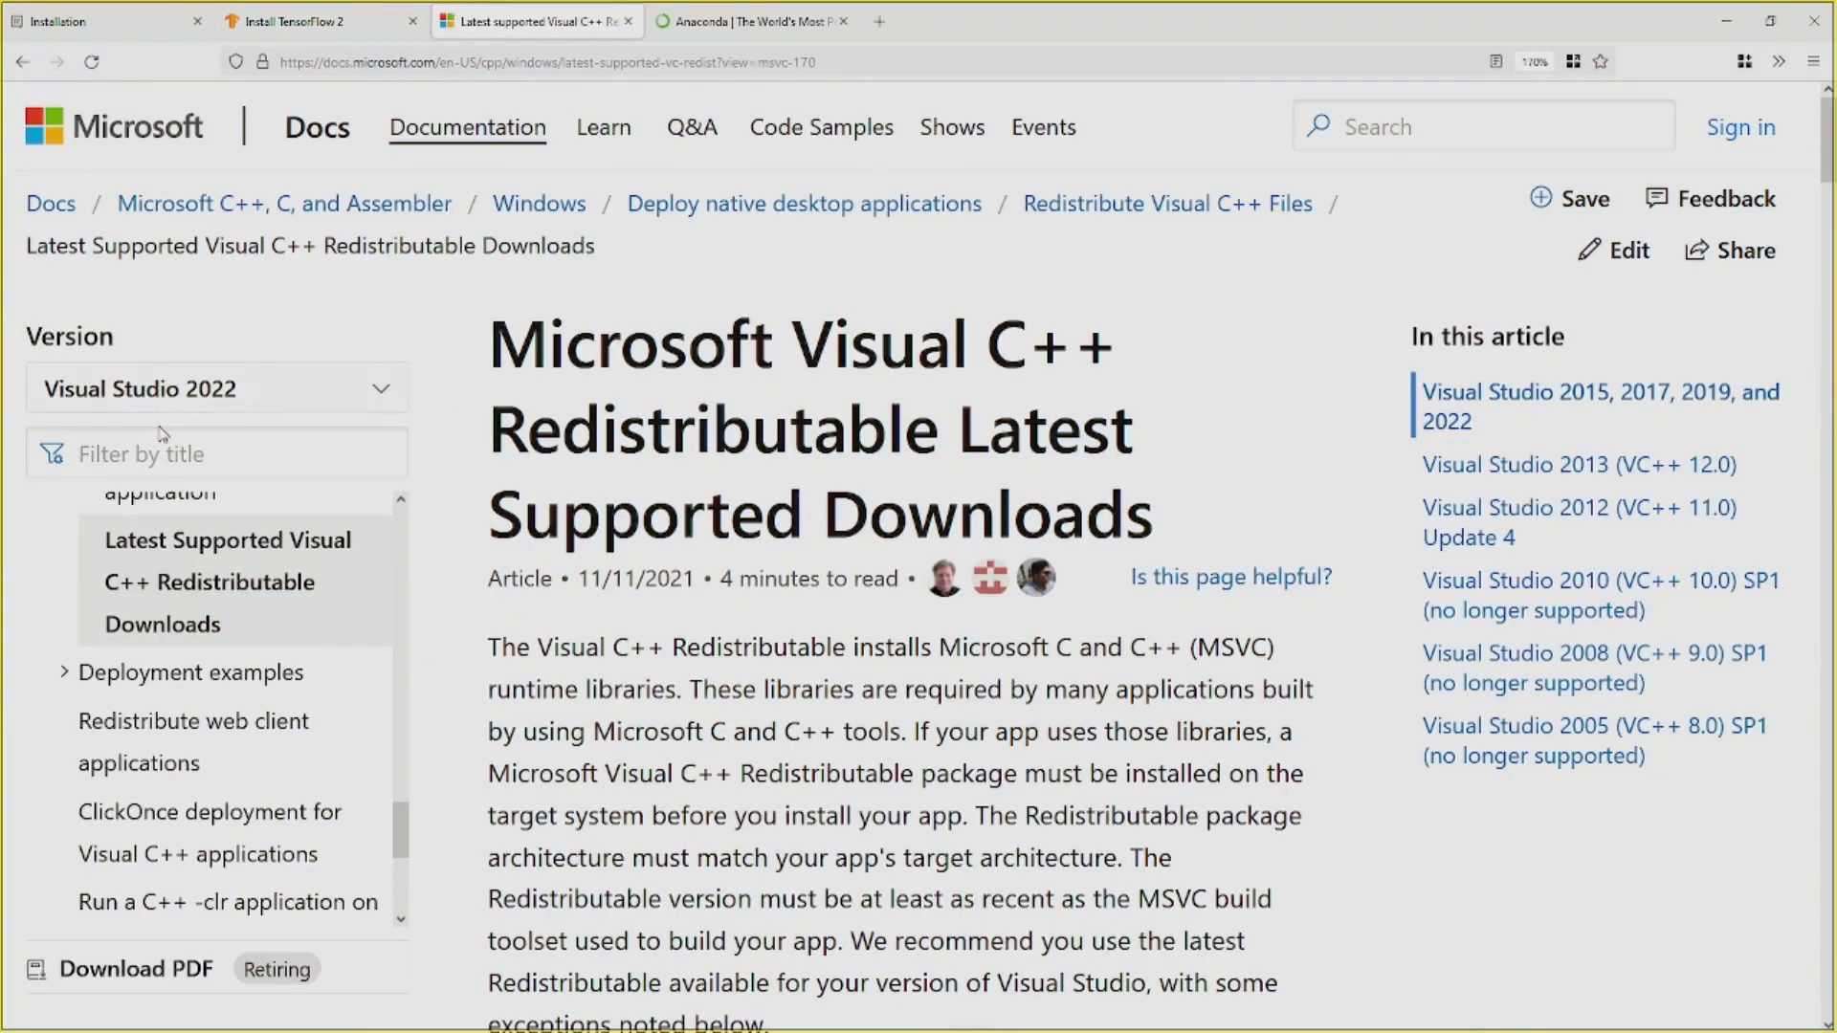
scroll("down", 3)
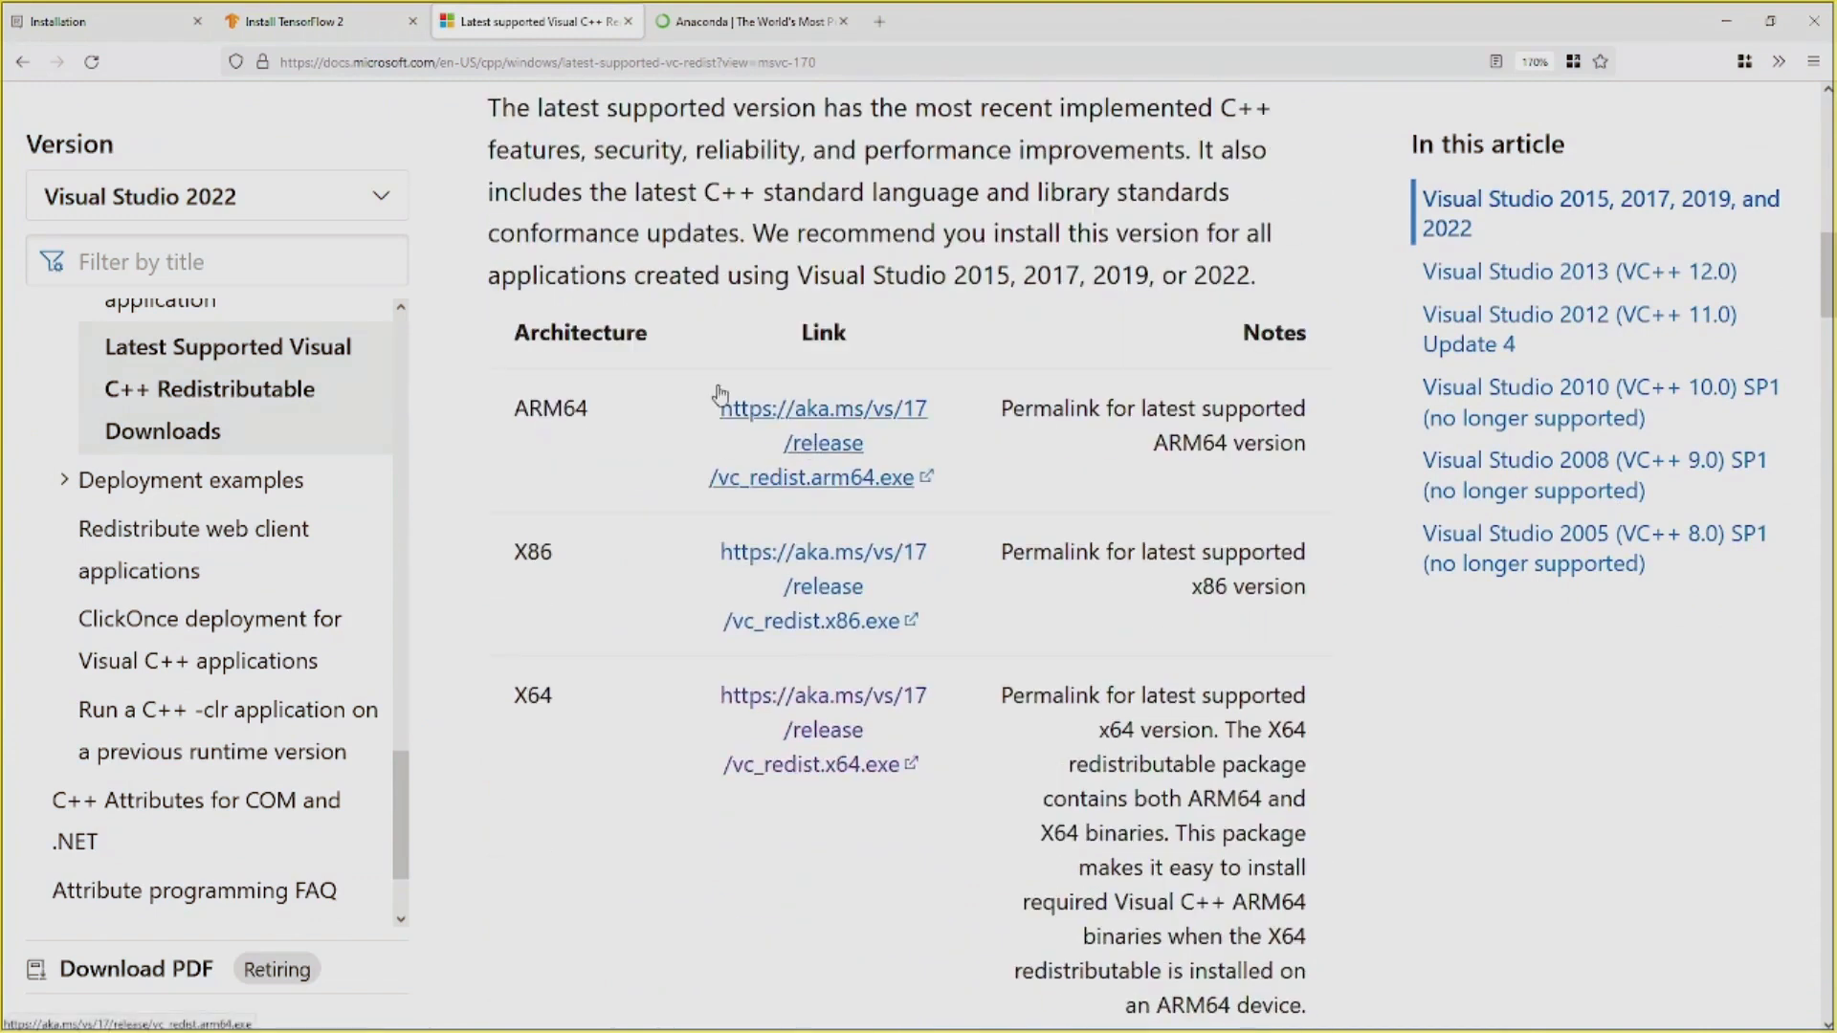
mouse_move(1182, 453)
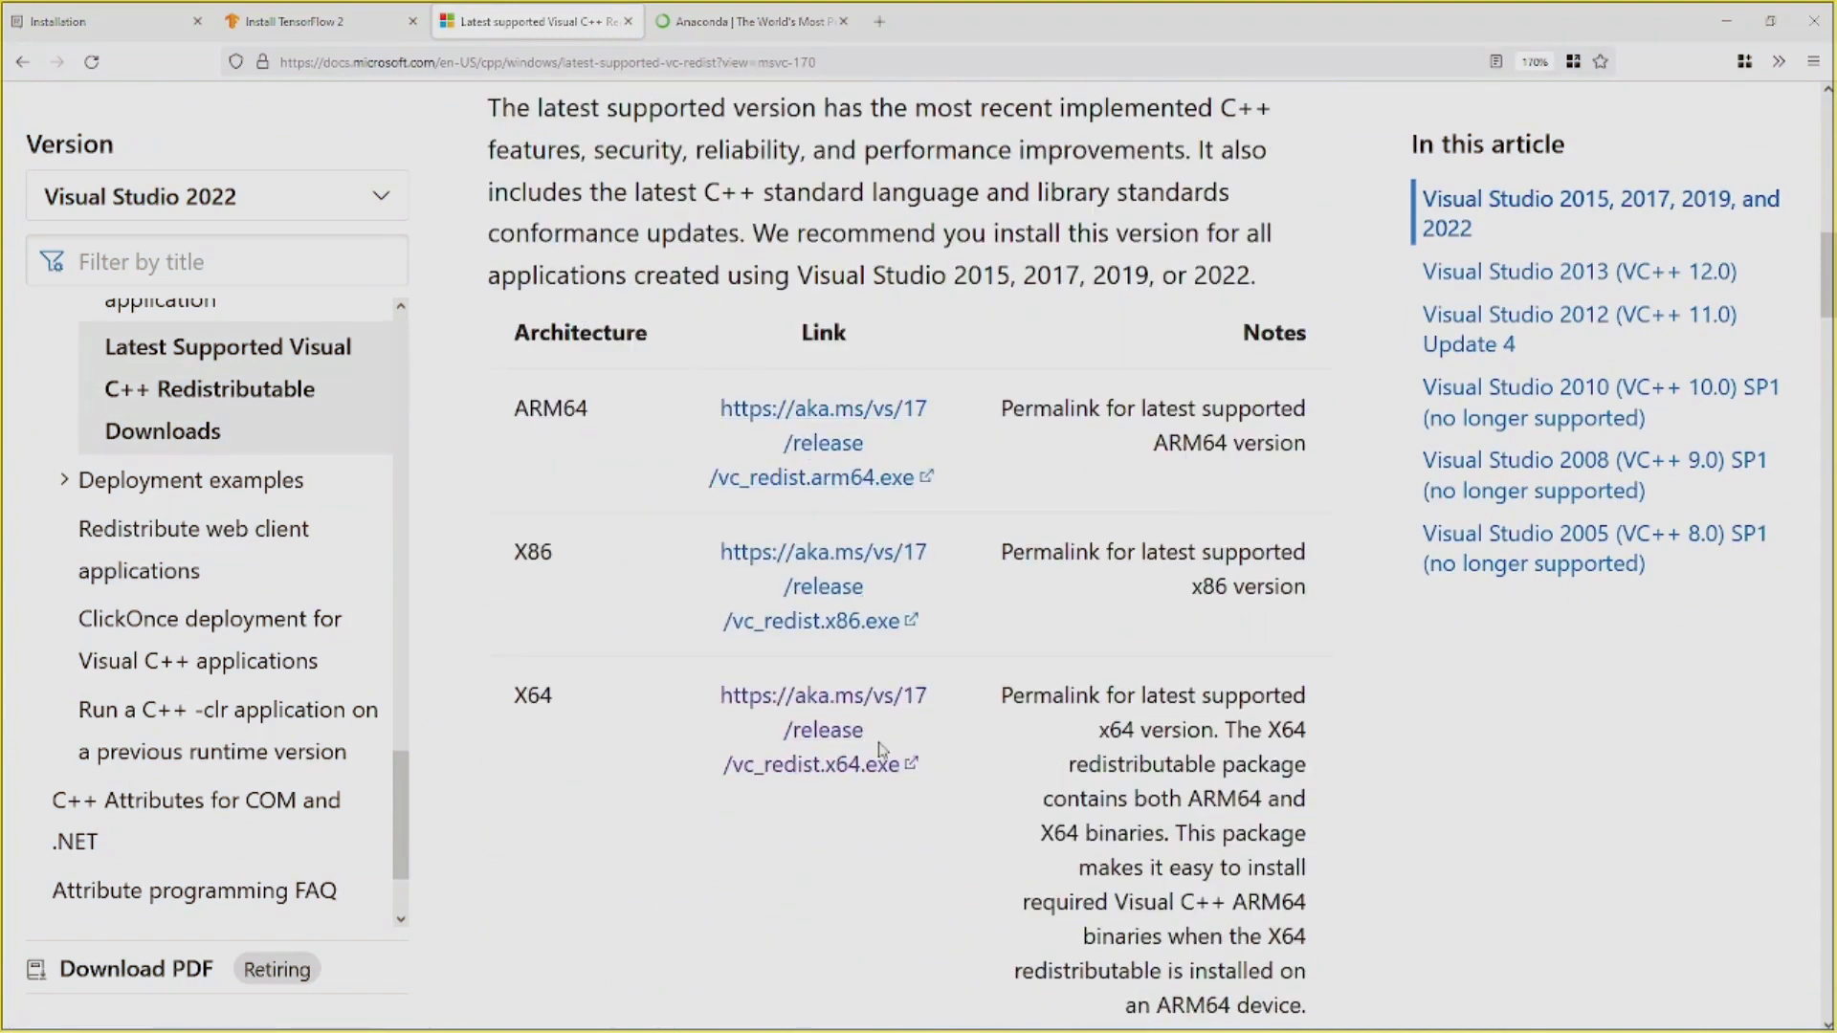
mouse_move(759, 720)
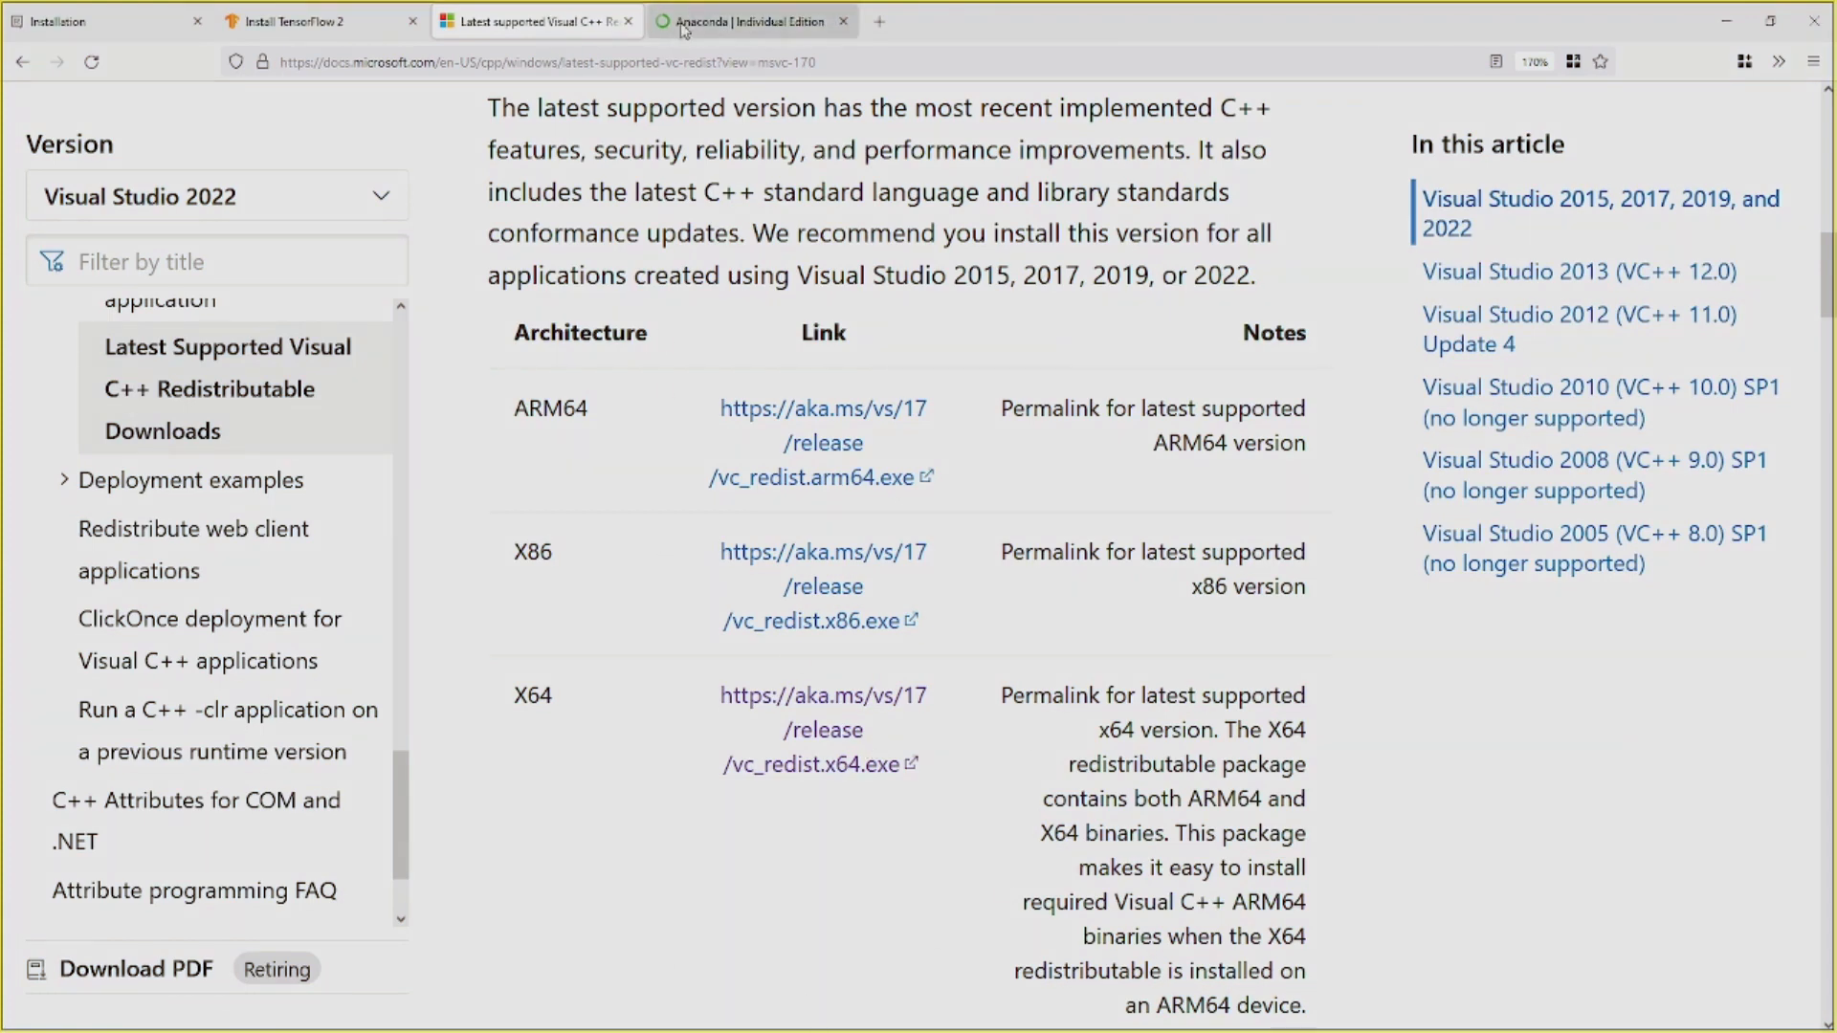
- Scroll Anaconda Individual Edition to the download card and launch the Anaconda3 2021.11 64-bit installer
left_click(750, 21)
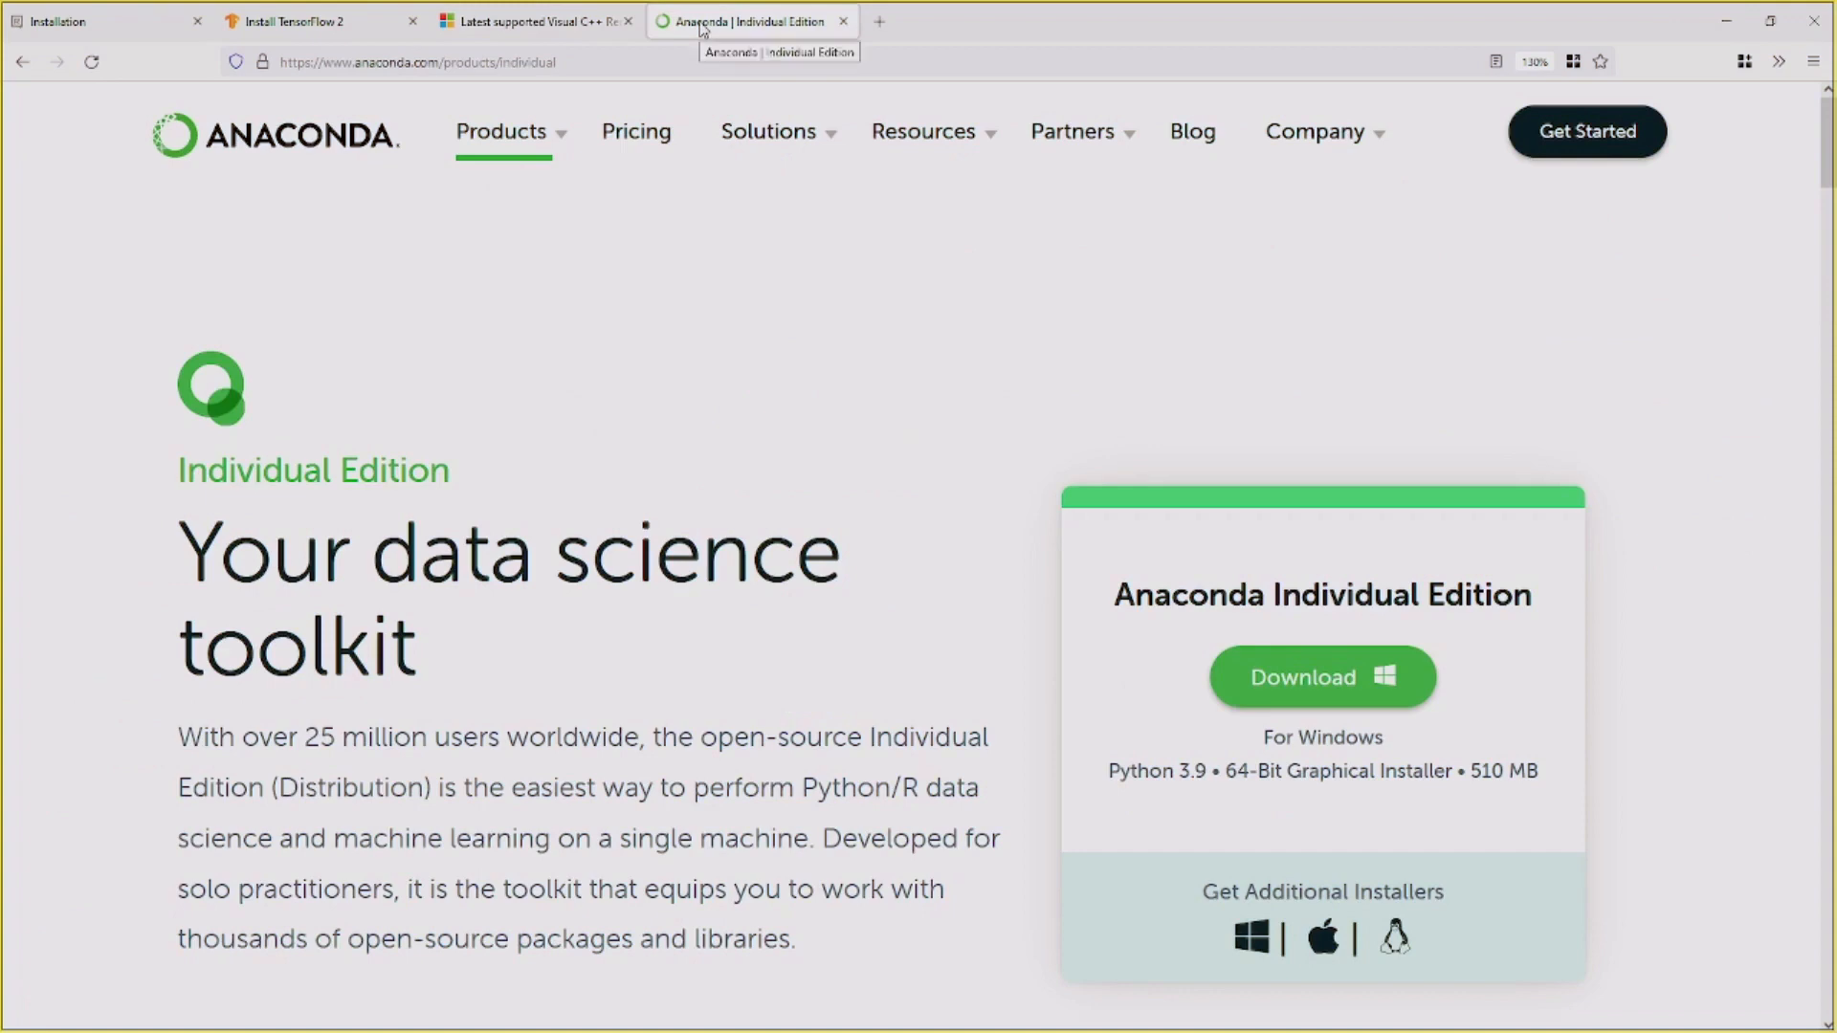
mouse_move(599, 156)
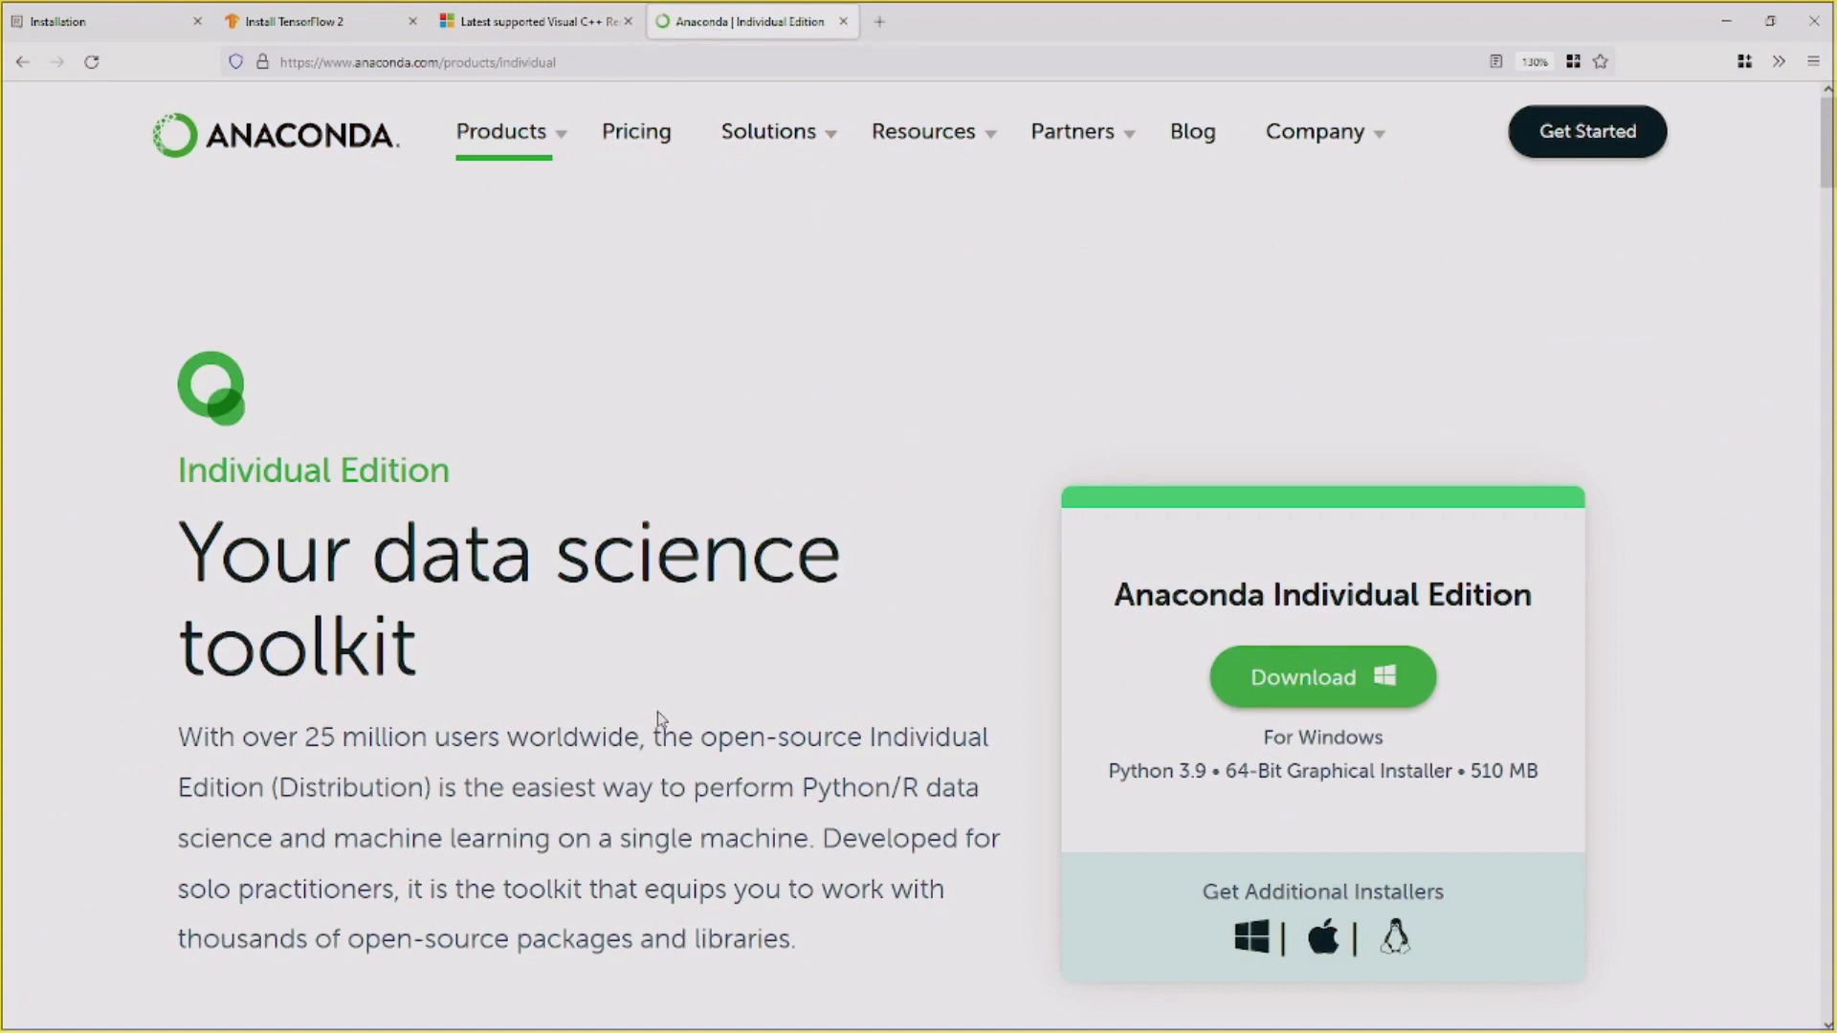
mouse_move(855, 708)
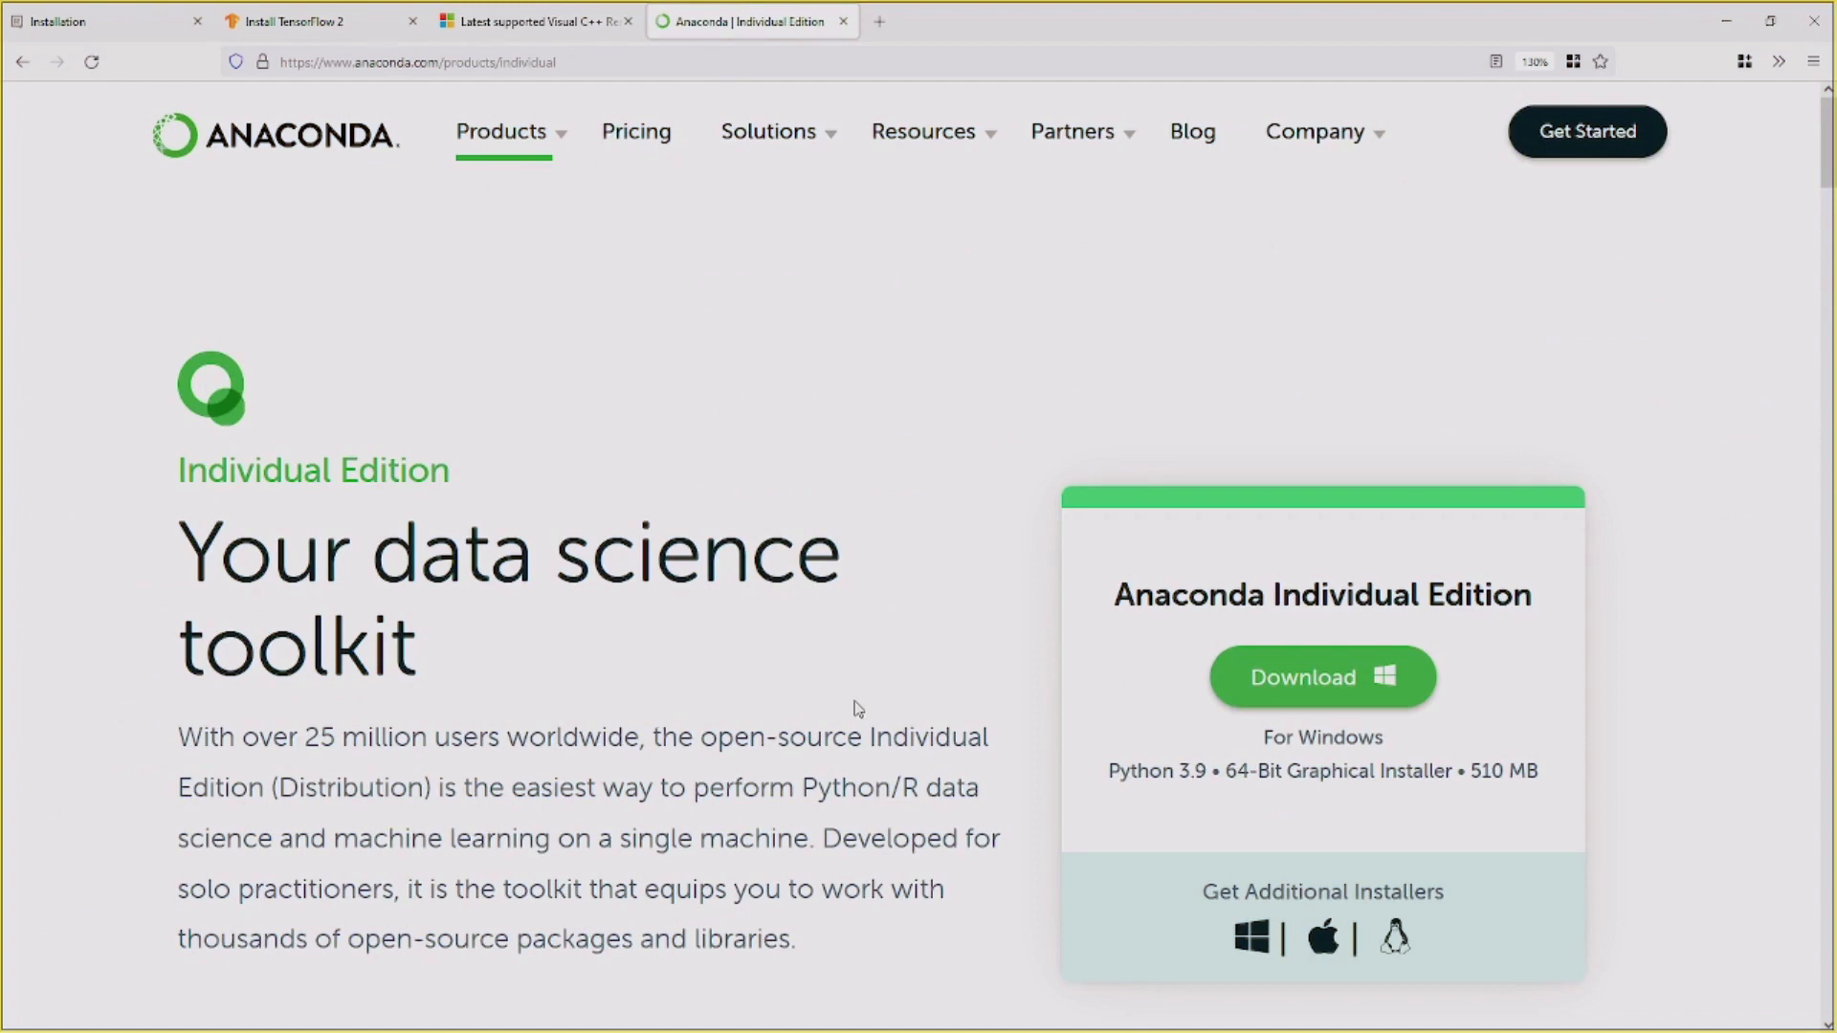
scroll("down", 3)
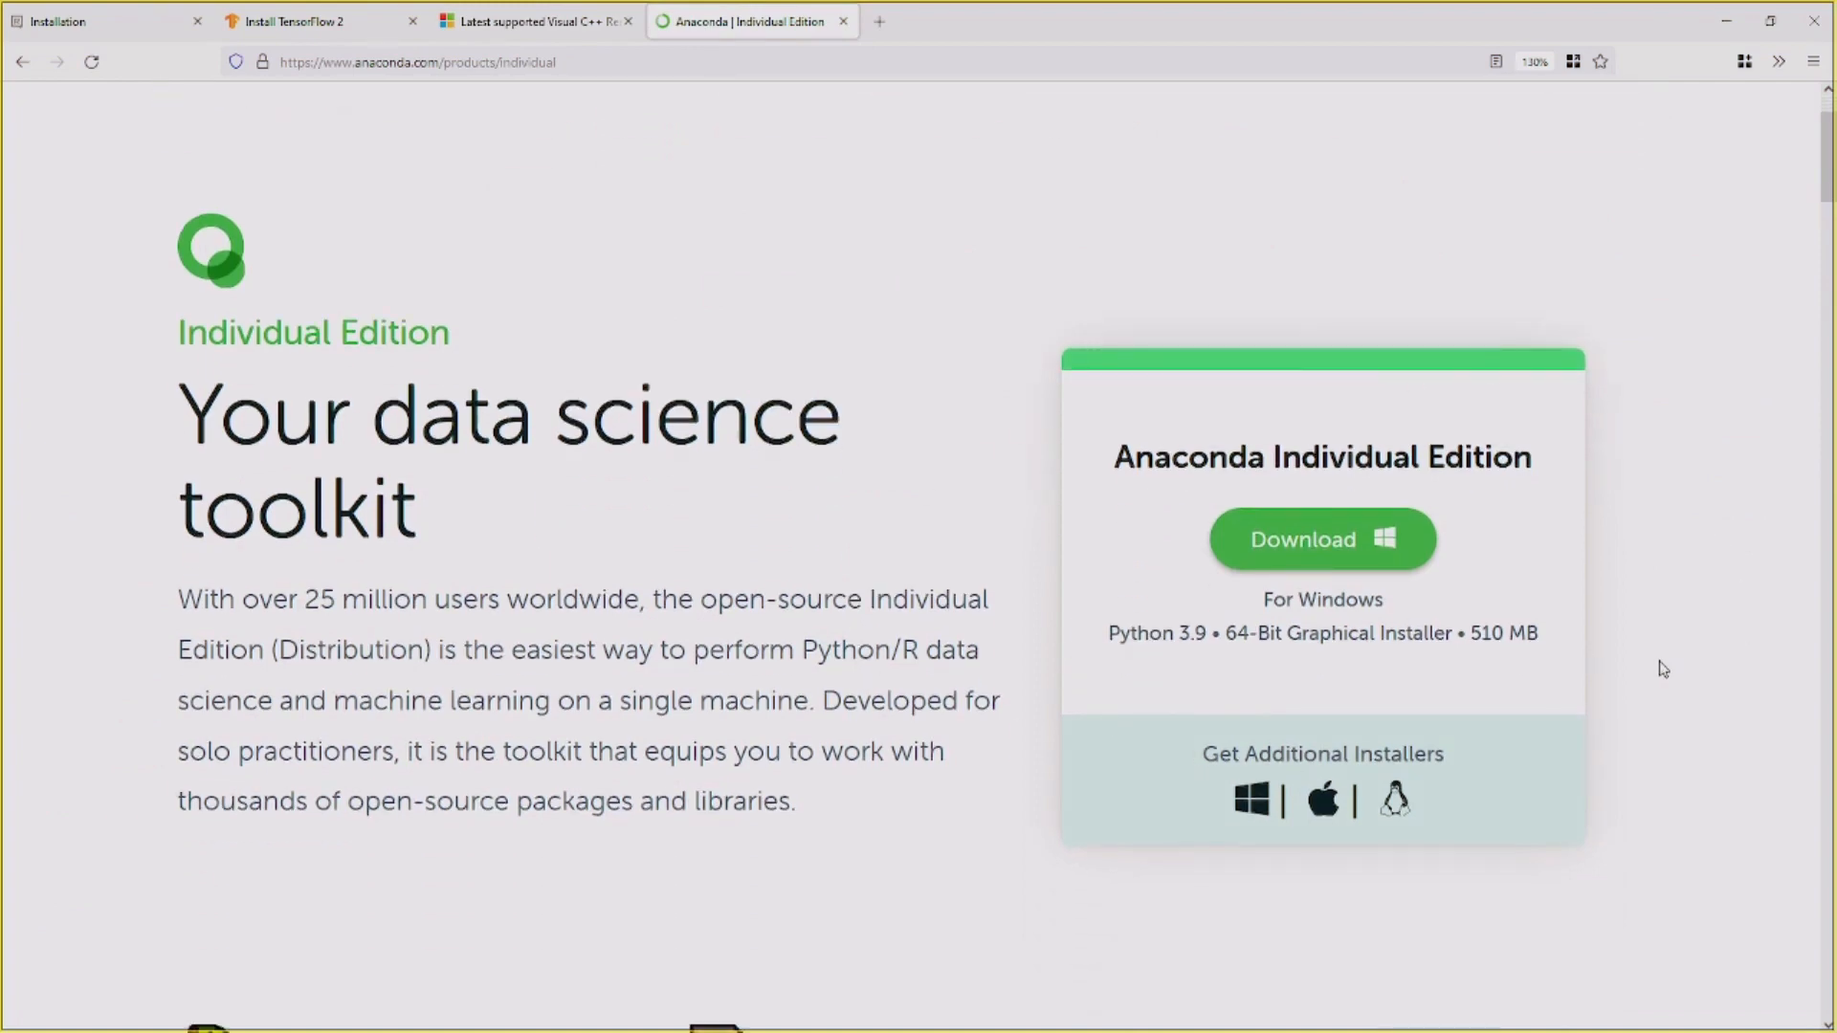
mouse_move(1022, 683)
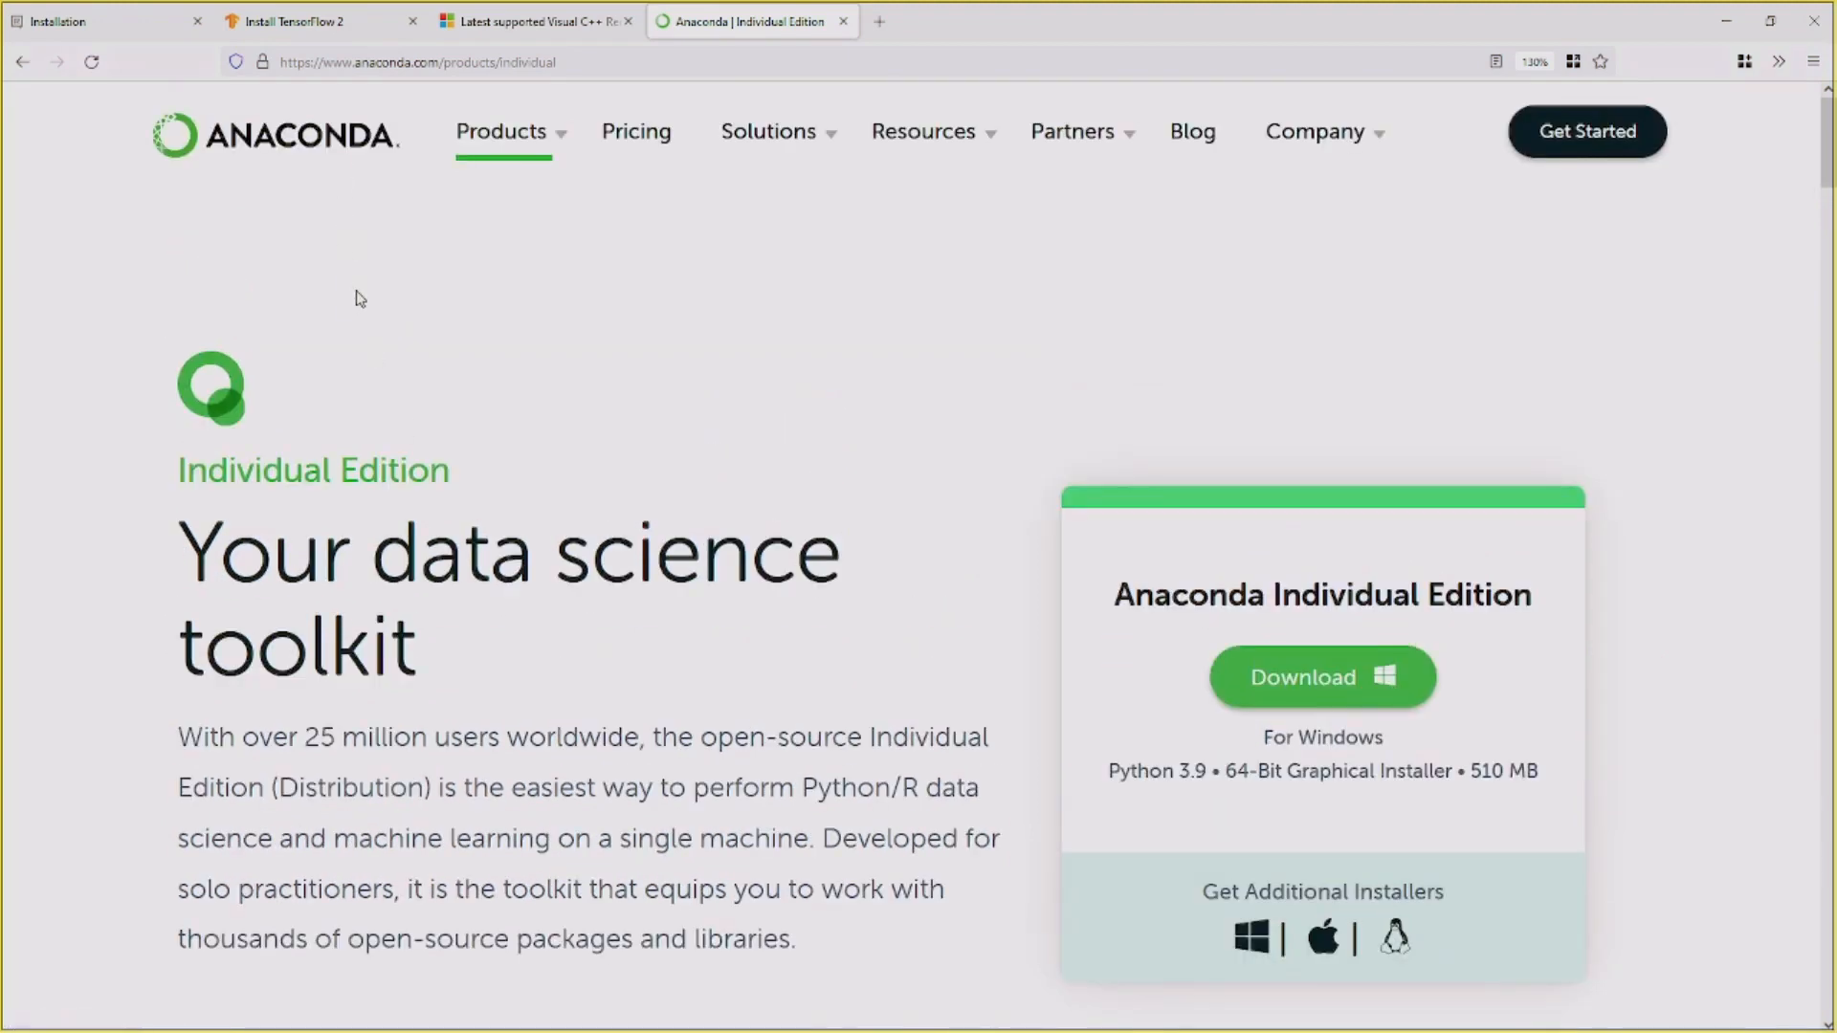
scroll("down", 3)
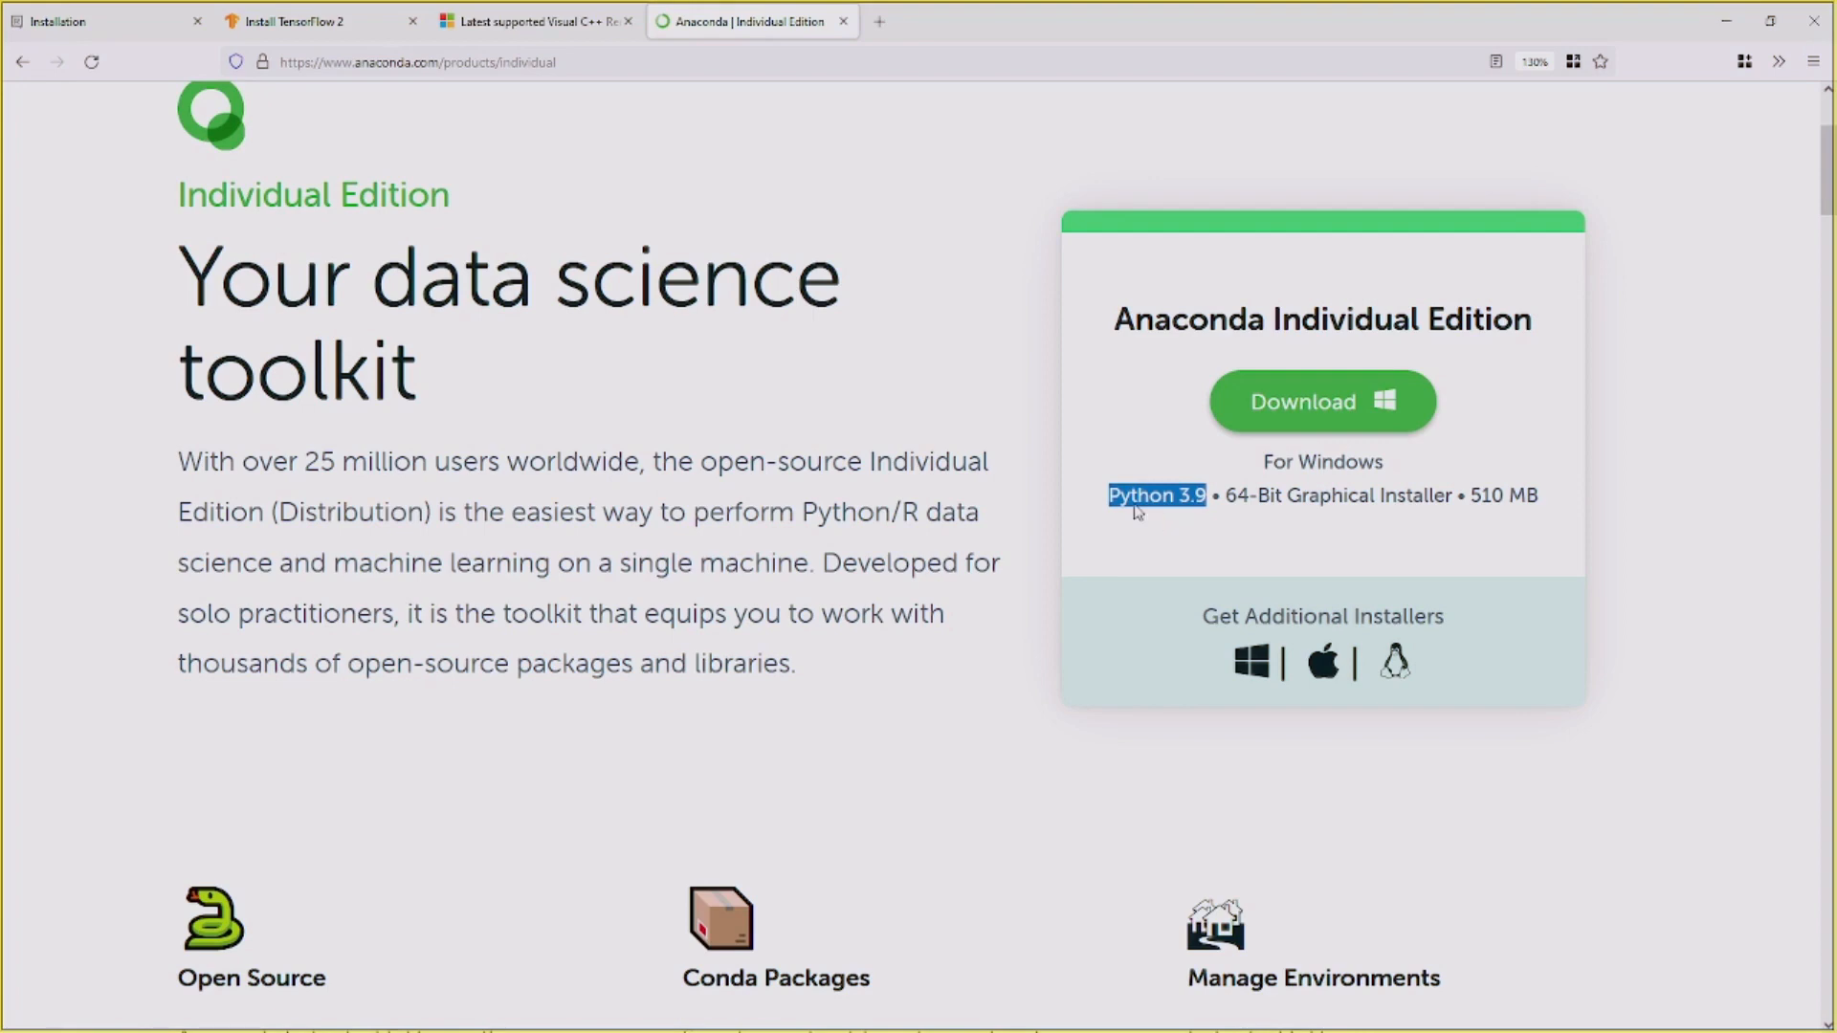
left_click(1321, 402)
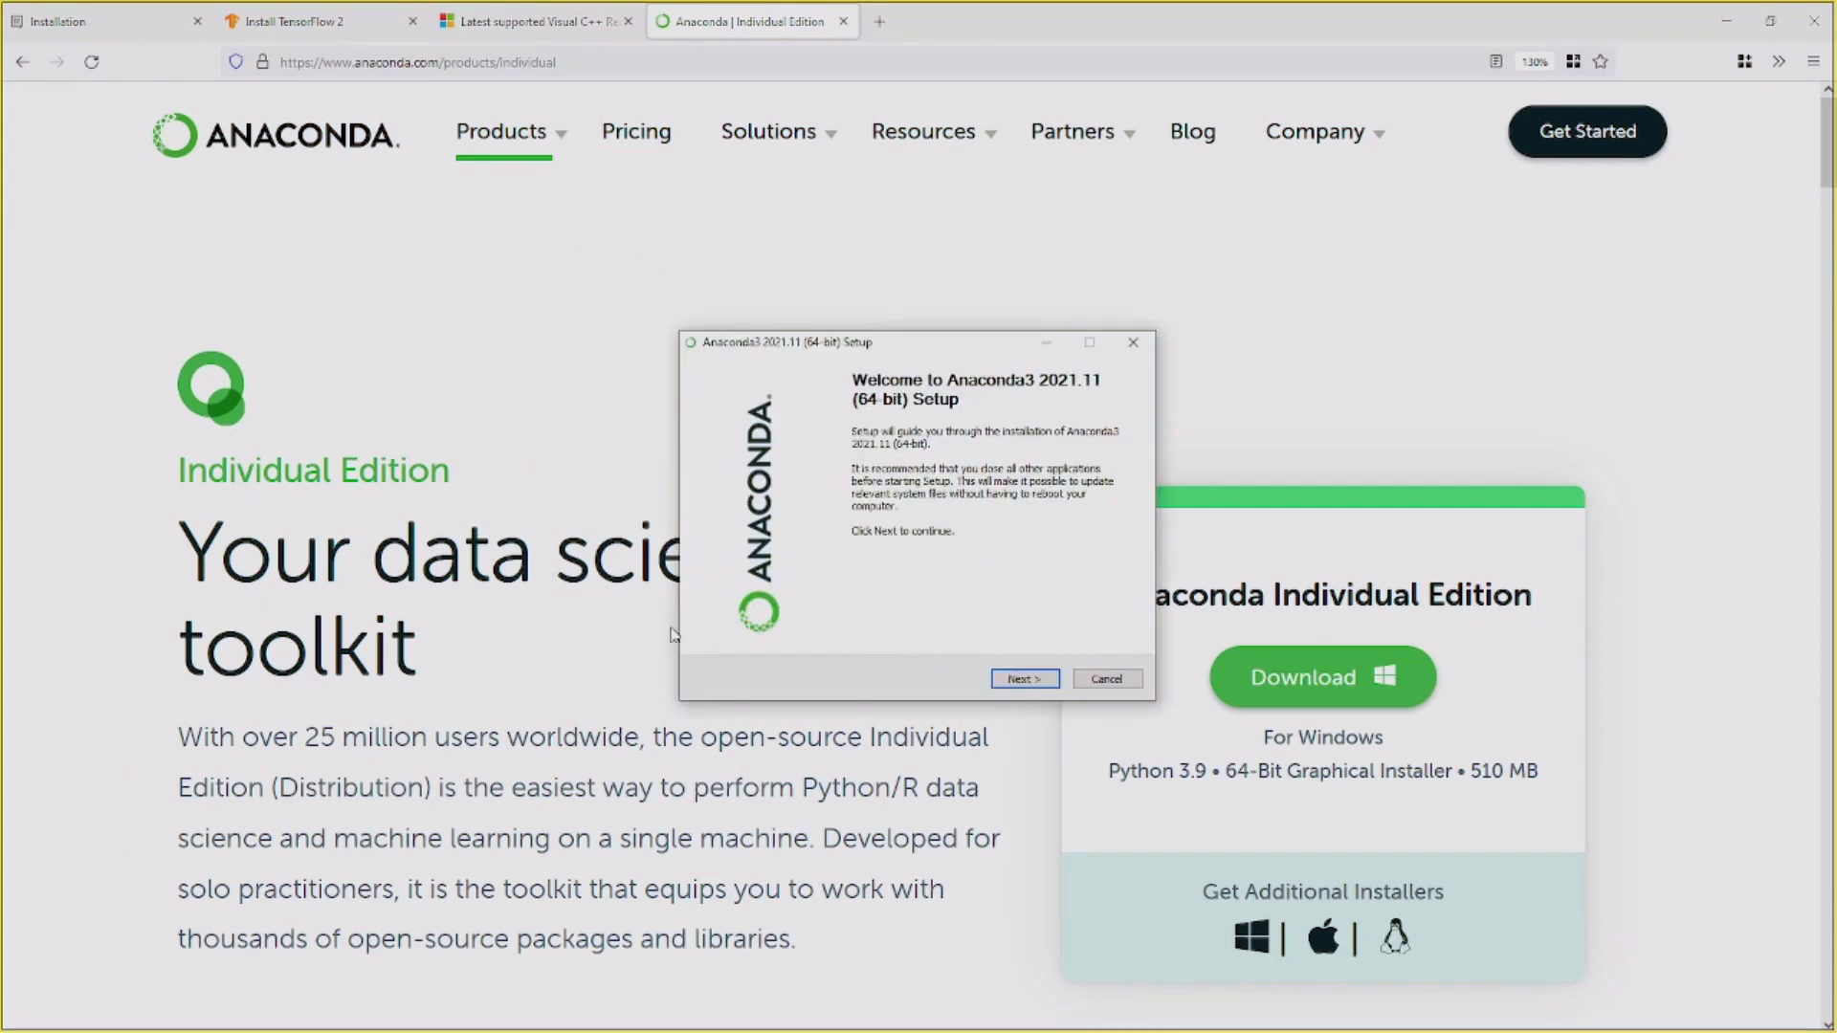
mouse_move(882, 422)
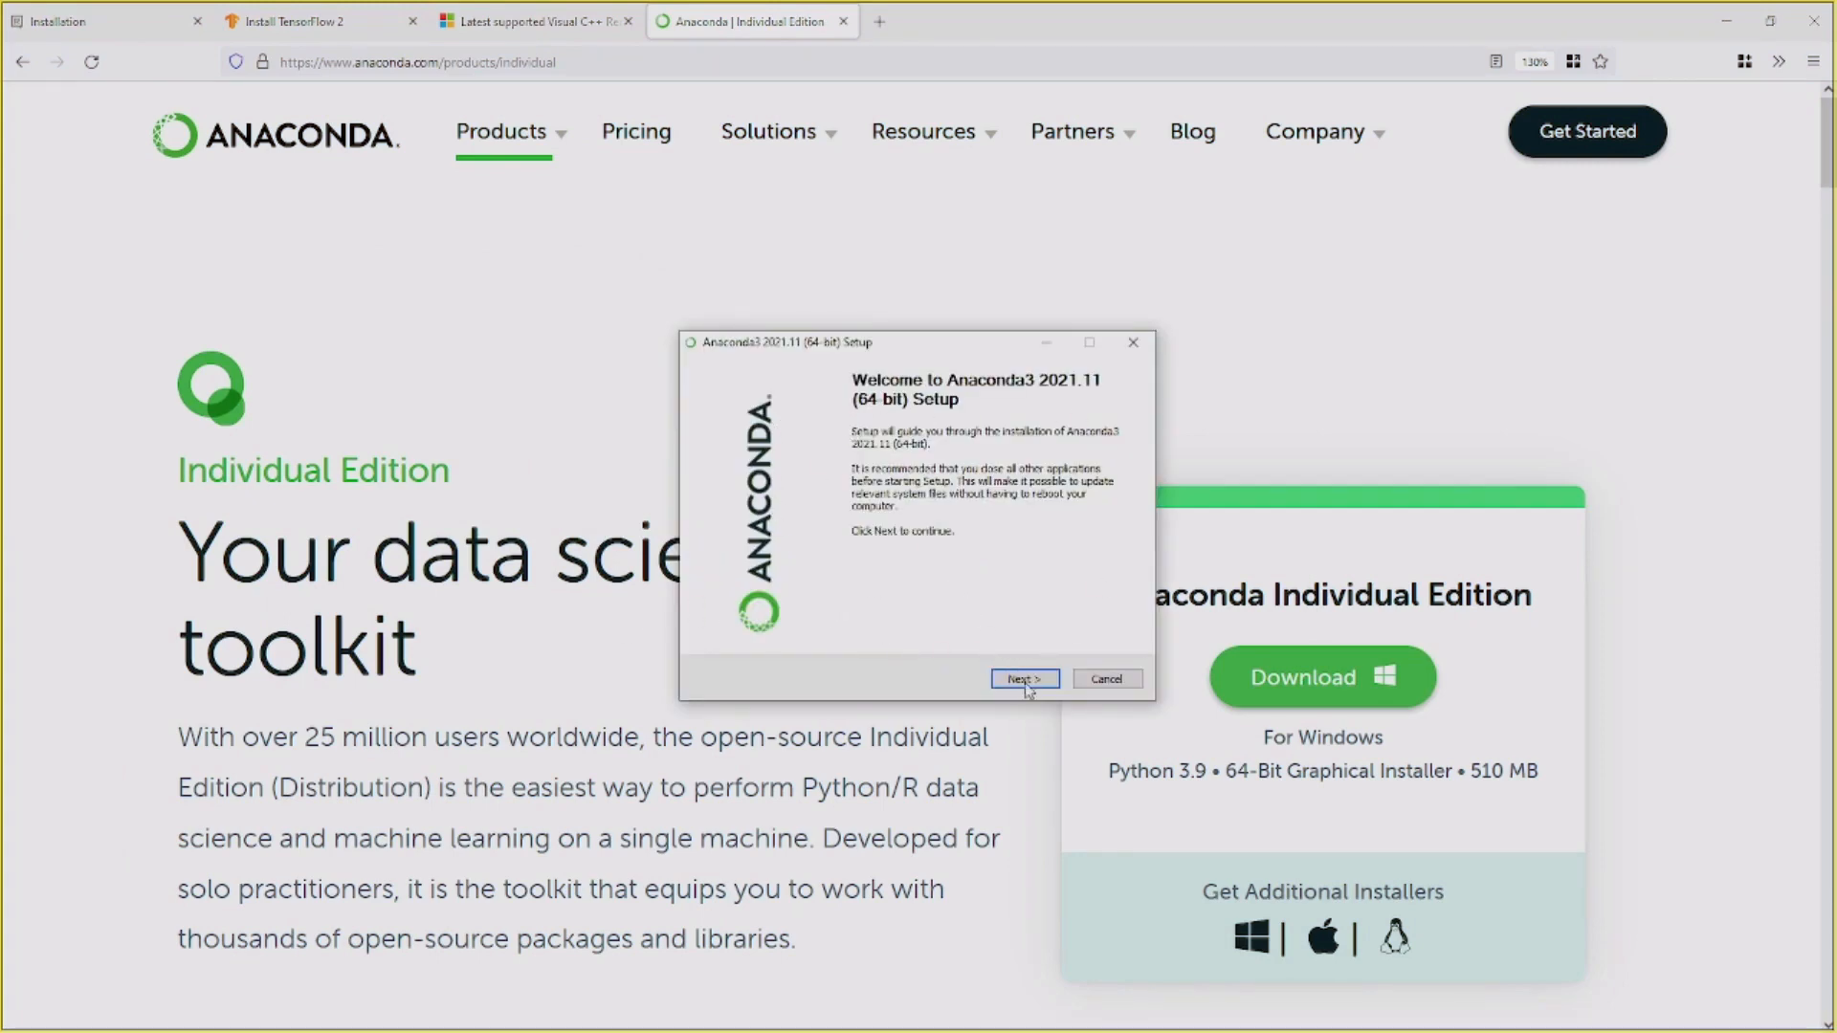
- Accept the license, install just for me in the default folder, and add Anaconda3 to PATH
left_click(1021, 679)
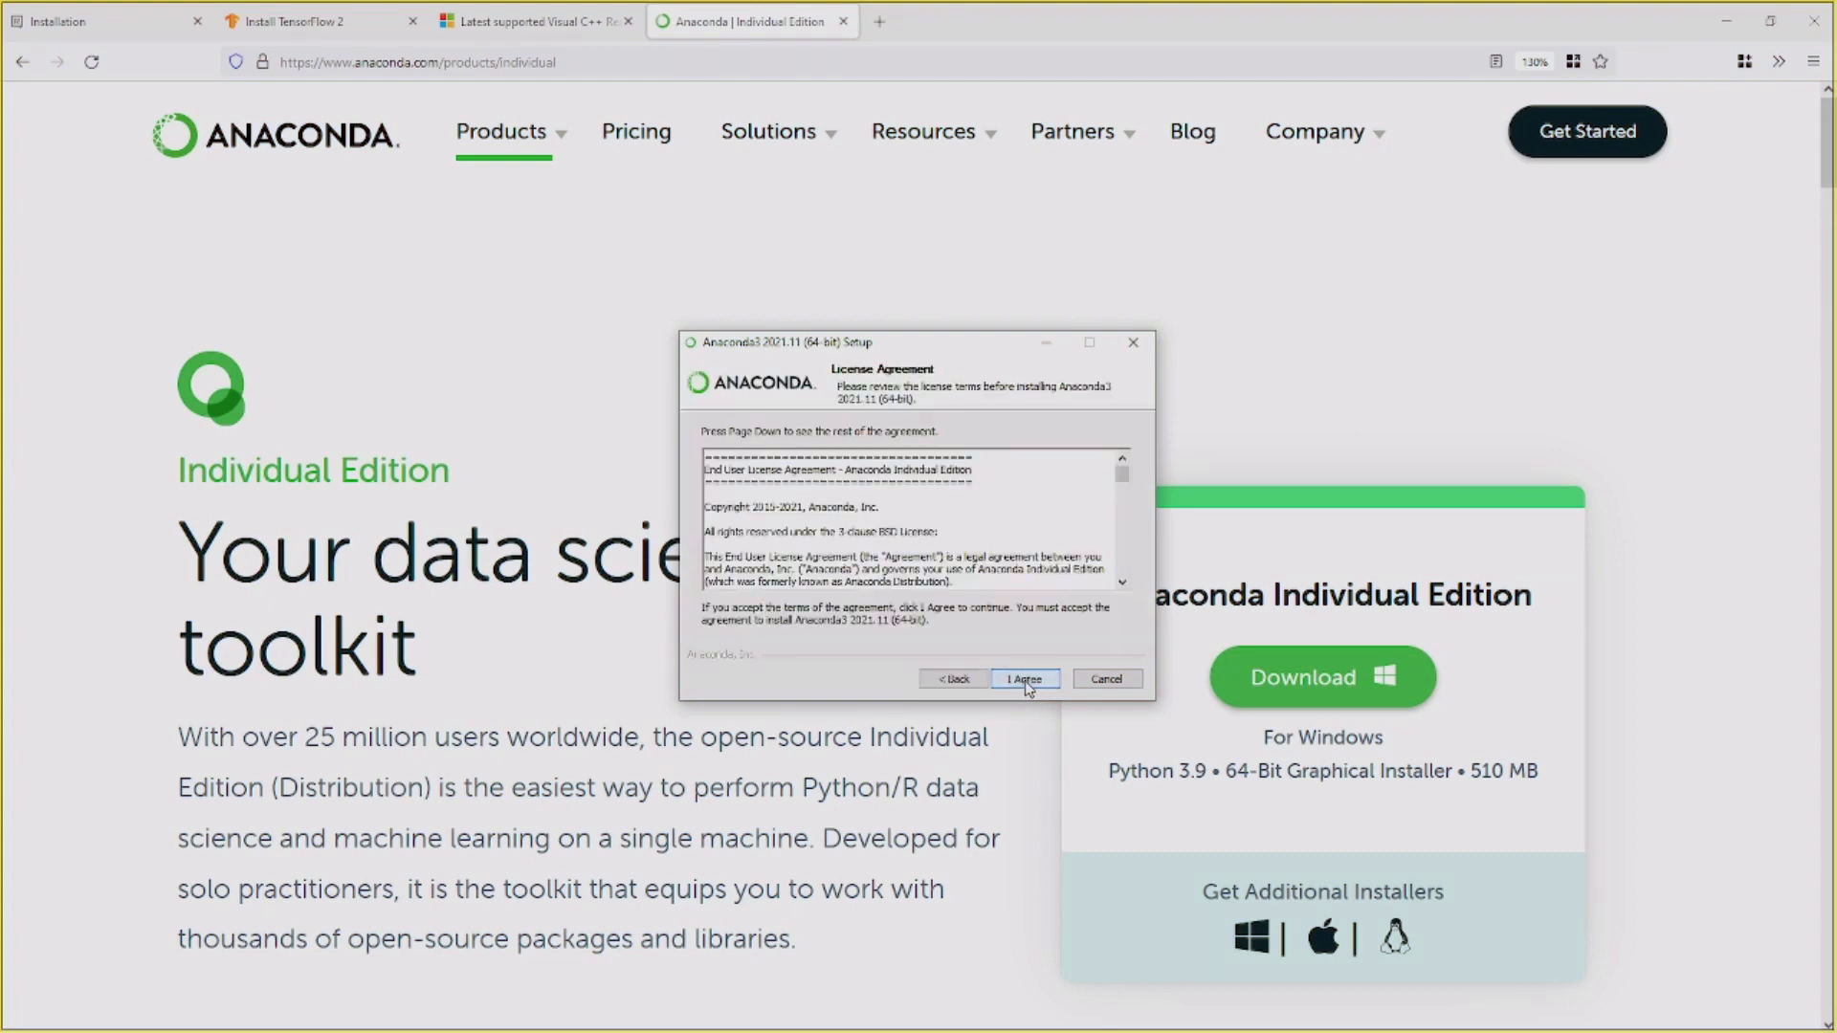
left_click(1022, 678)
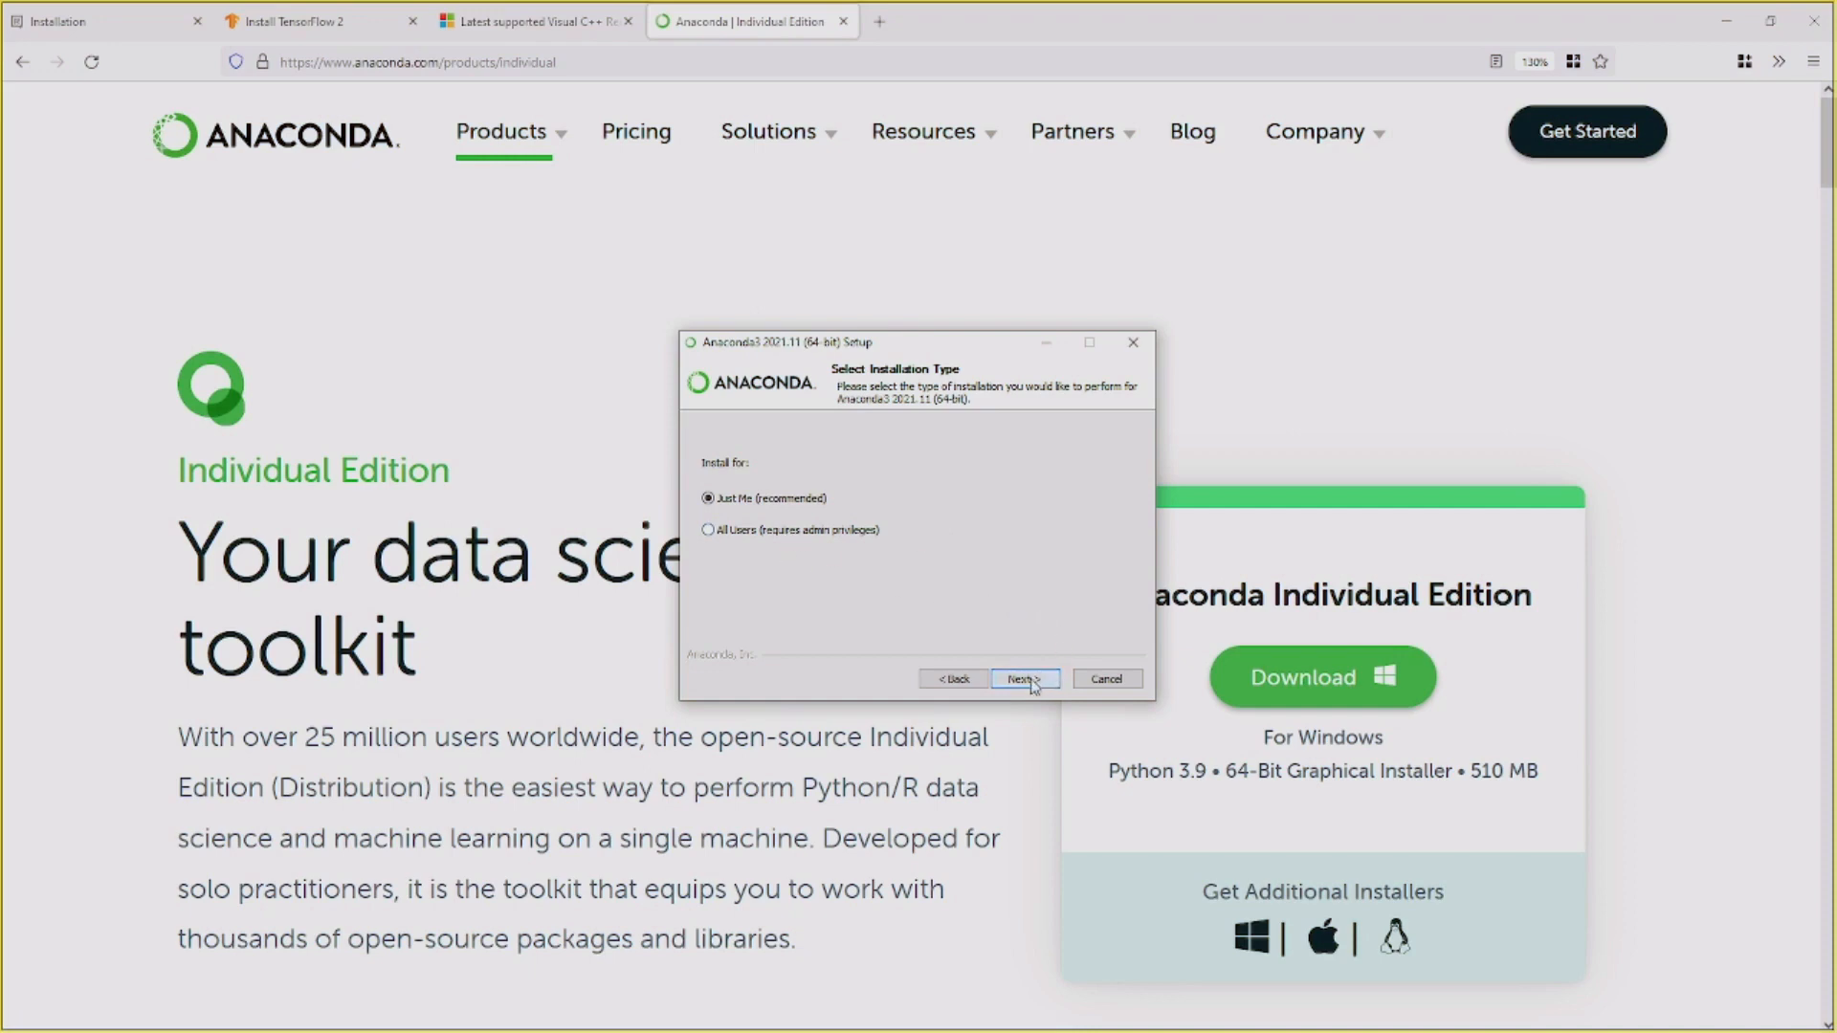
left_click(1022, 678)
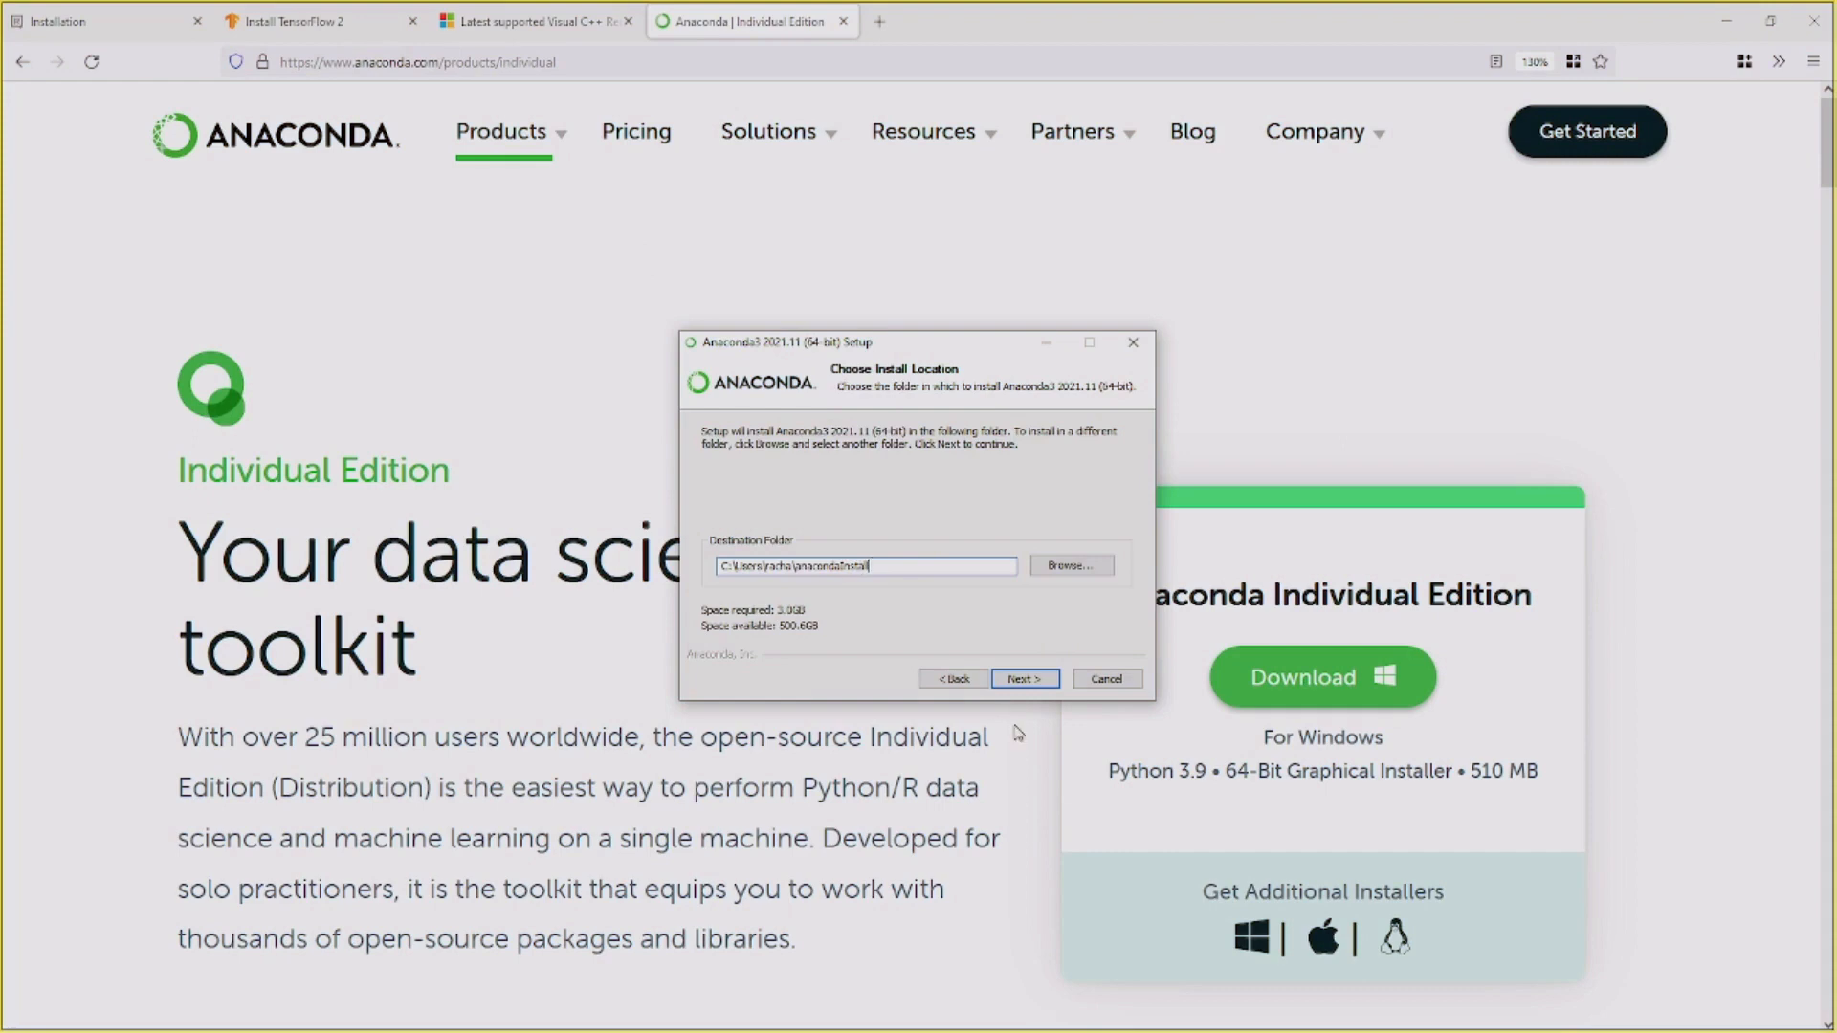
left_click(1023, 678)
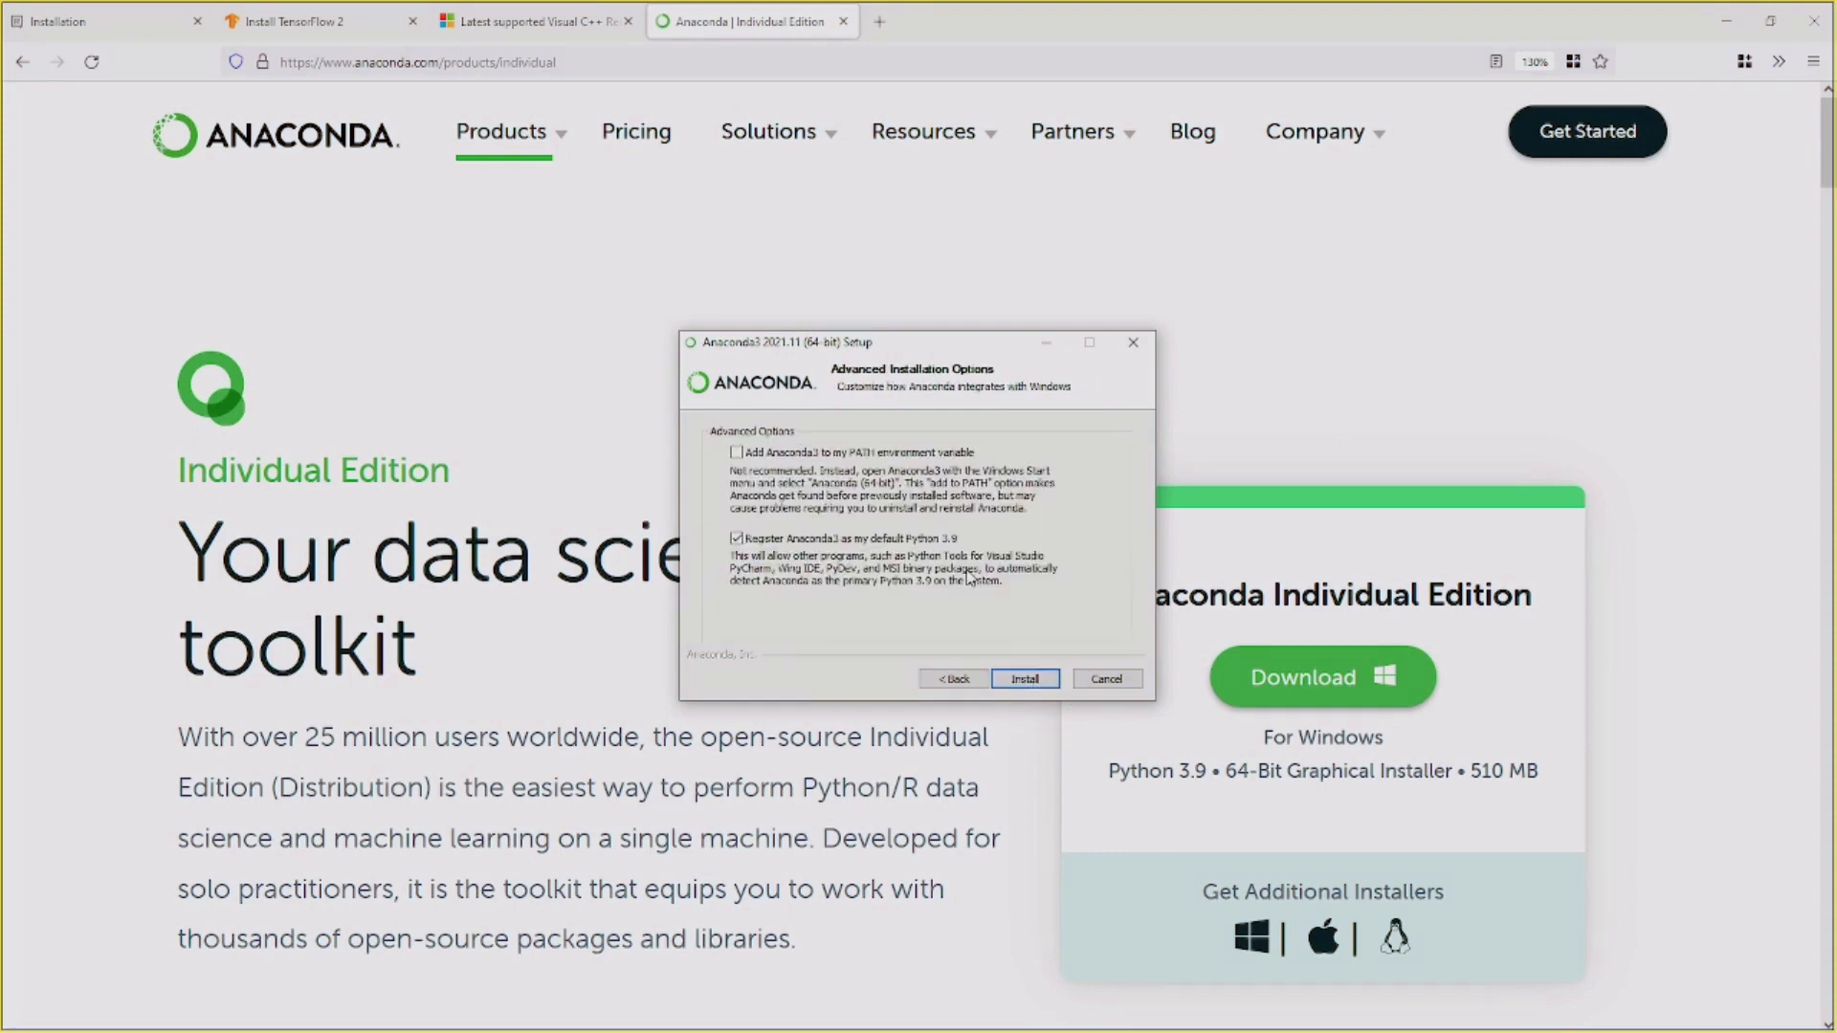
mouse_move(637, 411)
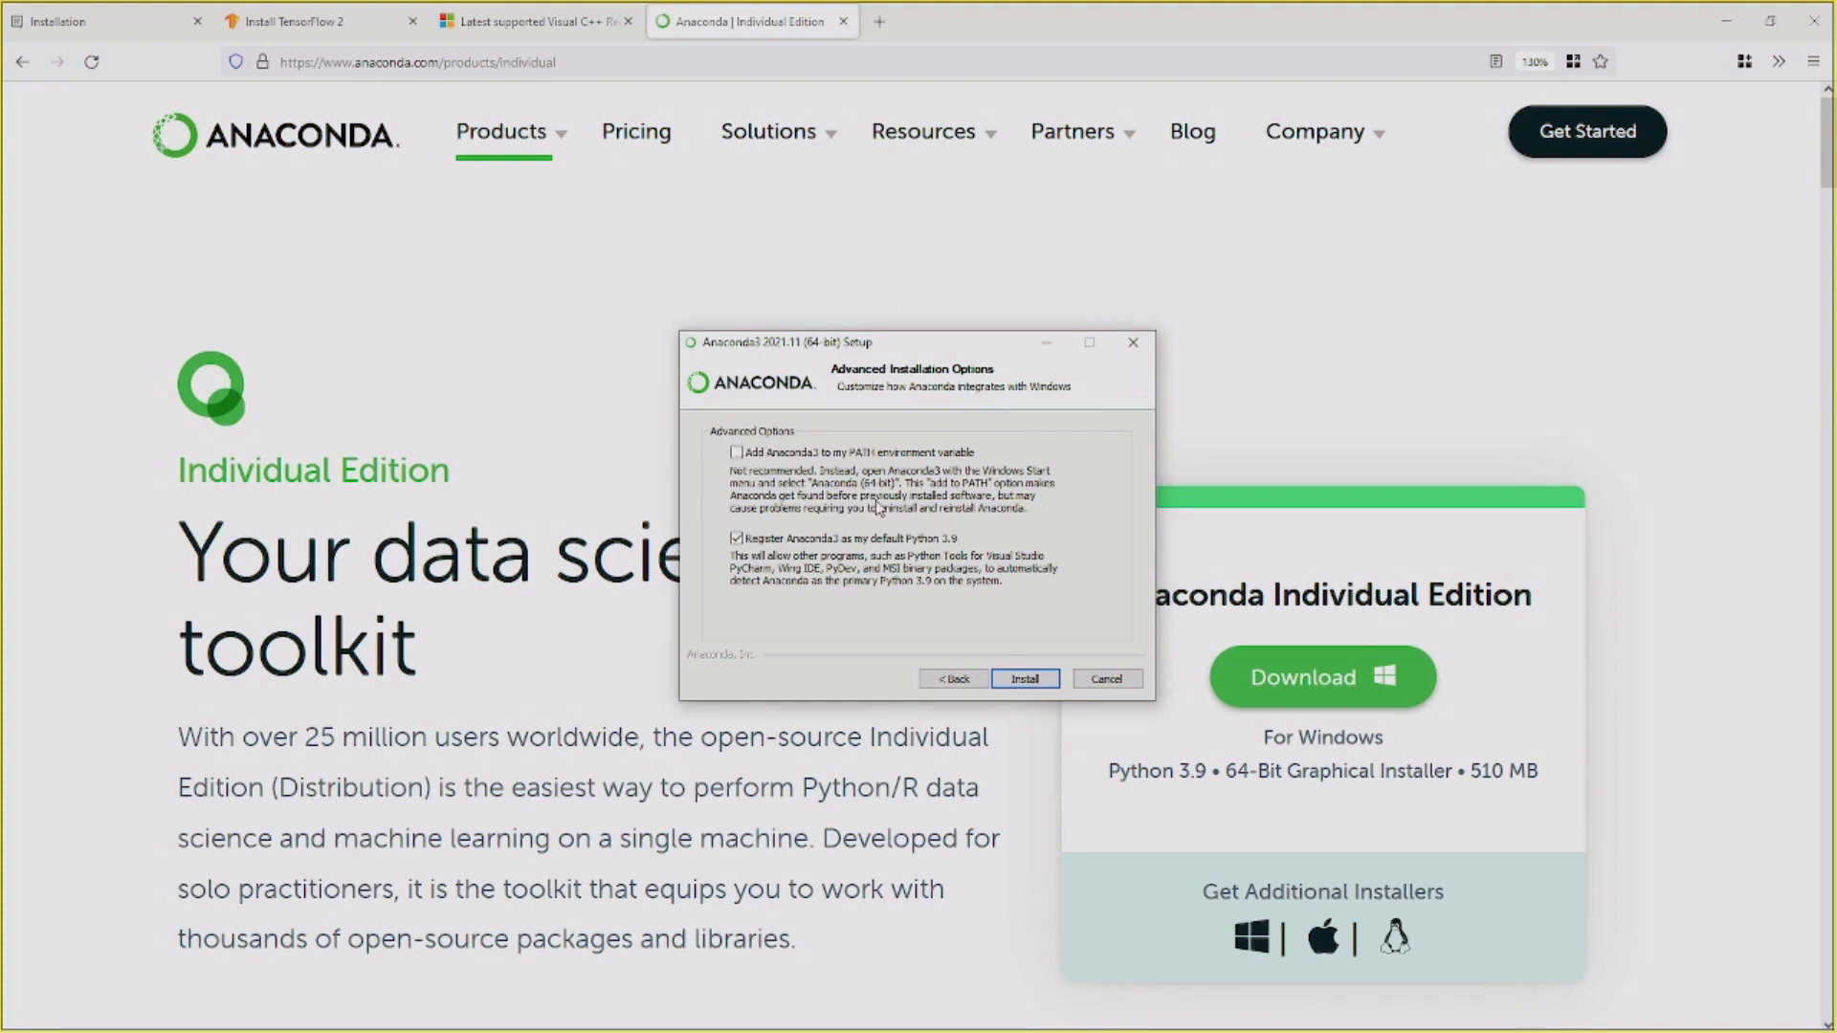
left_click(736, 453)
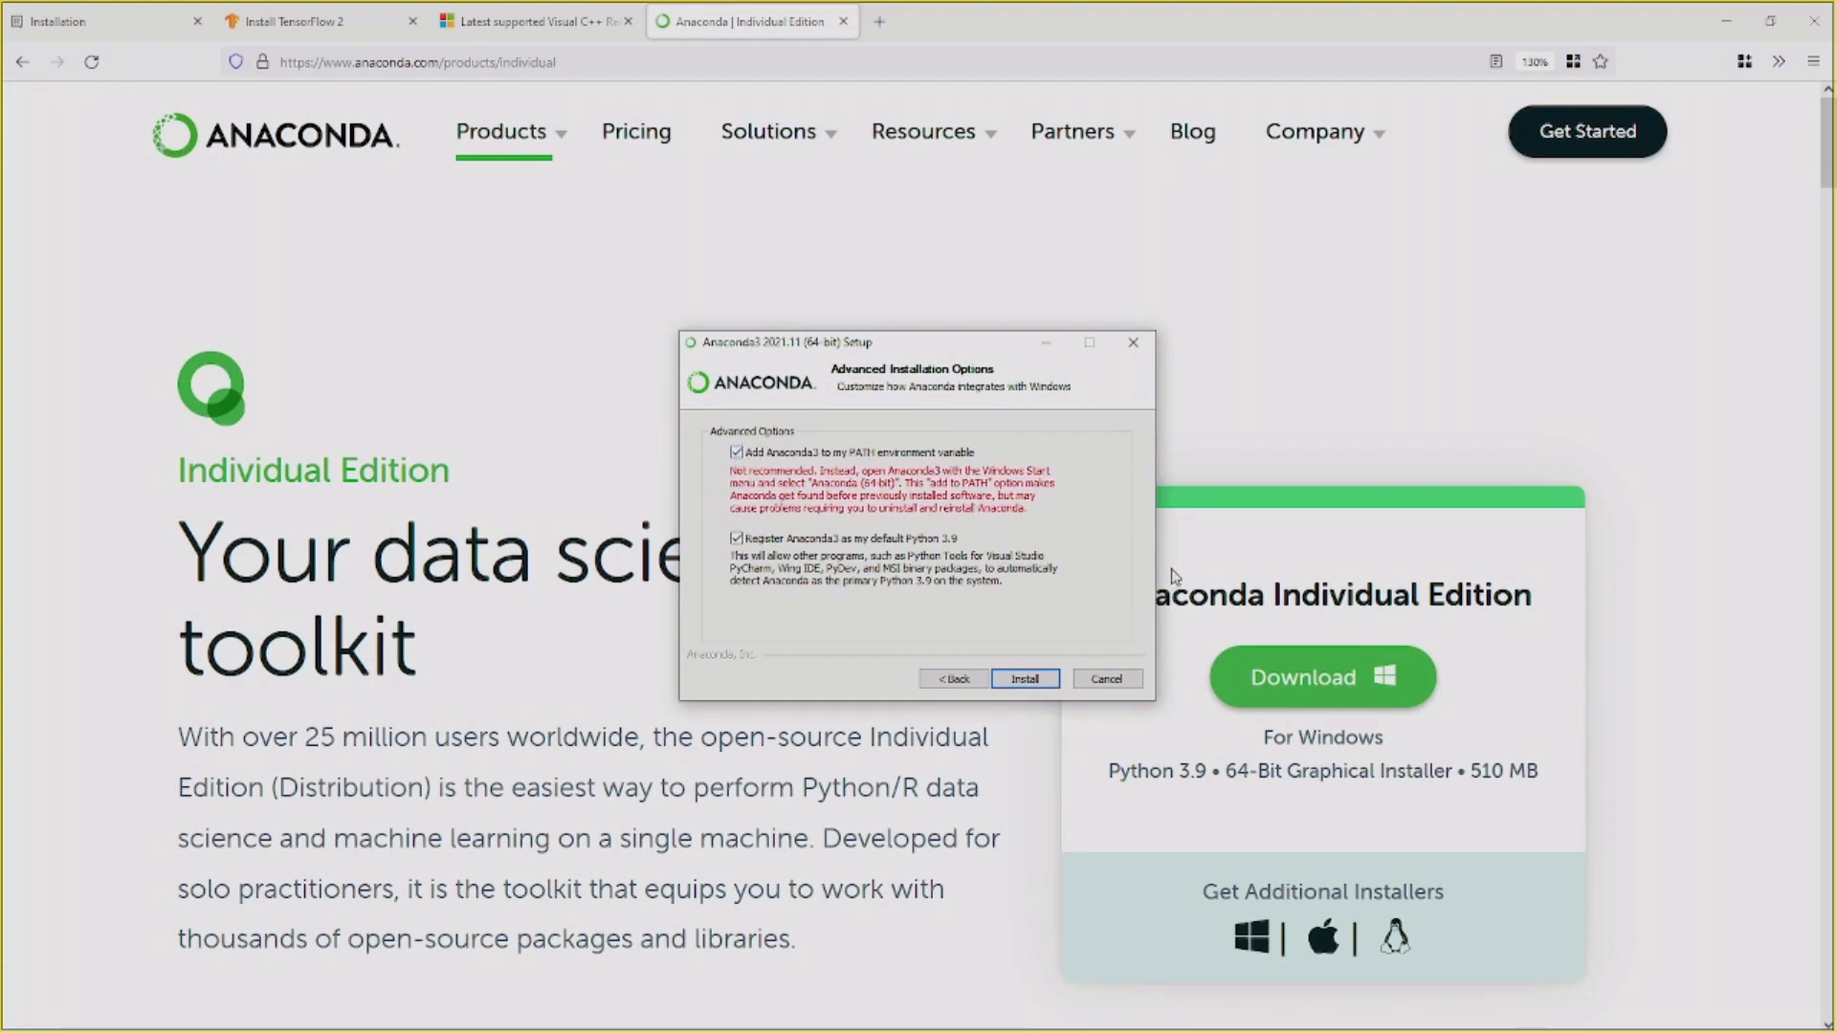
mouse_move(1171, 731)
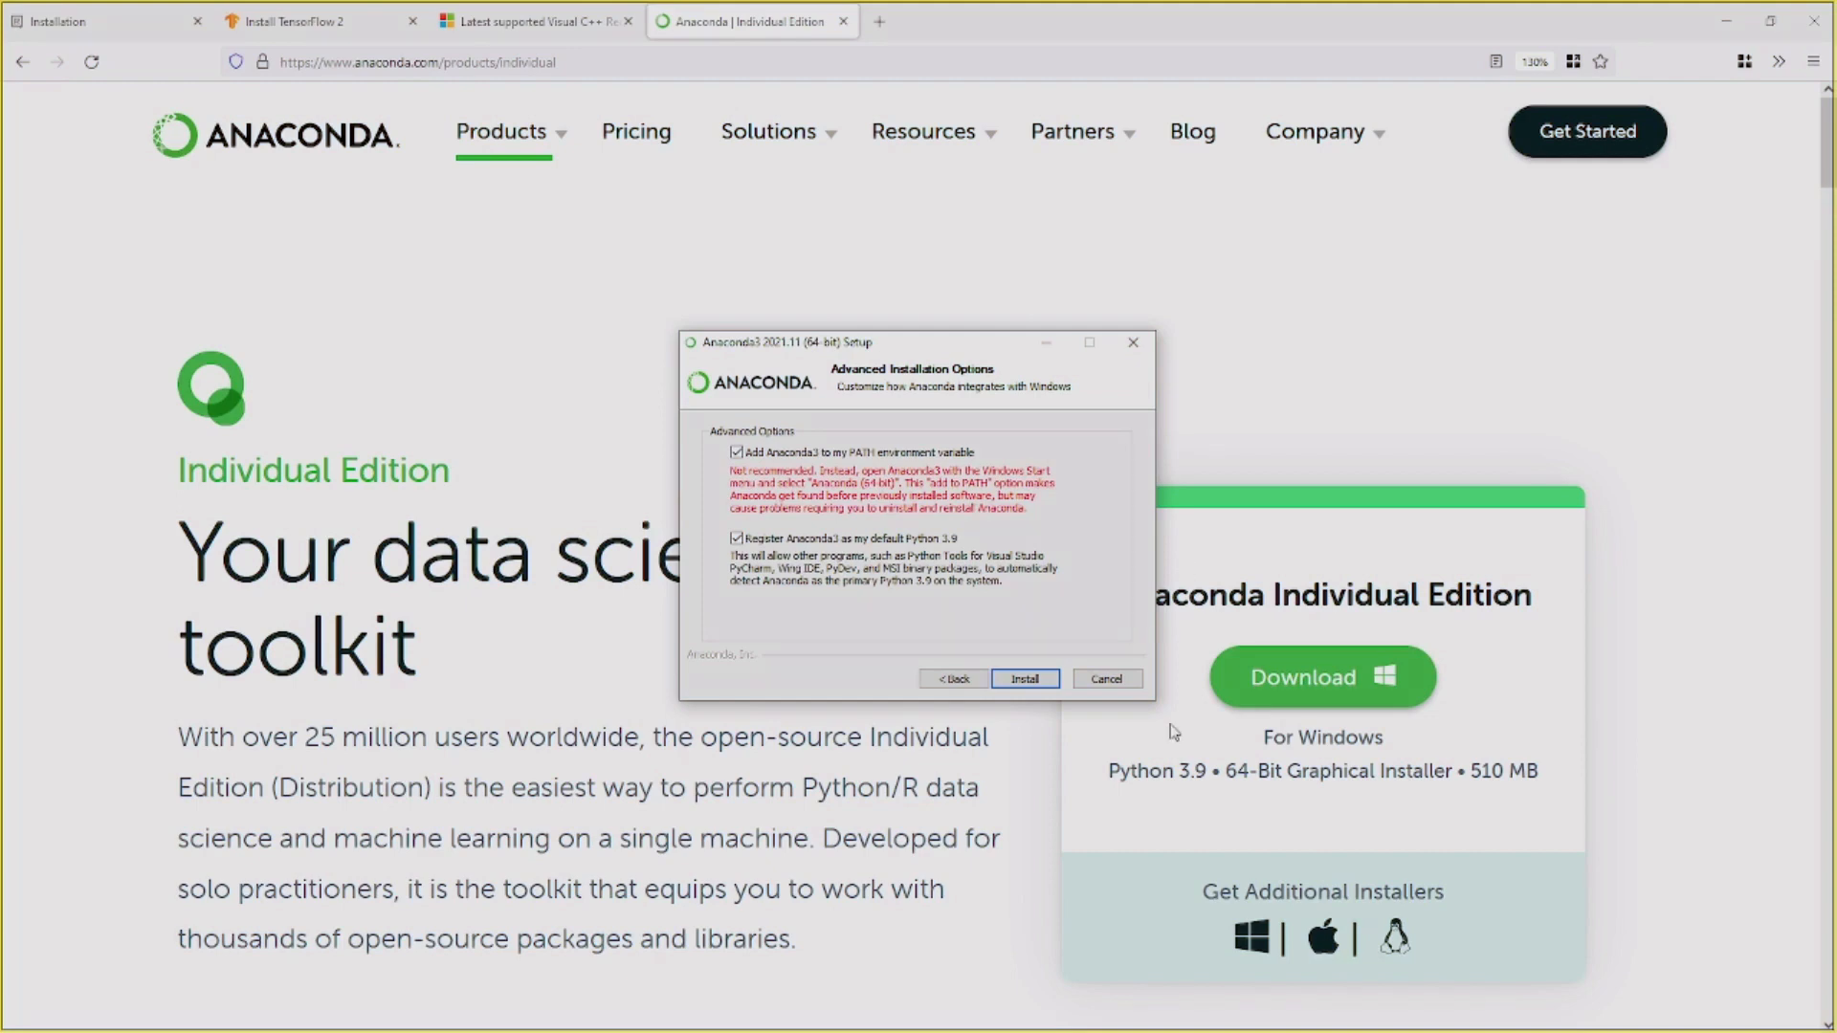
mouse_move(753, 473)
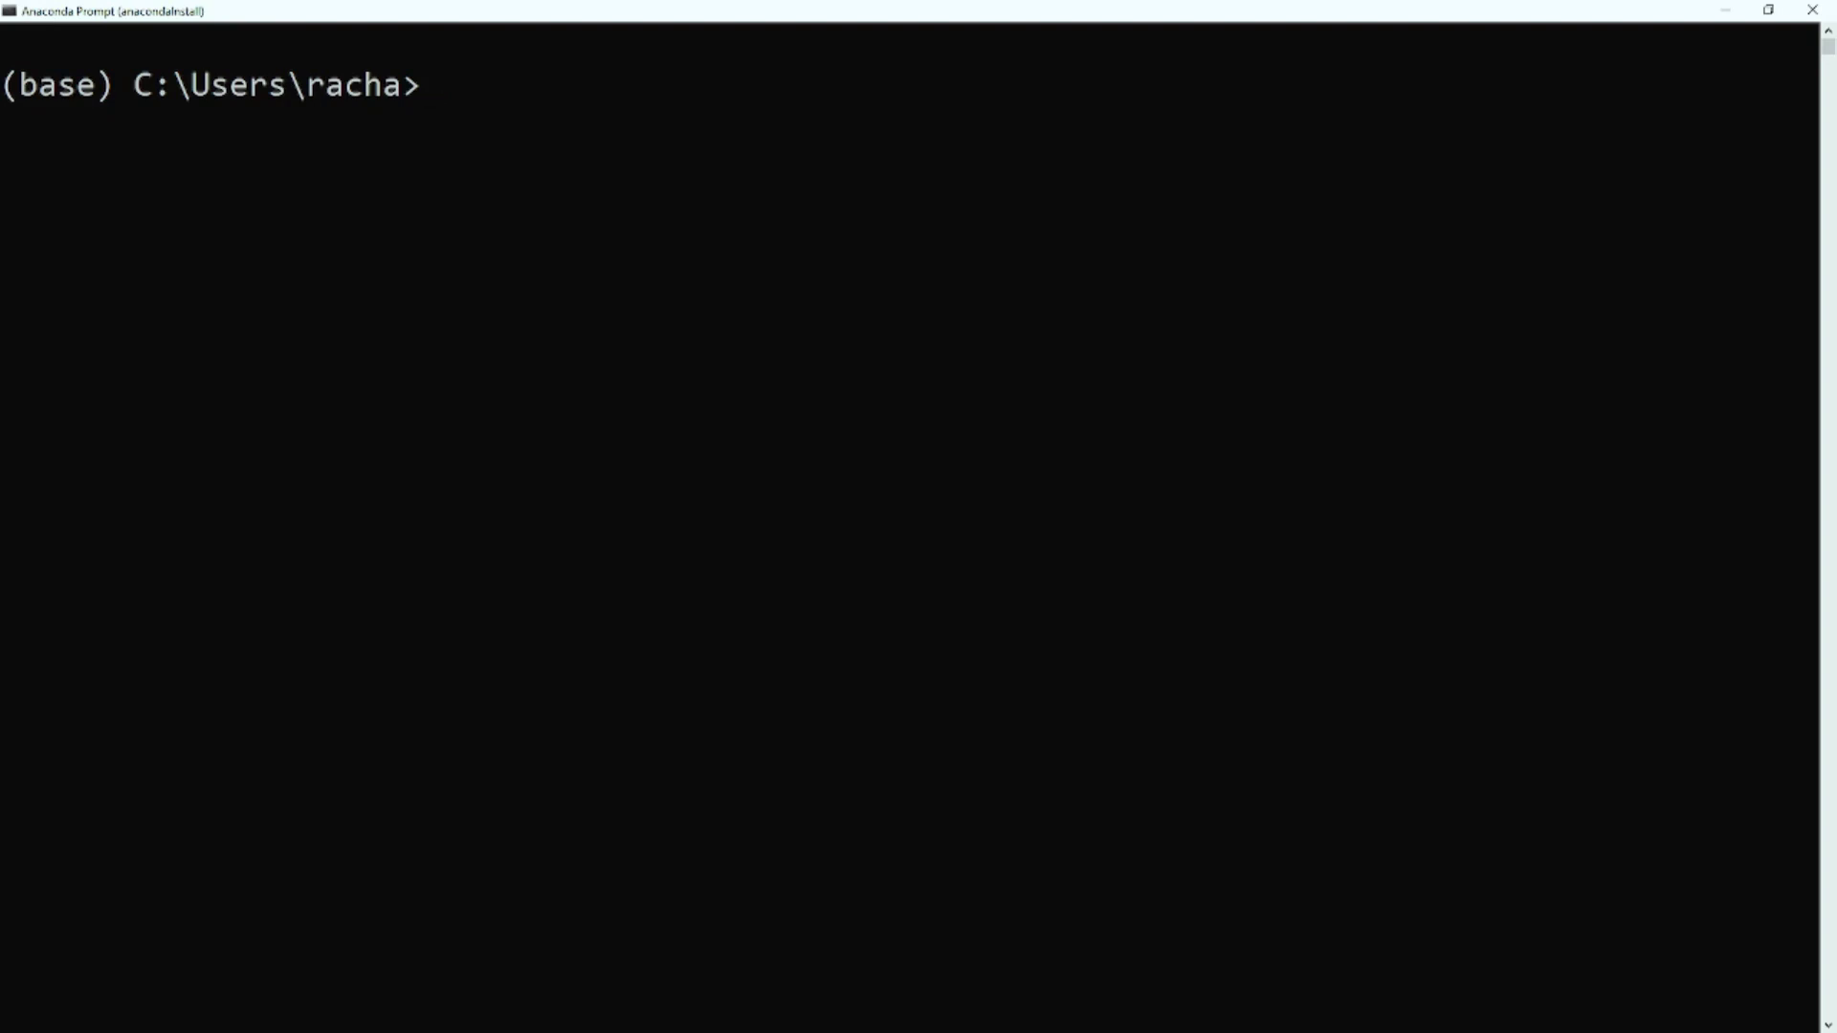
- Check the base environment's Python version with python --version, which reports 3.9.7
type("python --version")
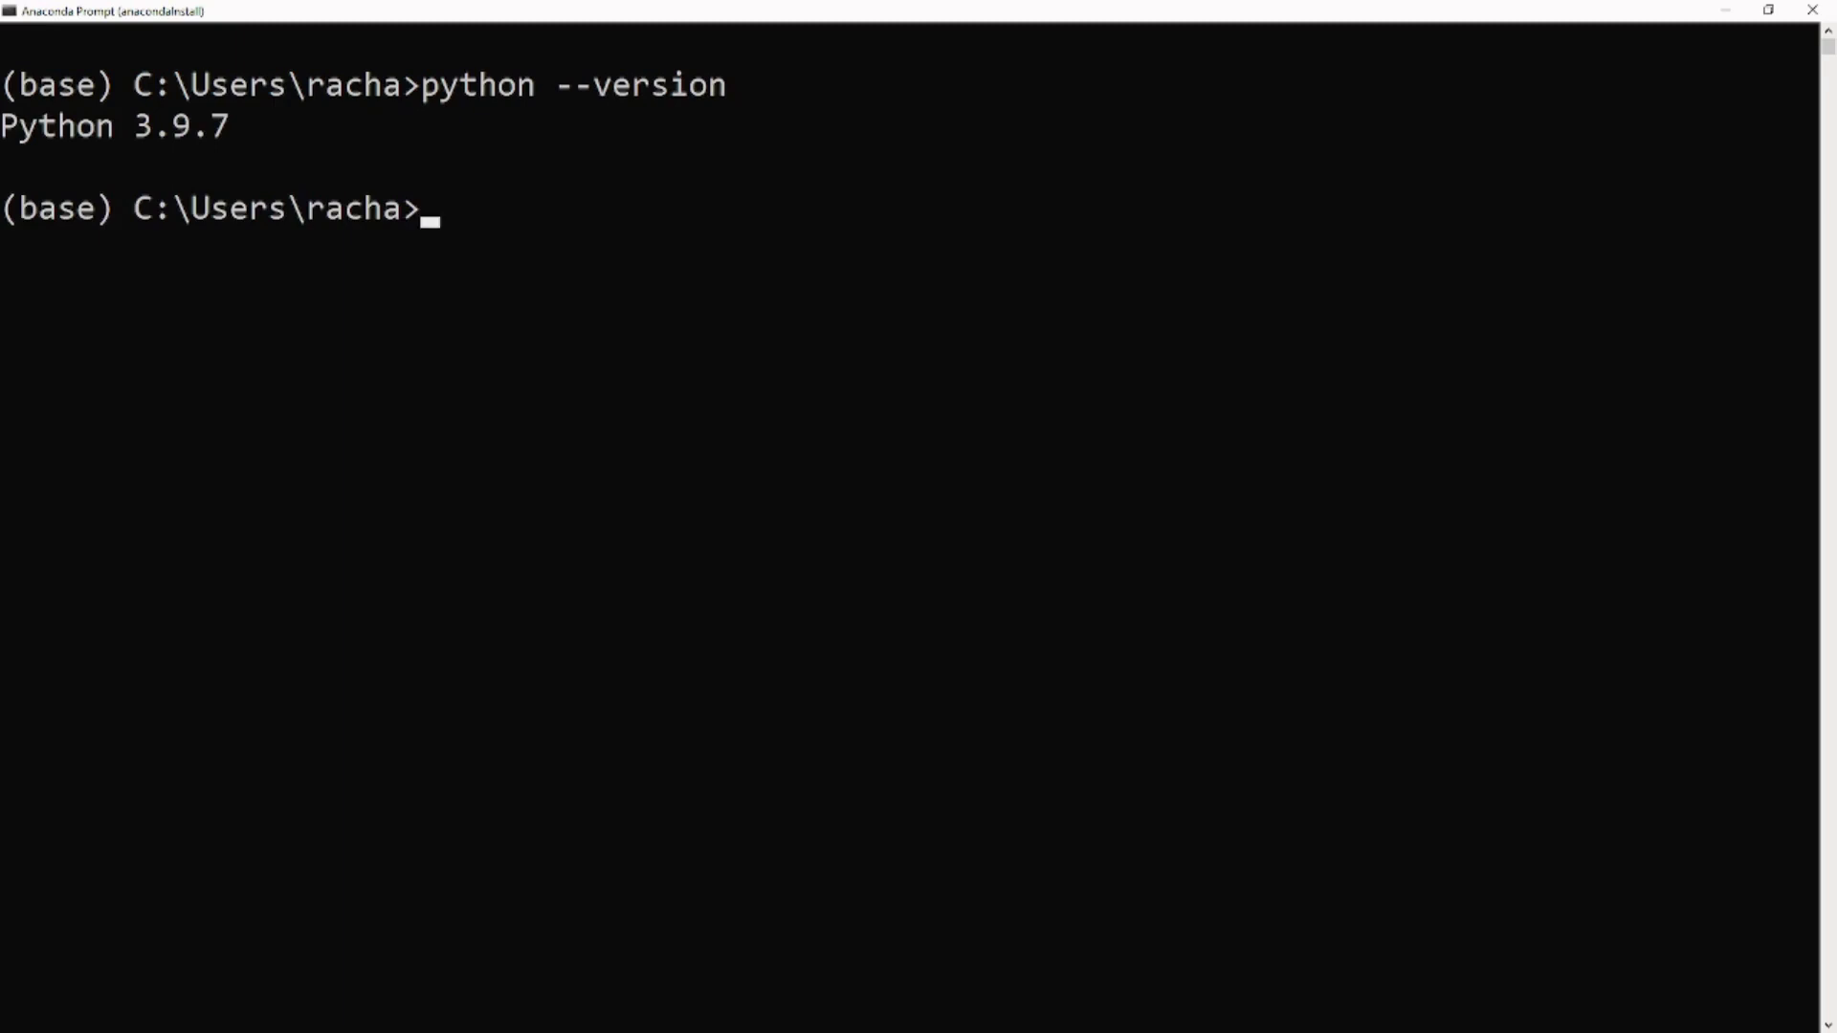
type("co")
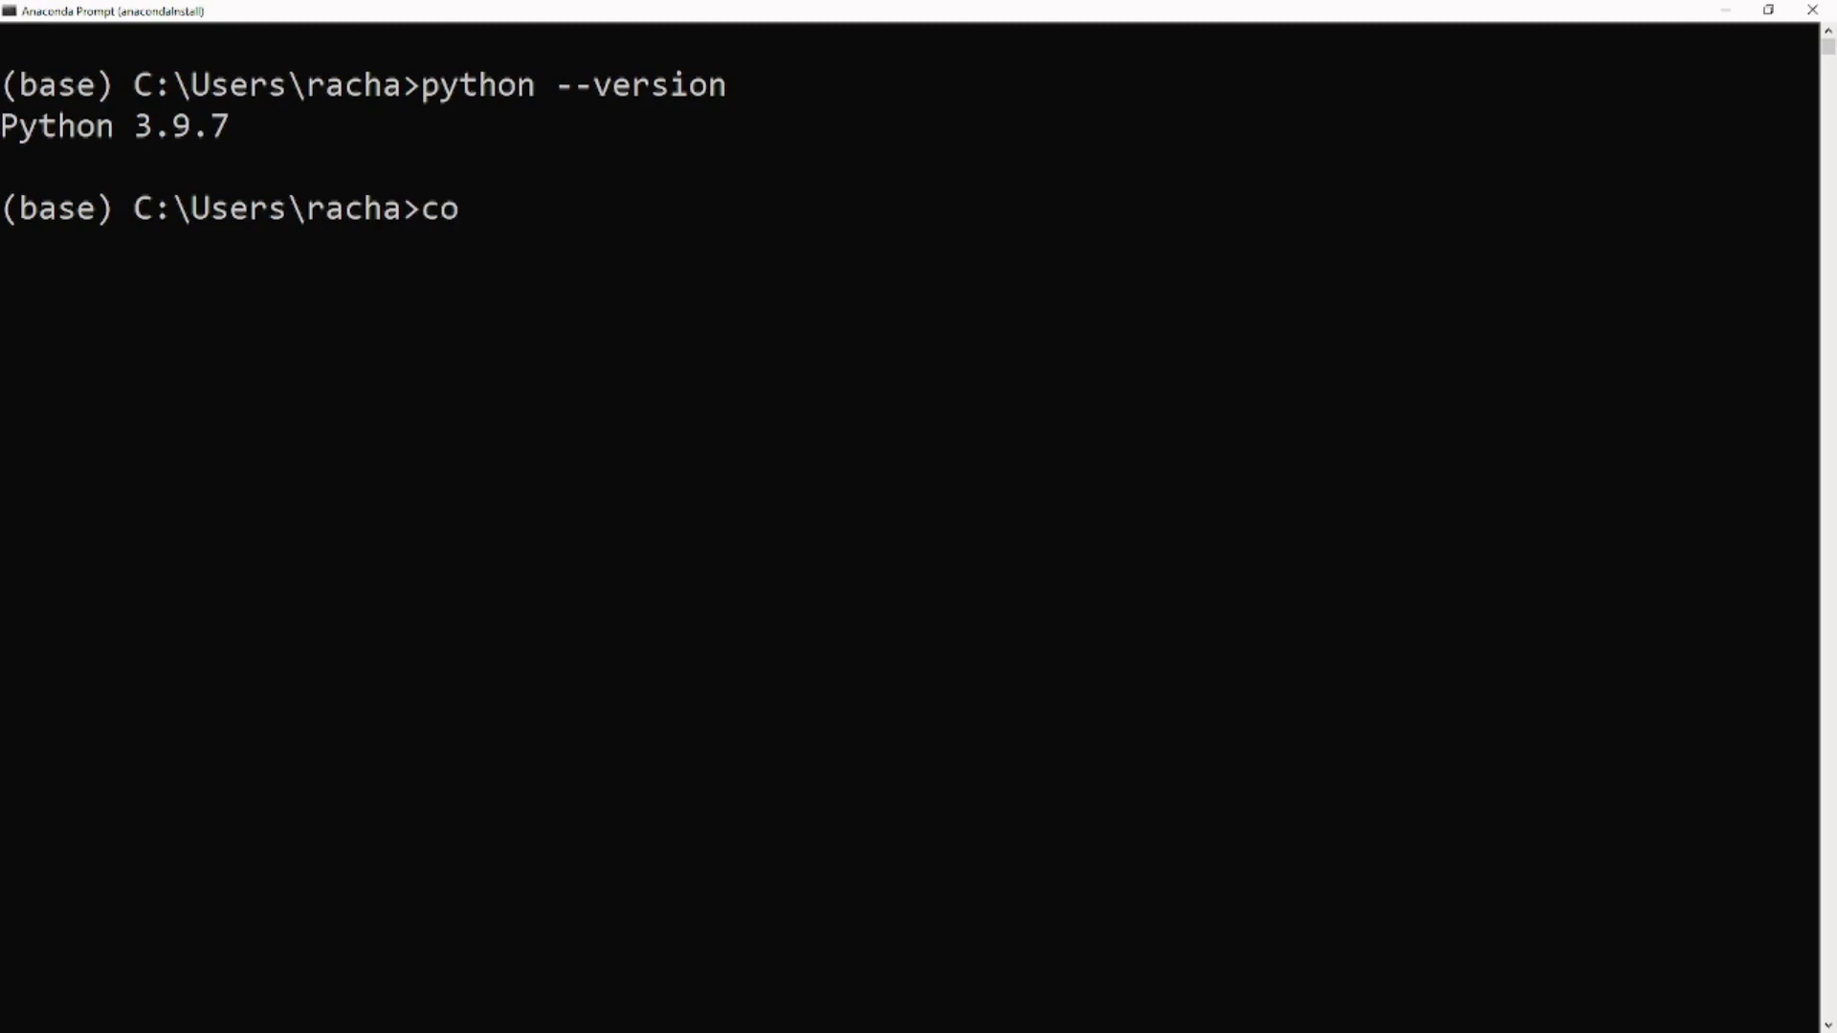
- Run conda create -n install_demo python=3.8 to build the new environment
type("nda creat")
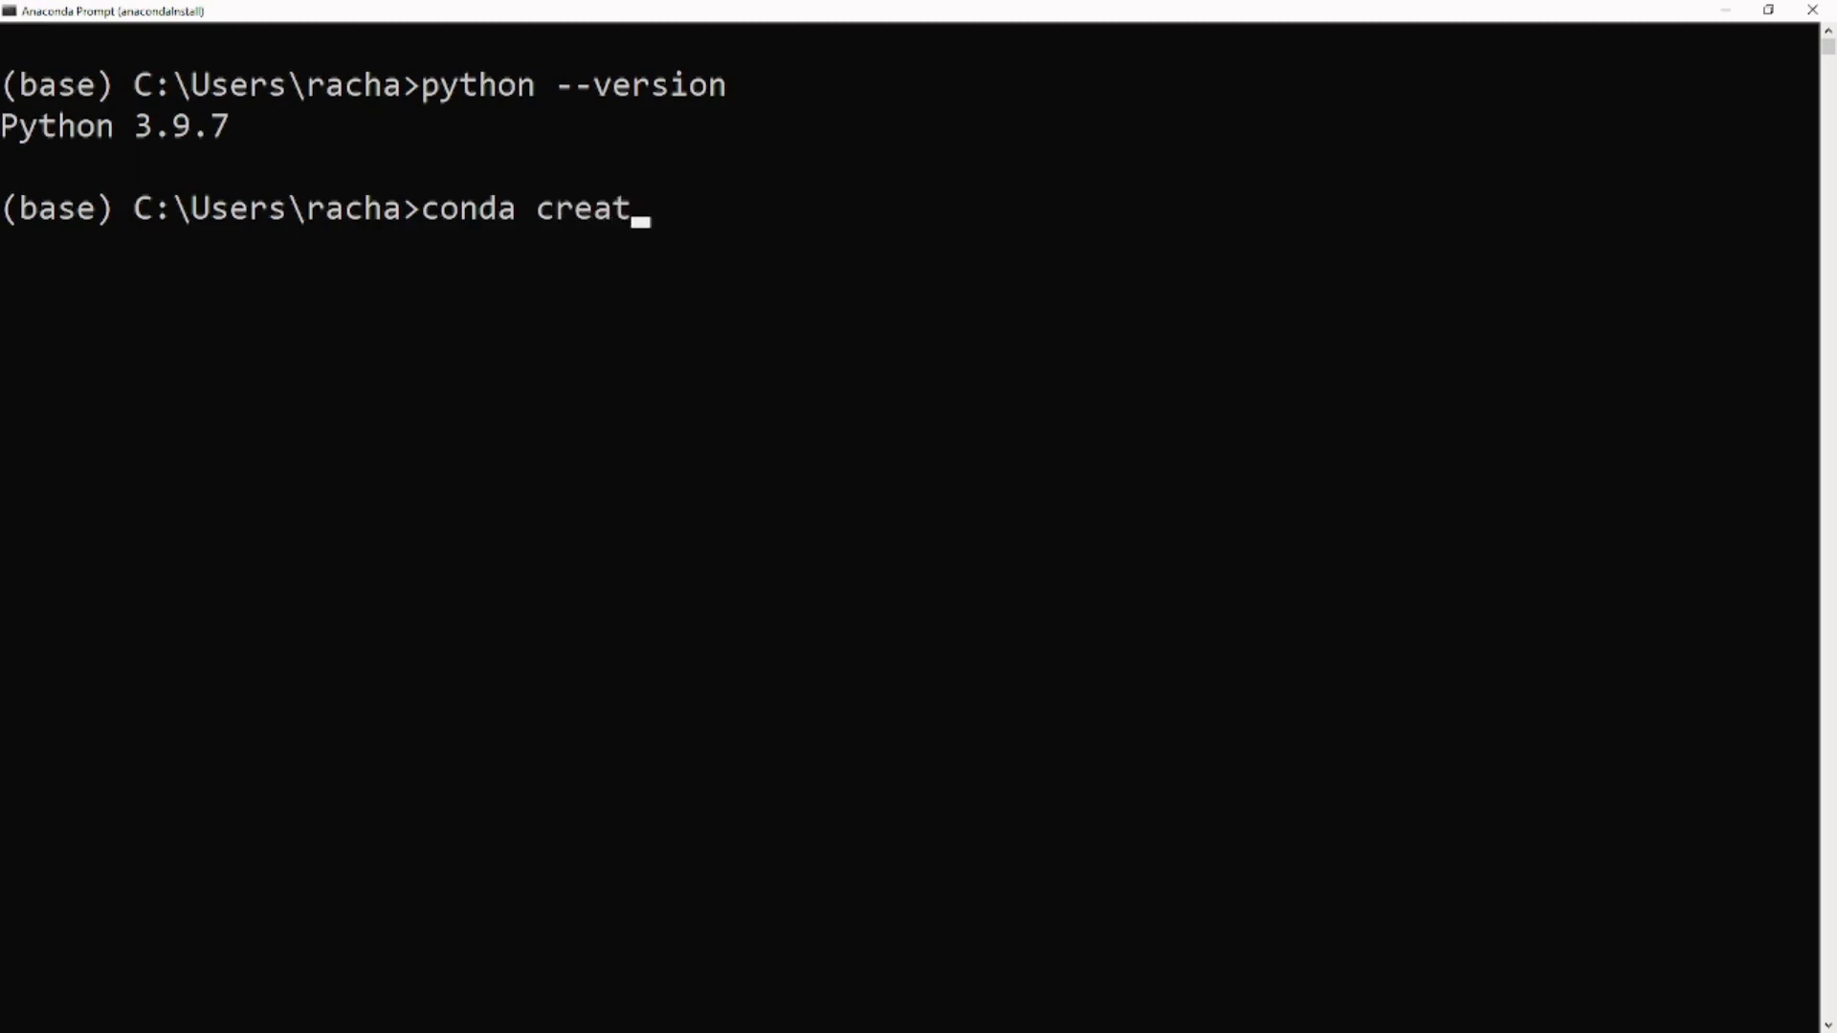
type("e -n")
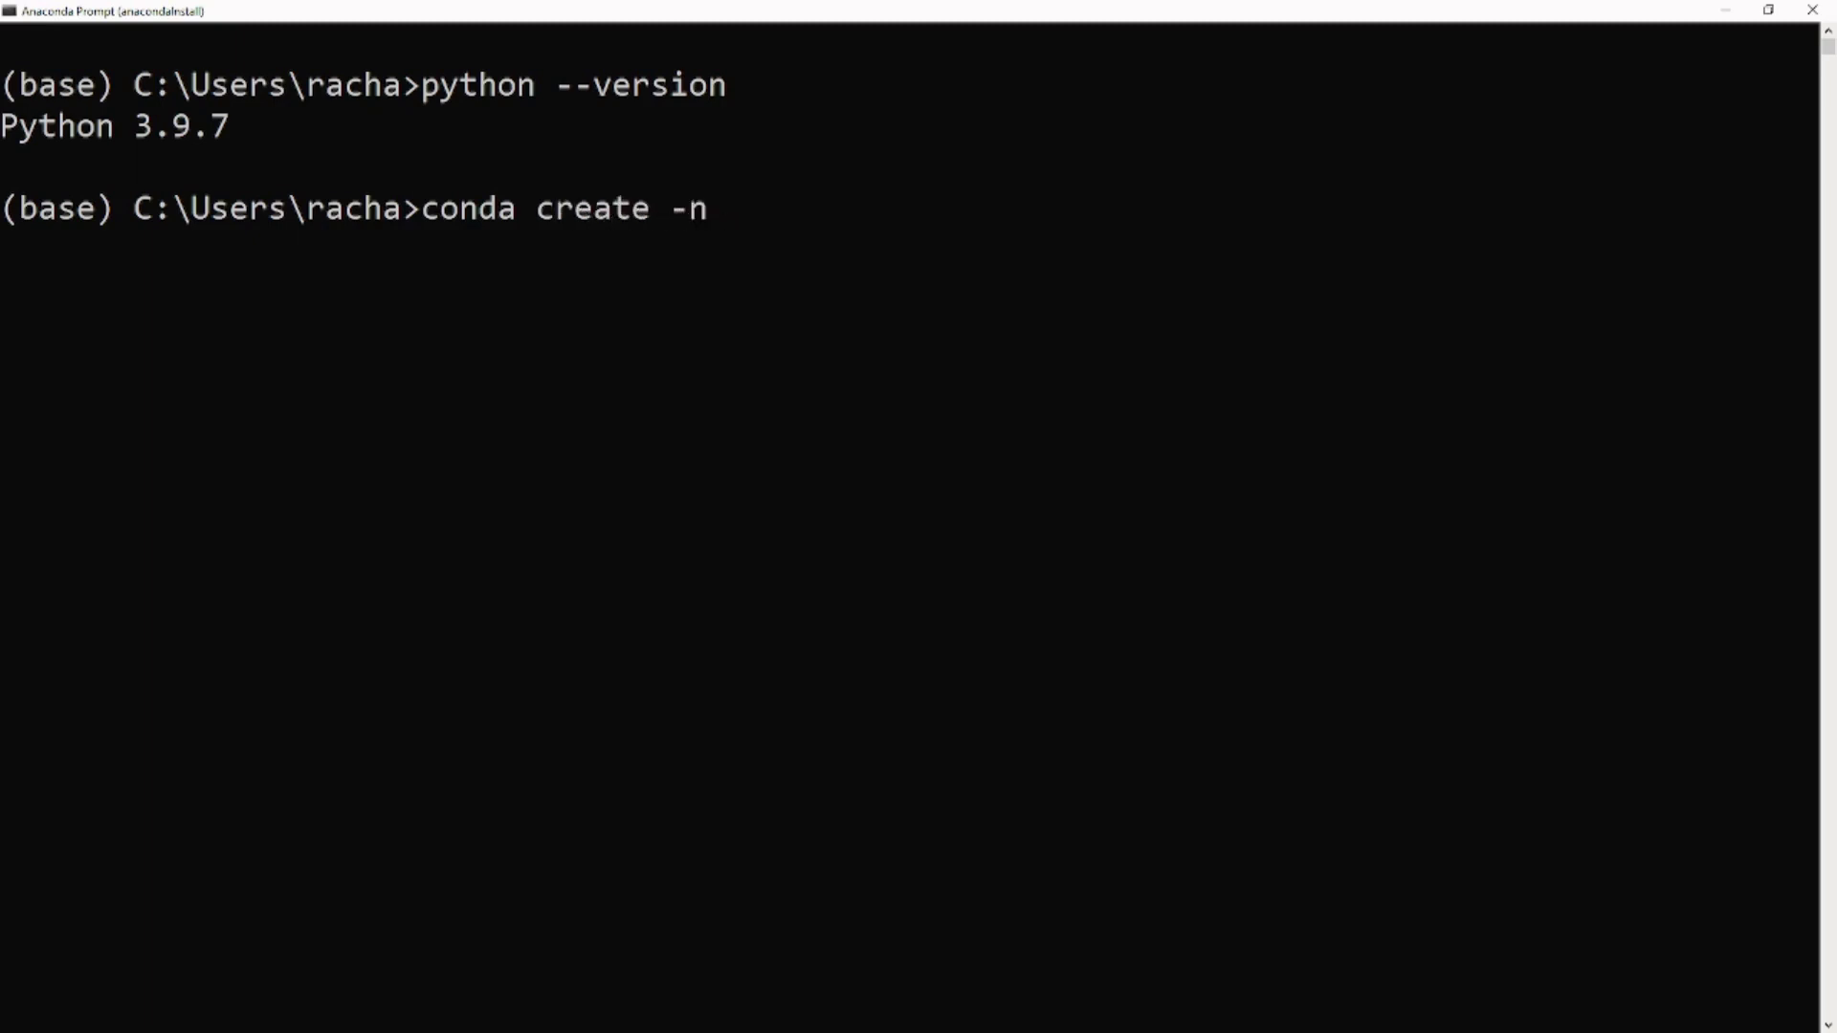
type("install")
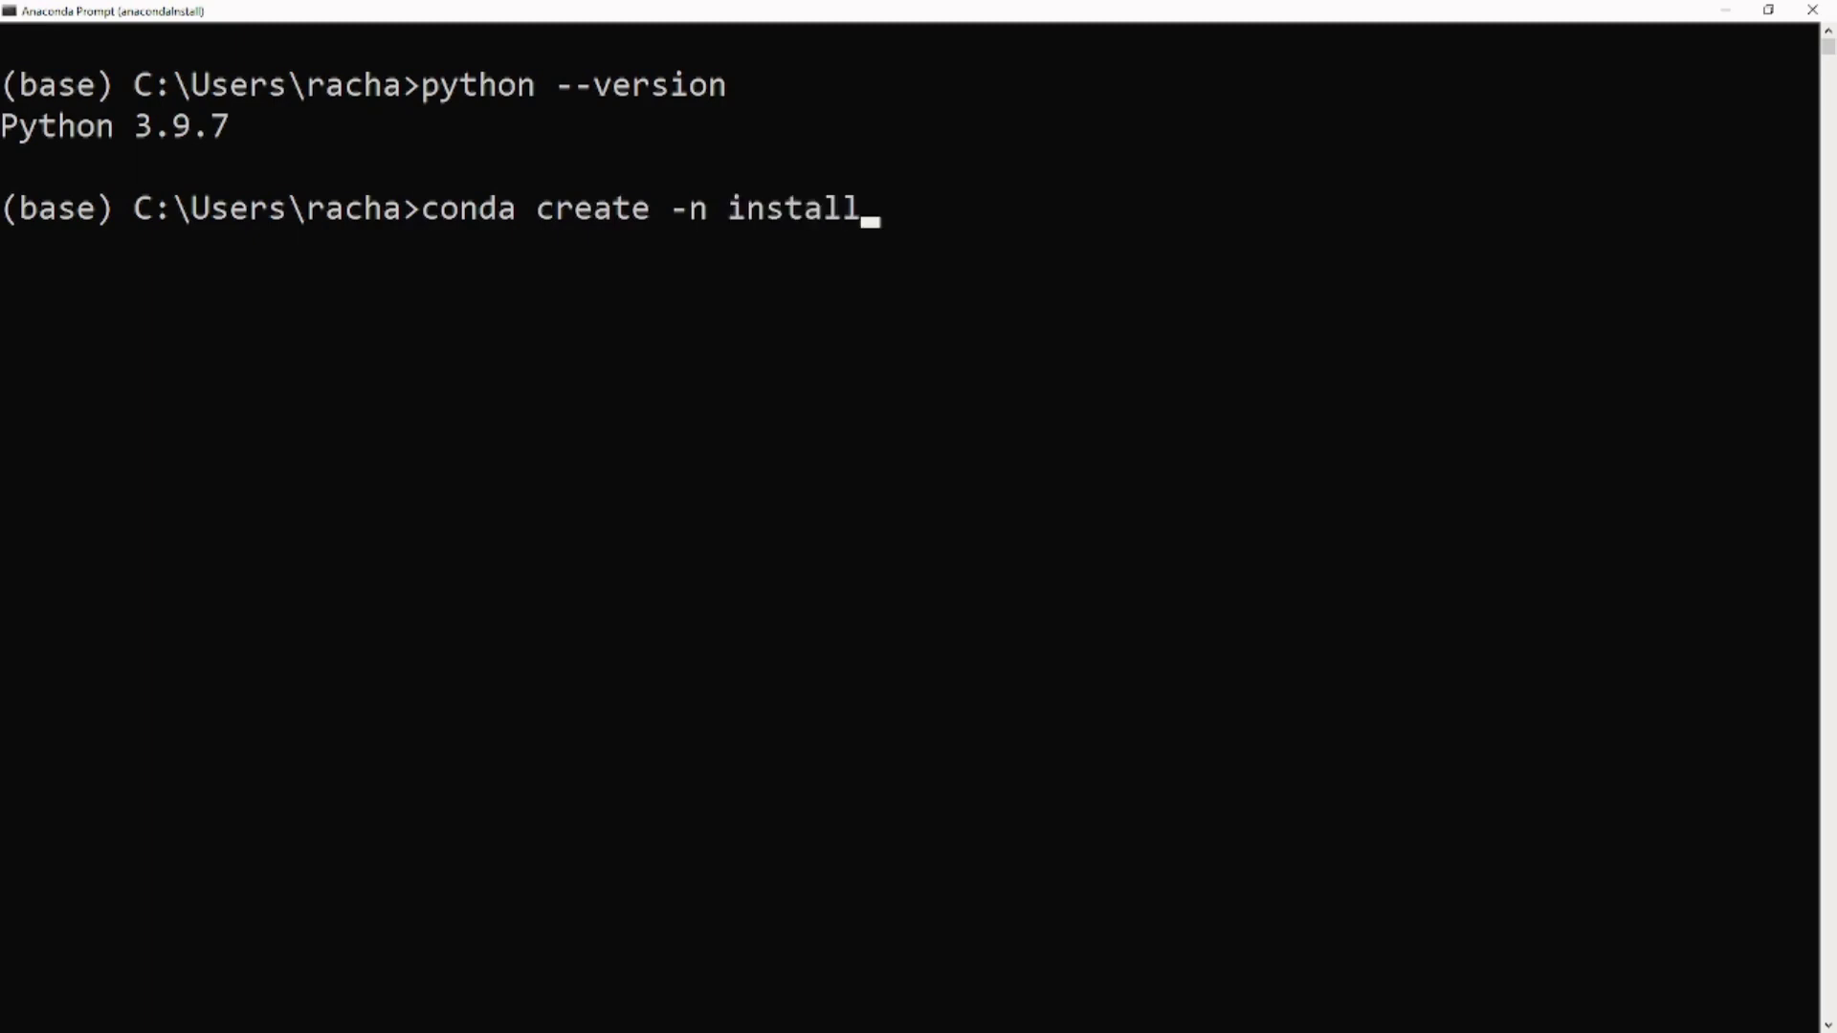
type("_demo")
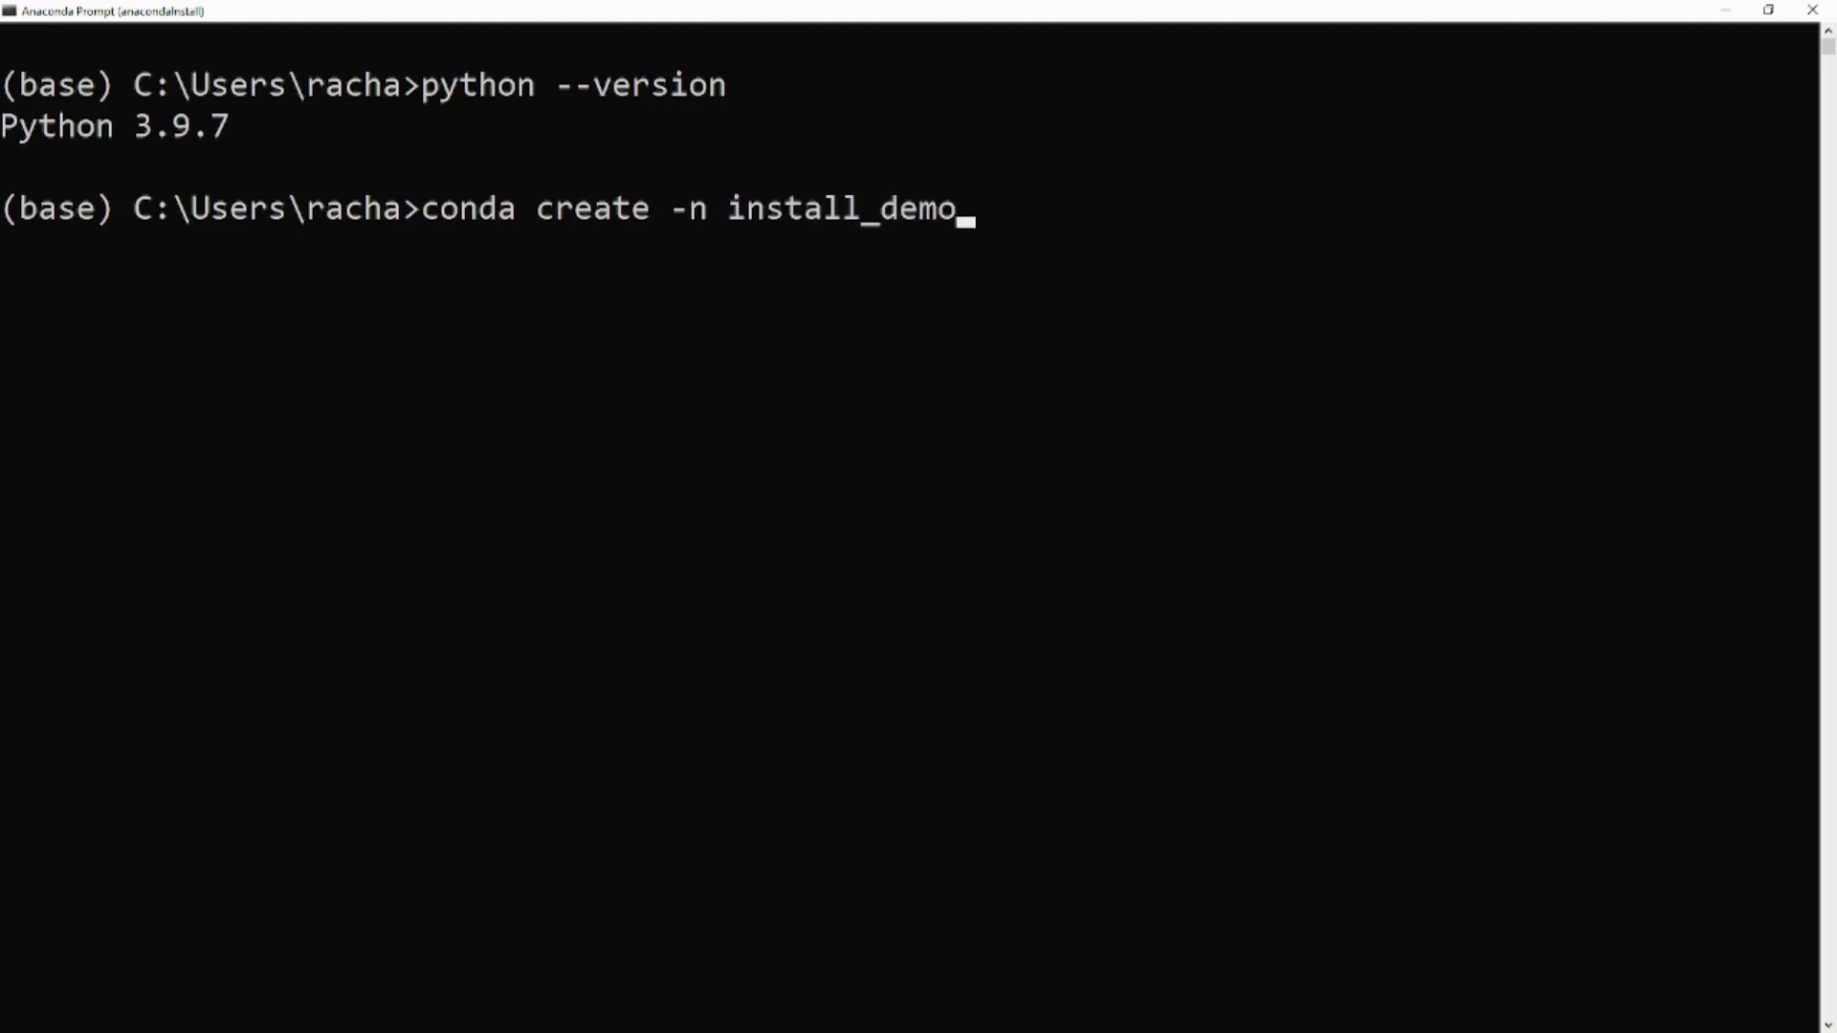
type("py")
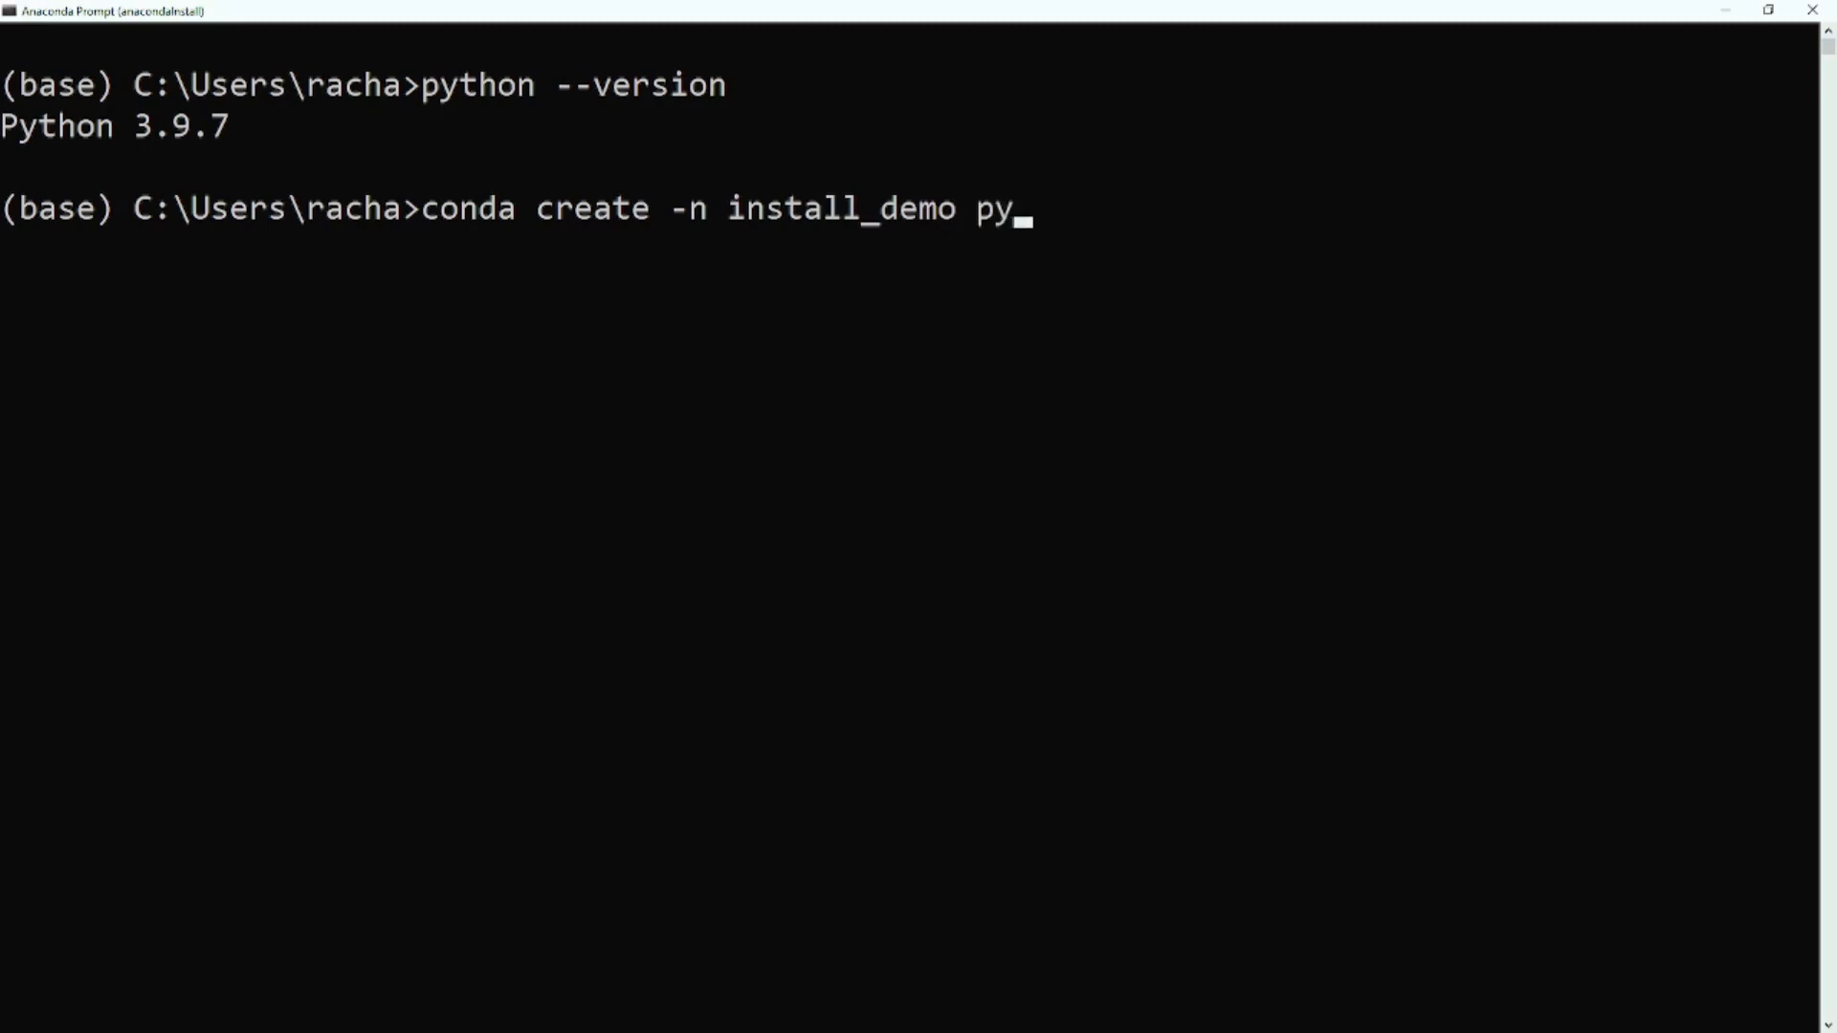
type("thon=3")
type("y")
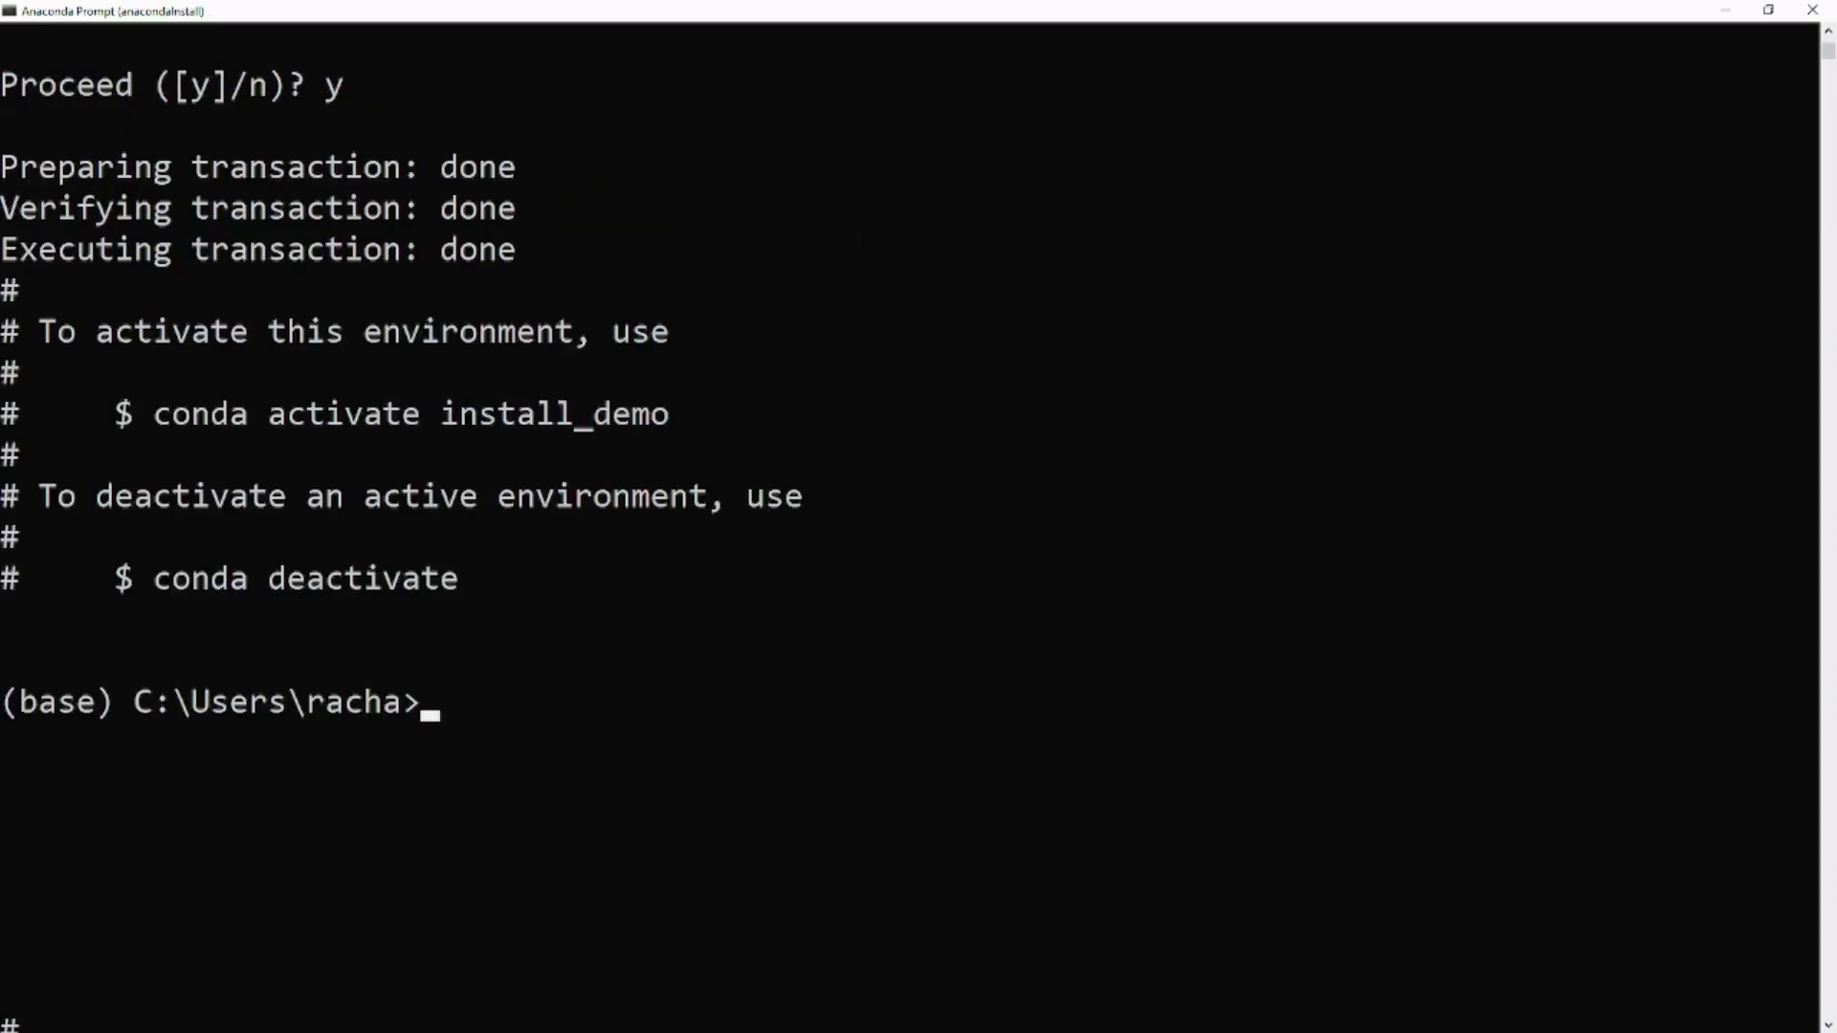
- Activate install_demo and run python -m pip uninstall pip
left_click_drag(153, 414, 650, 455)
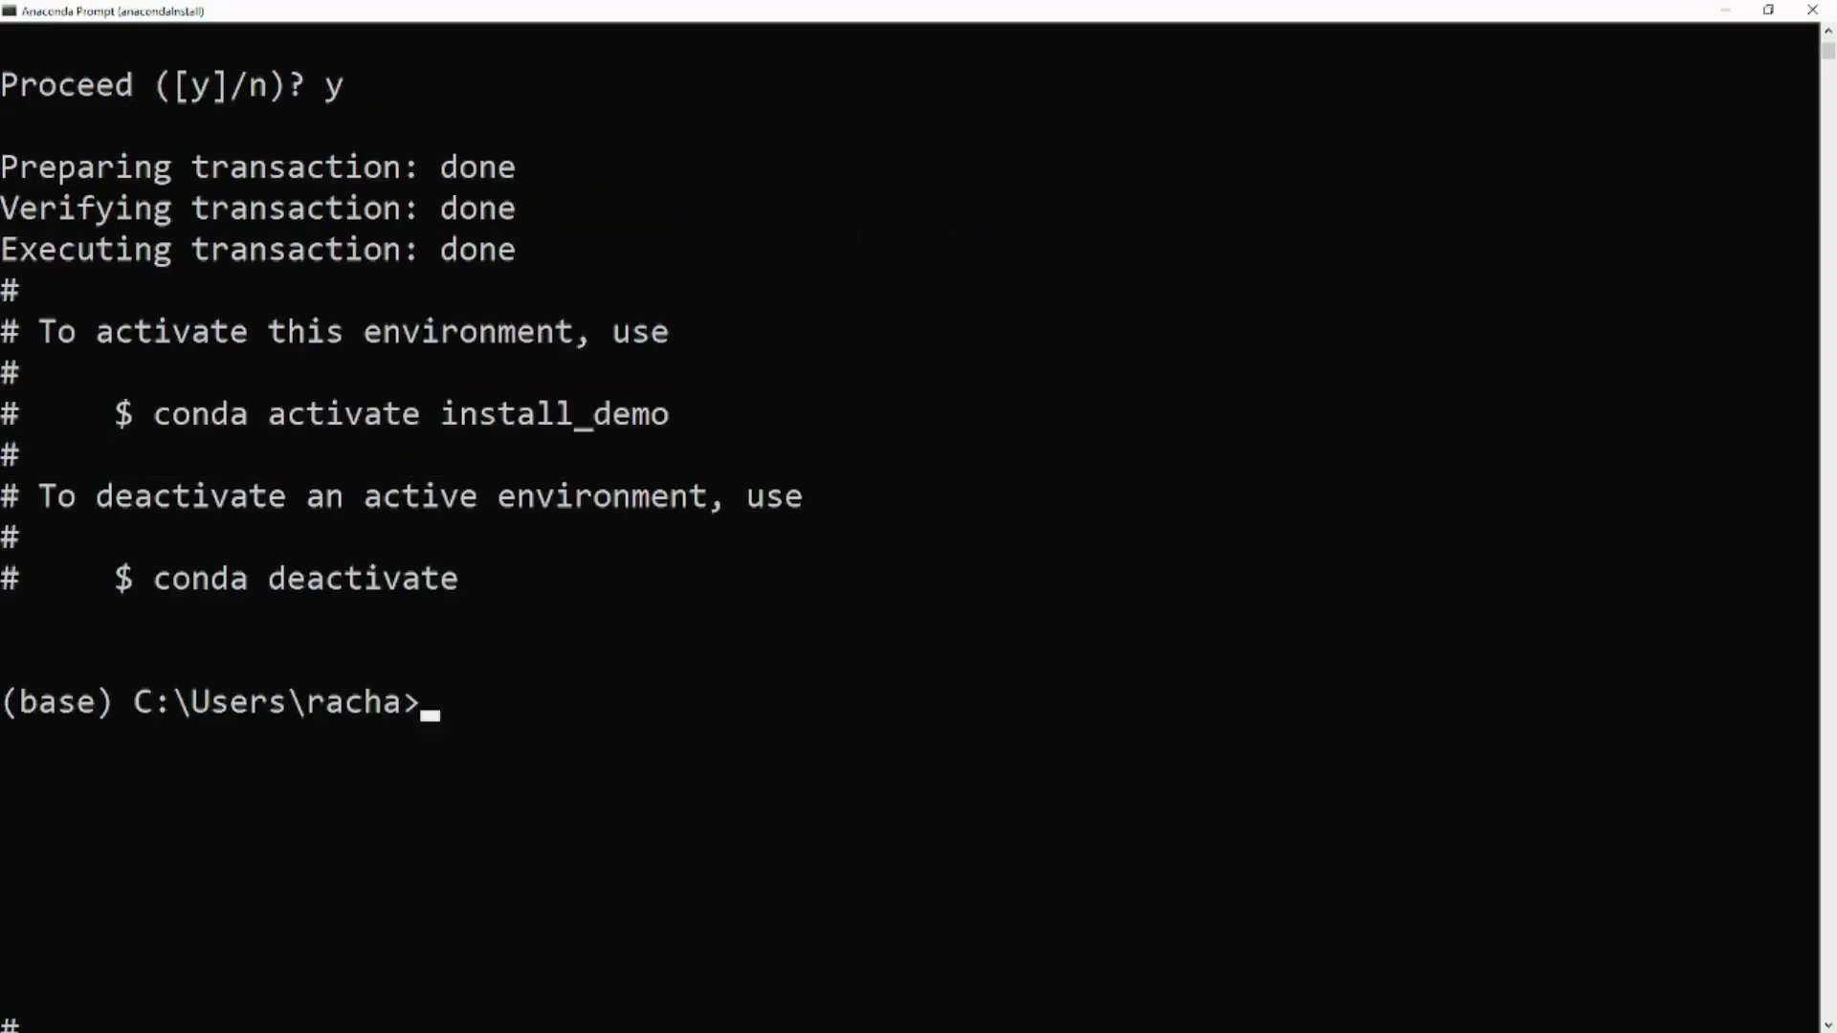
type("conda activate install_demo")
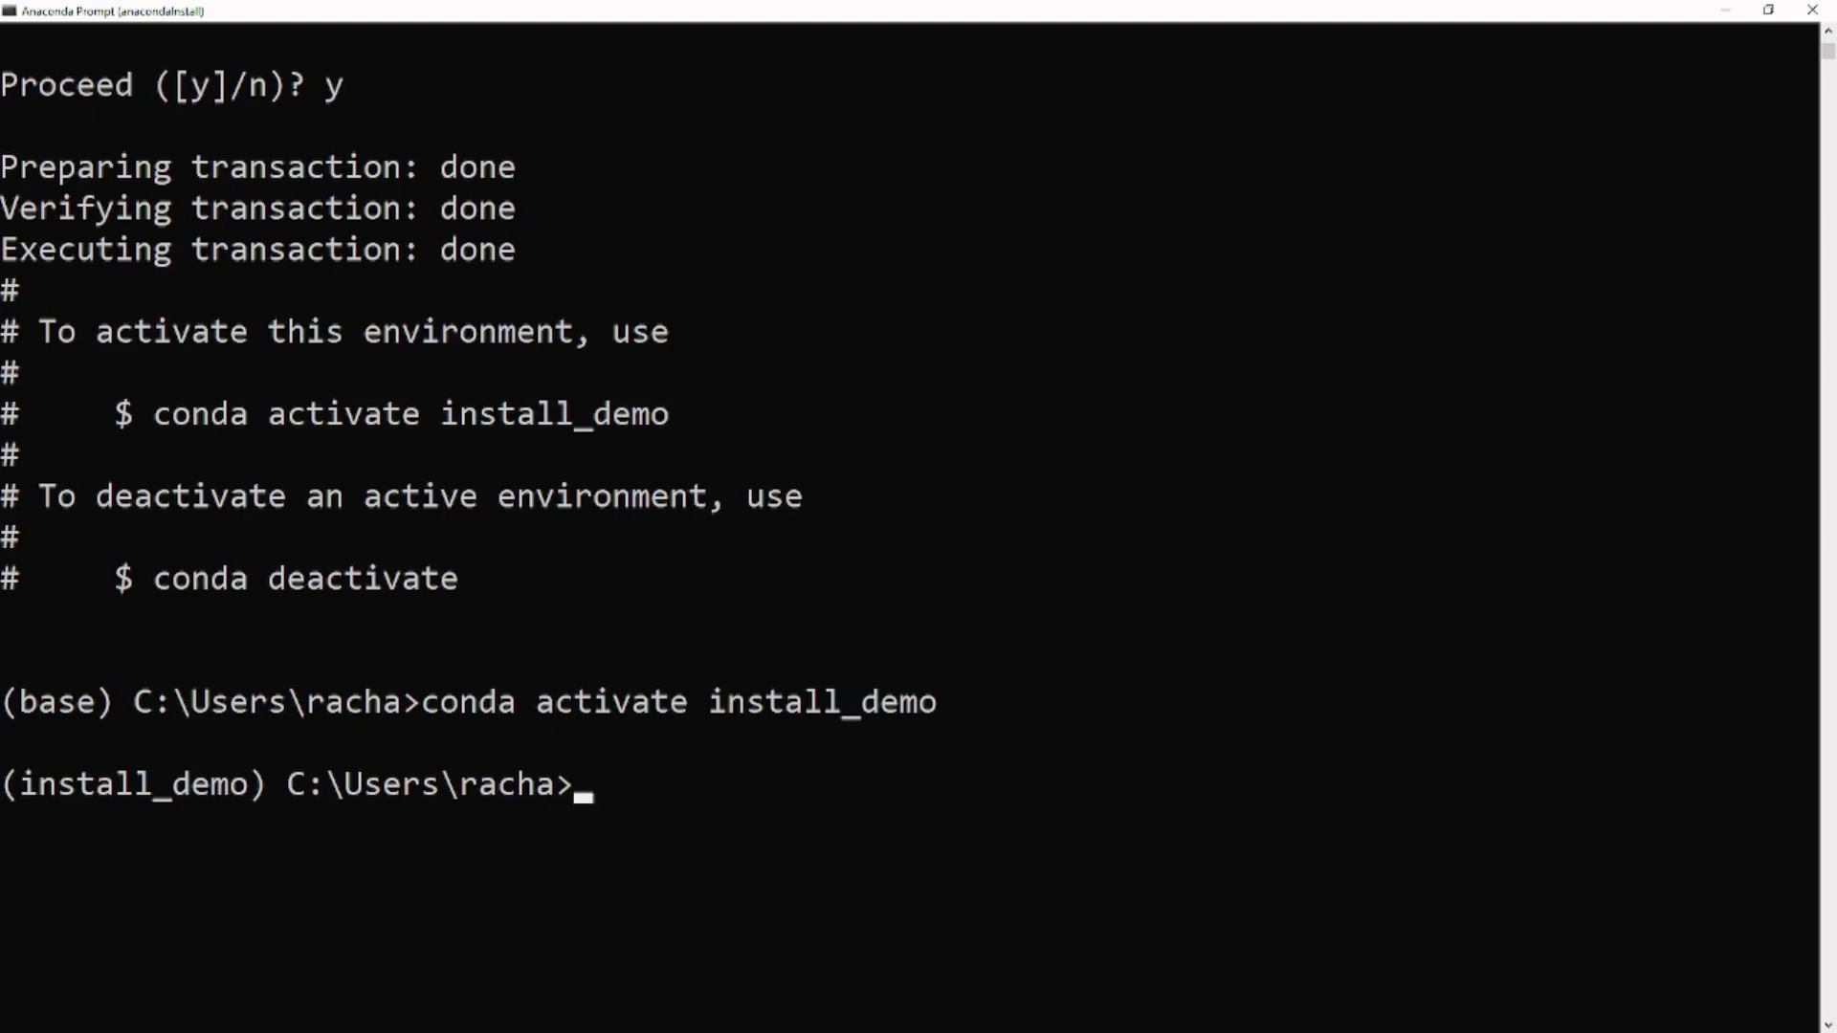
type("python -m")
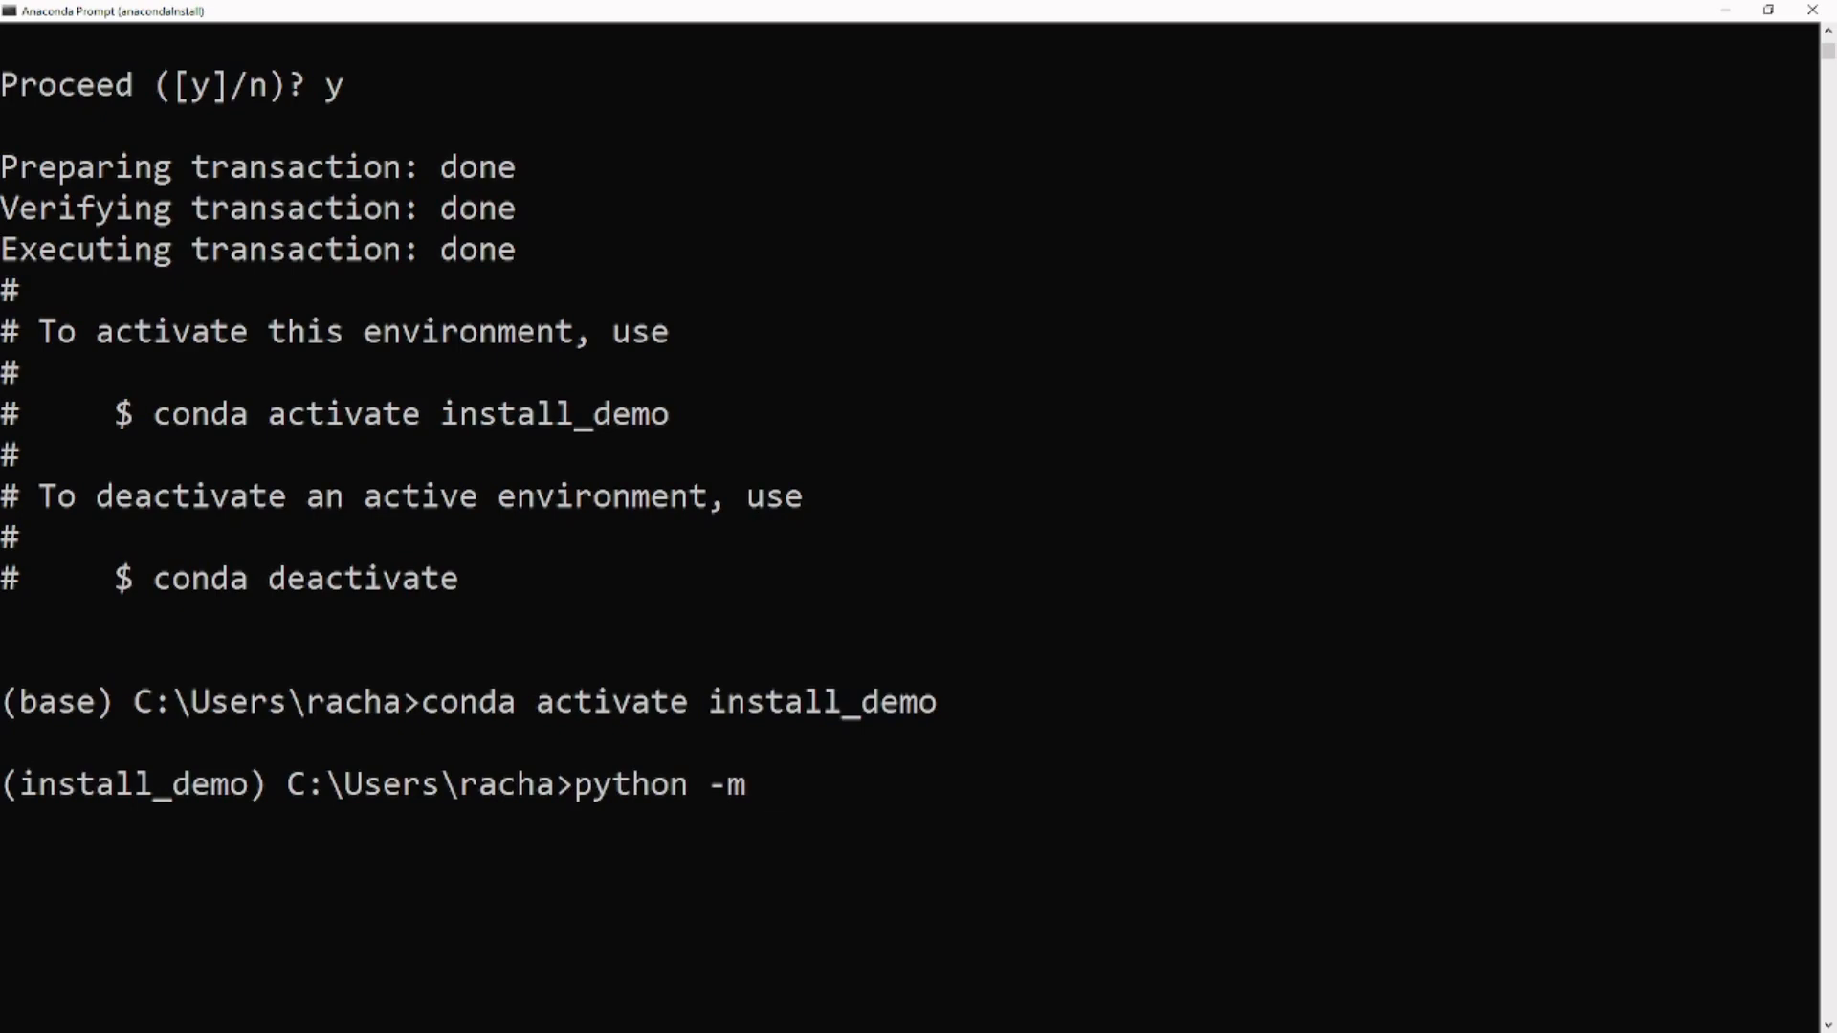
type("pip")
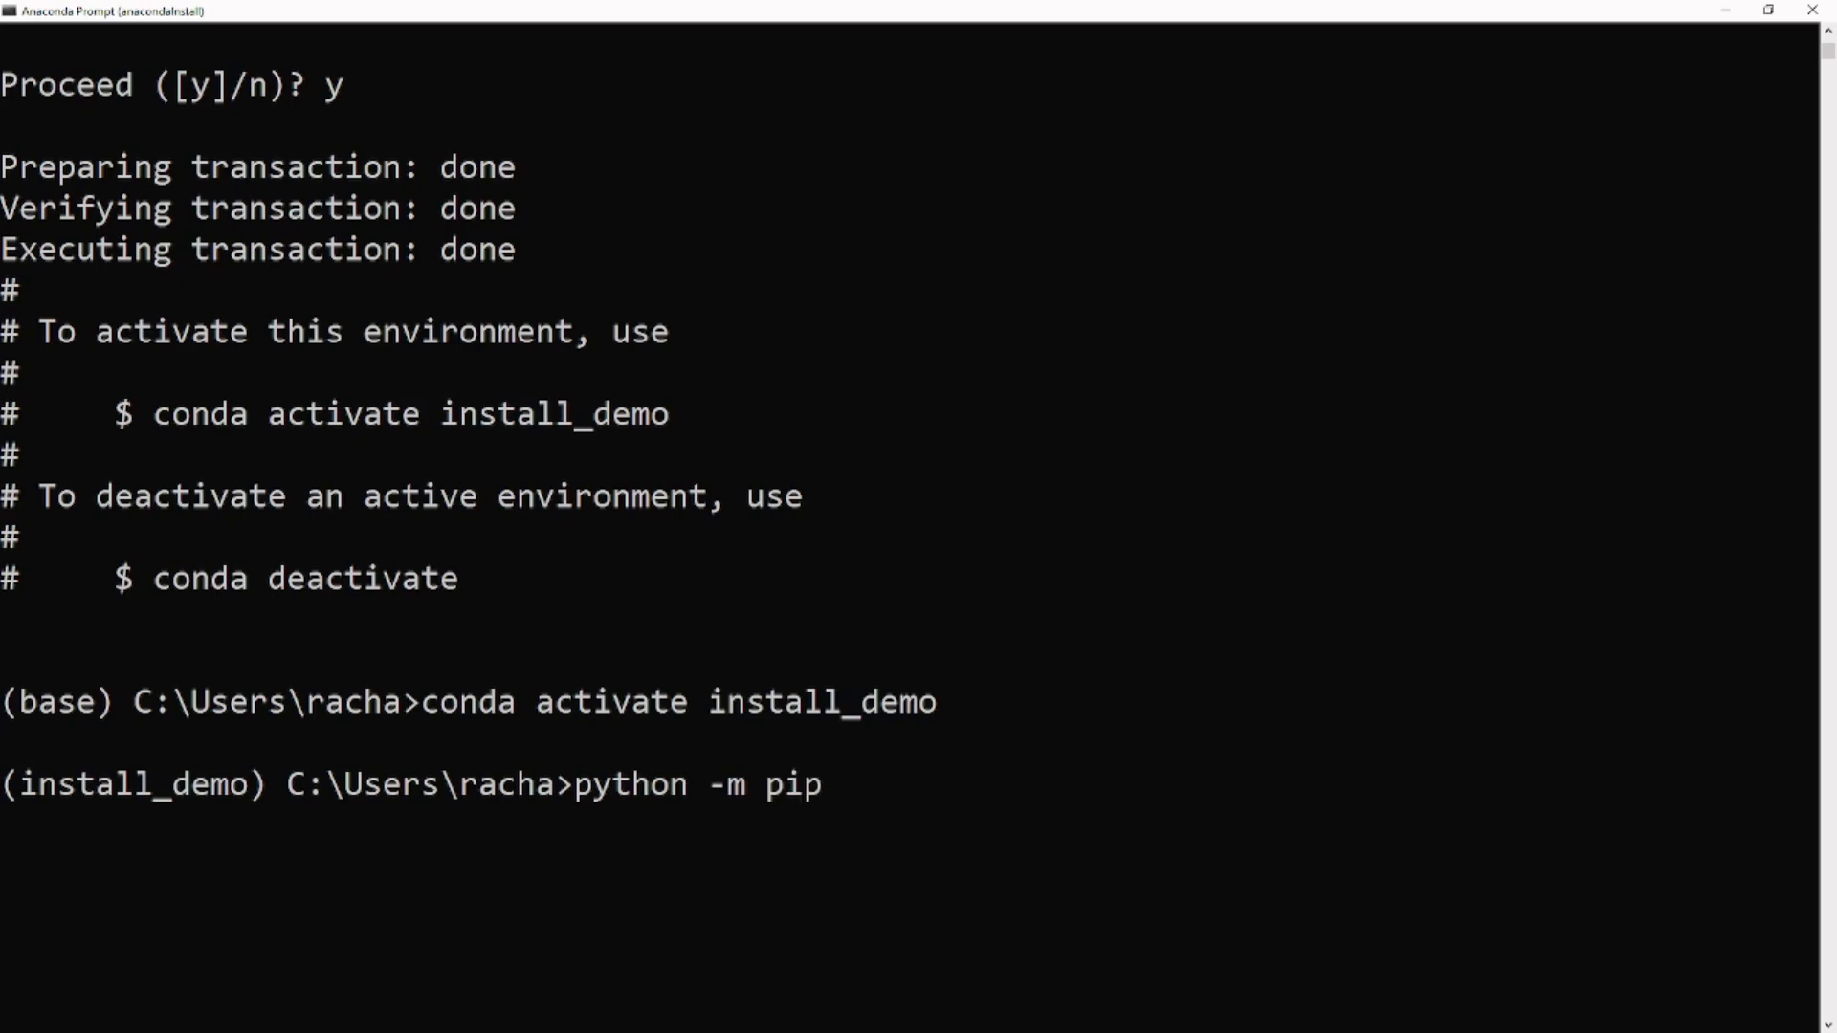
type("uninstall")
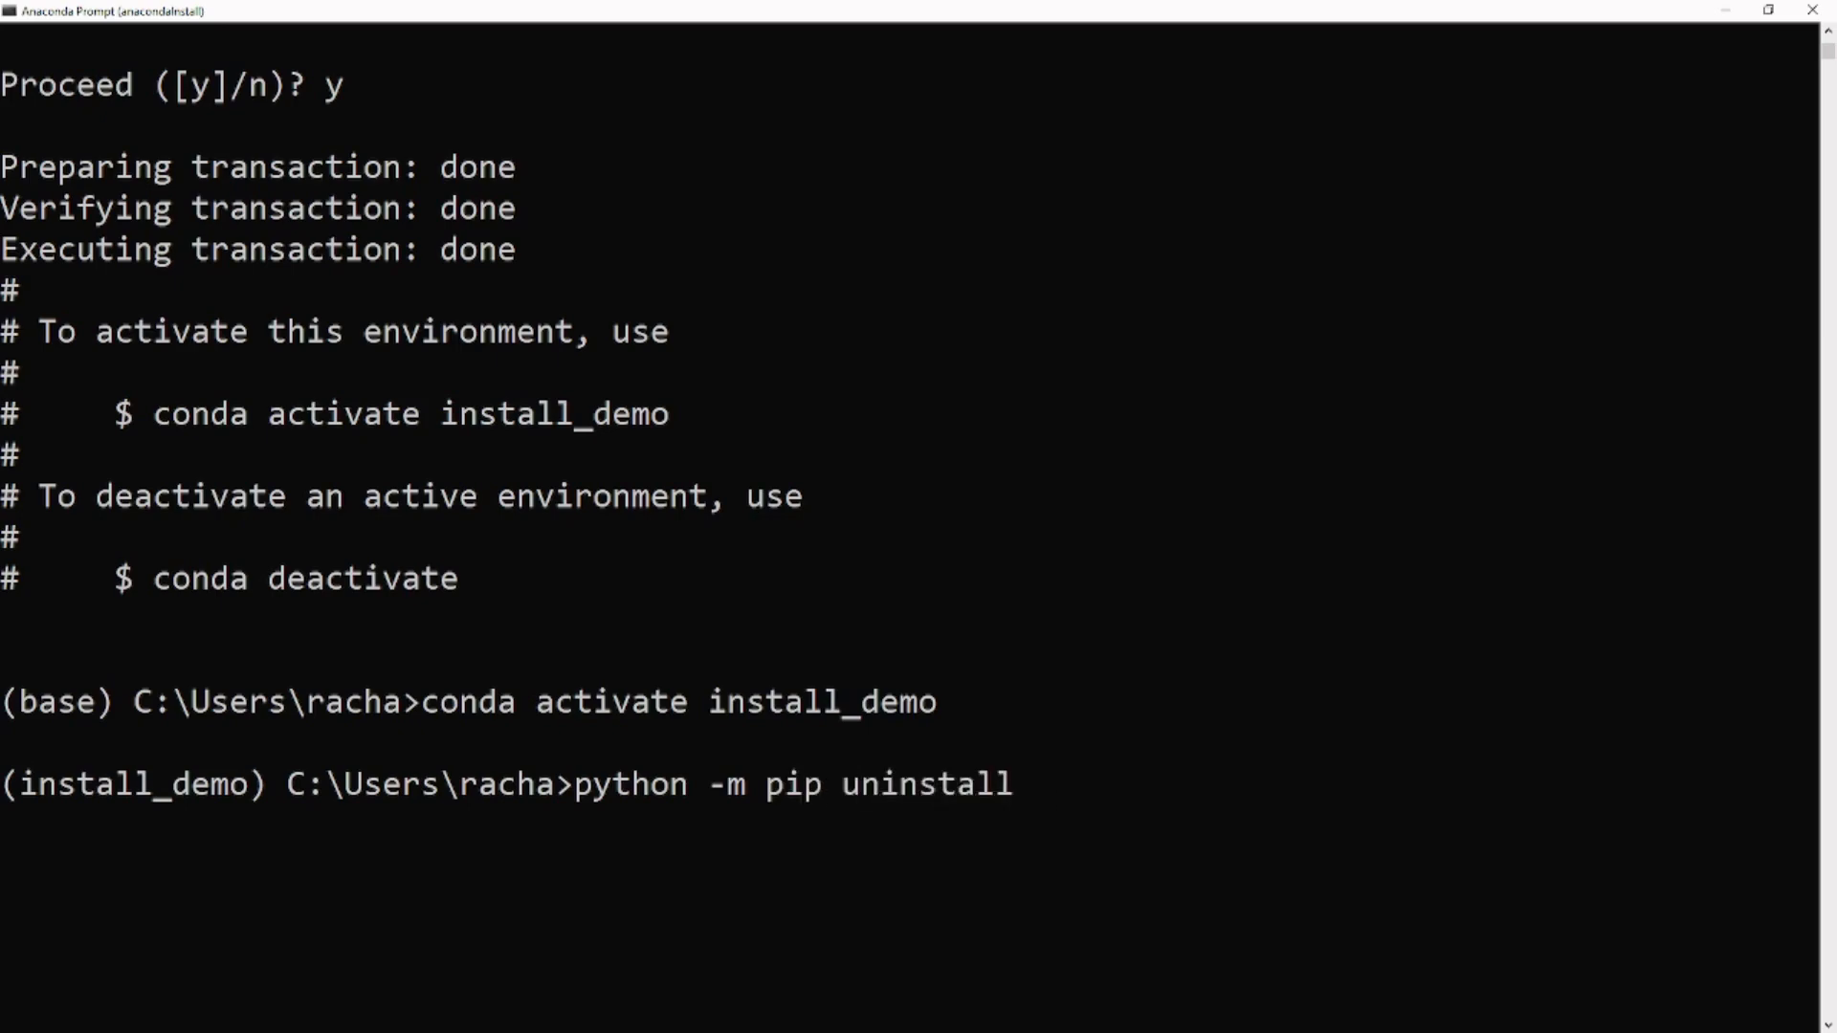
type("pip")
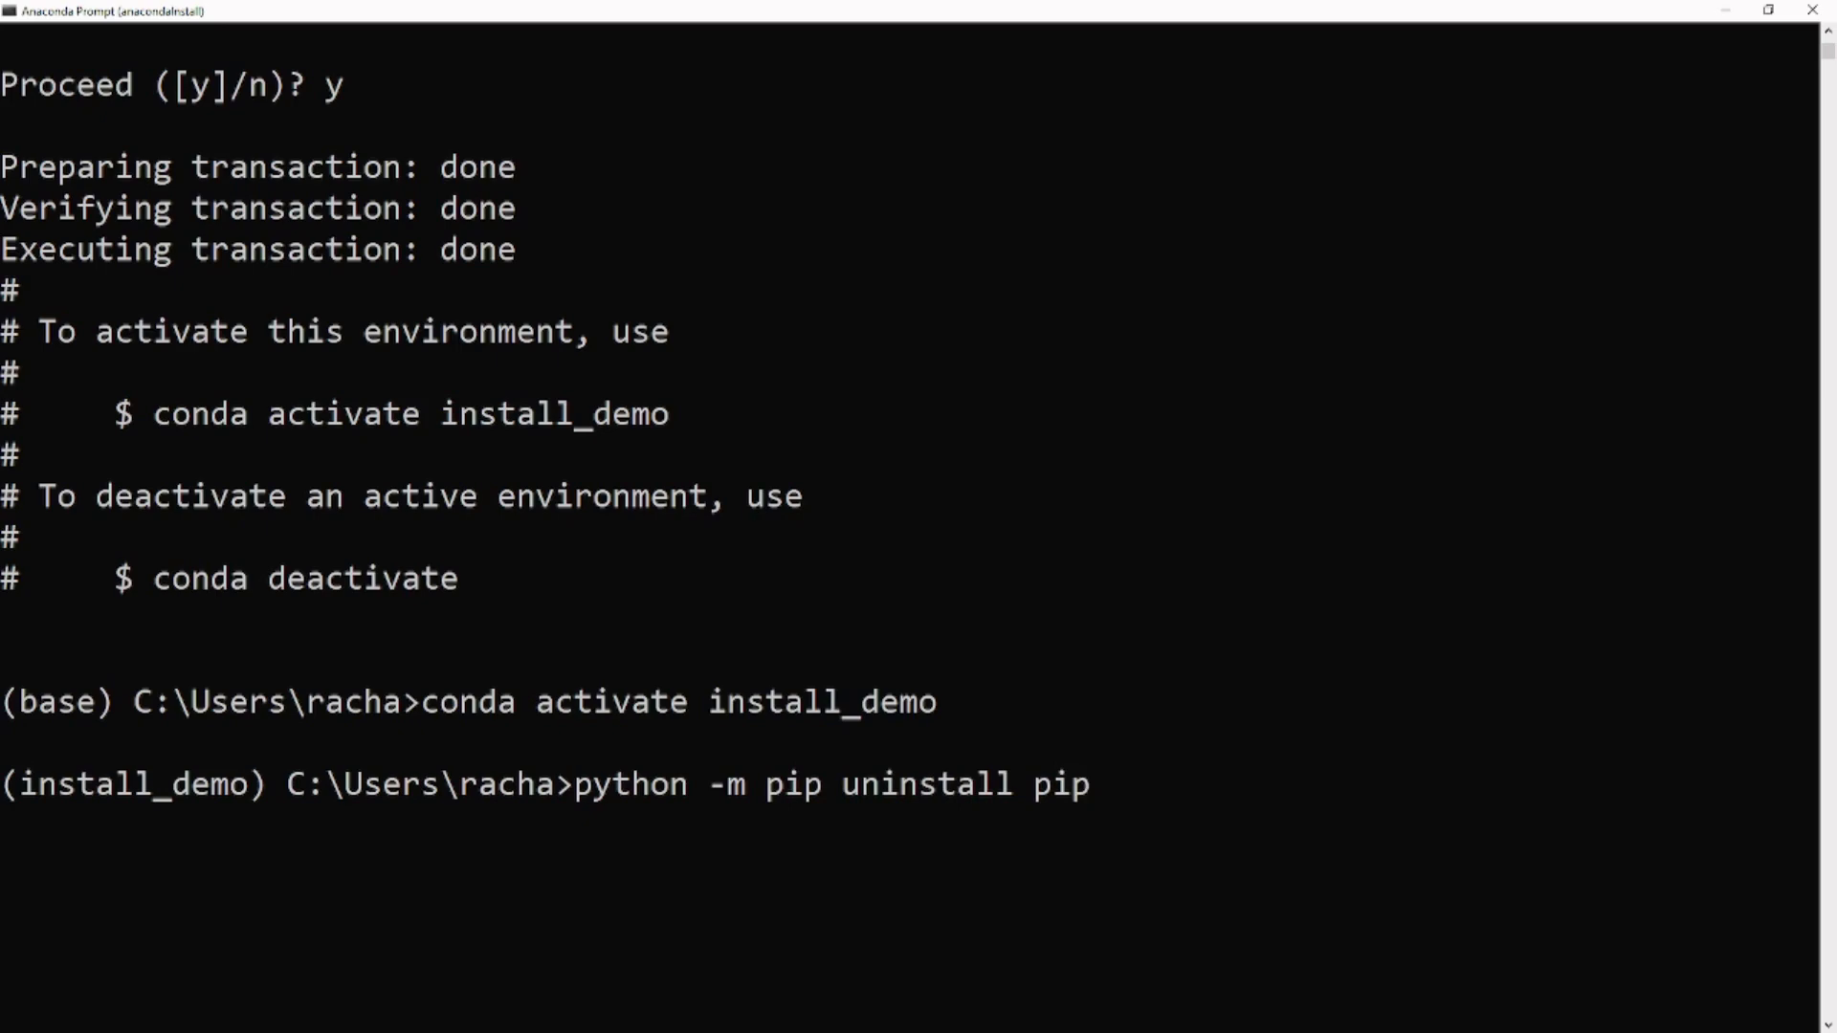
key("enter")
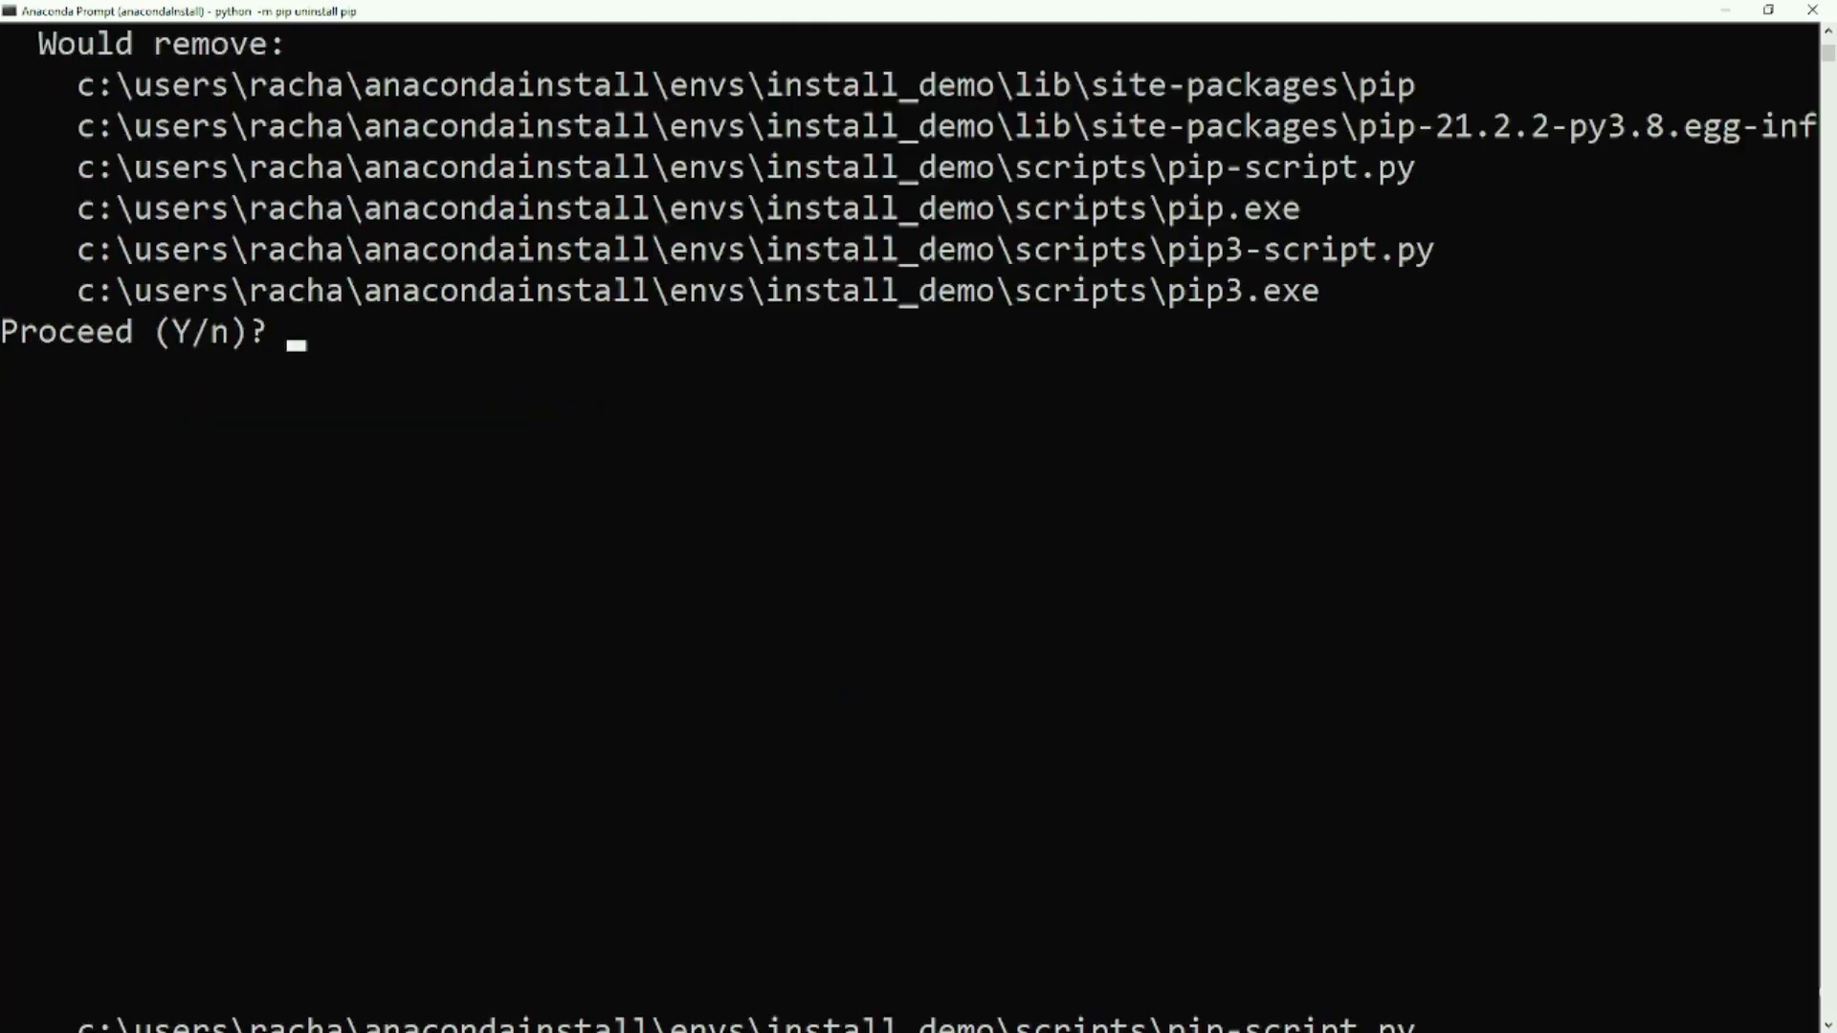
- Confirm pip removal and reinstall pip with python -m ensurepip
type("y")
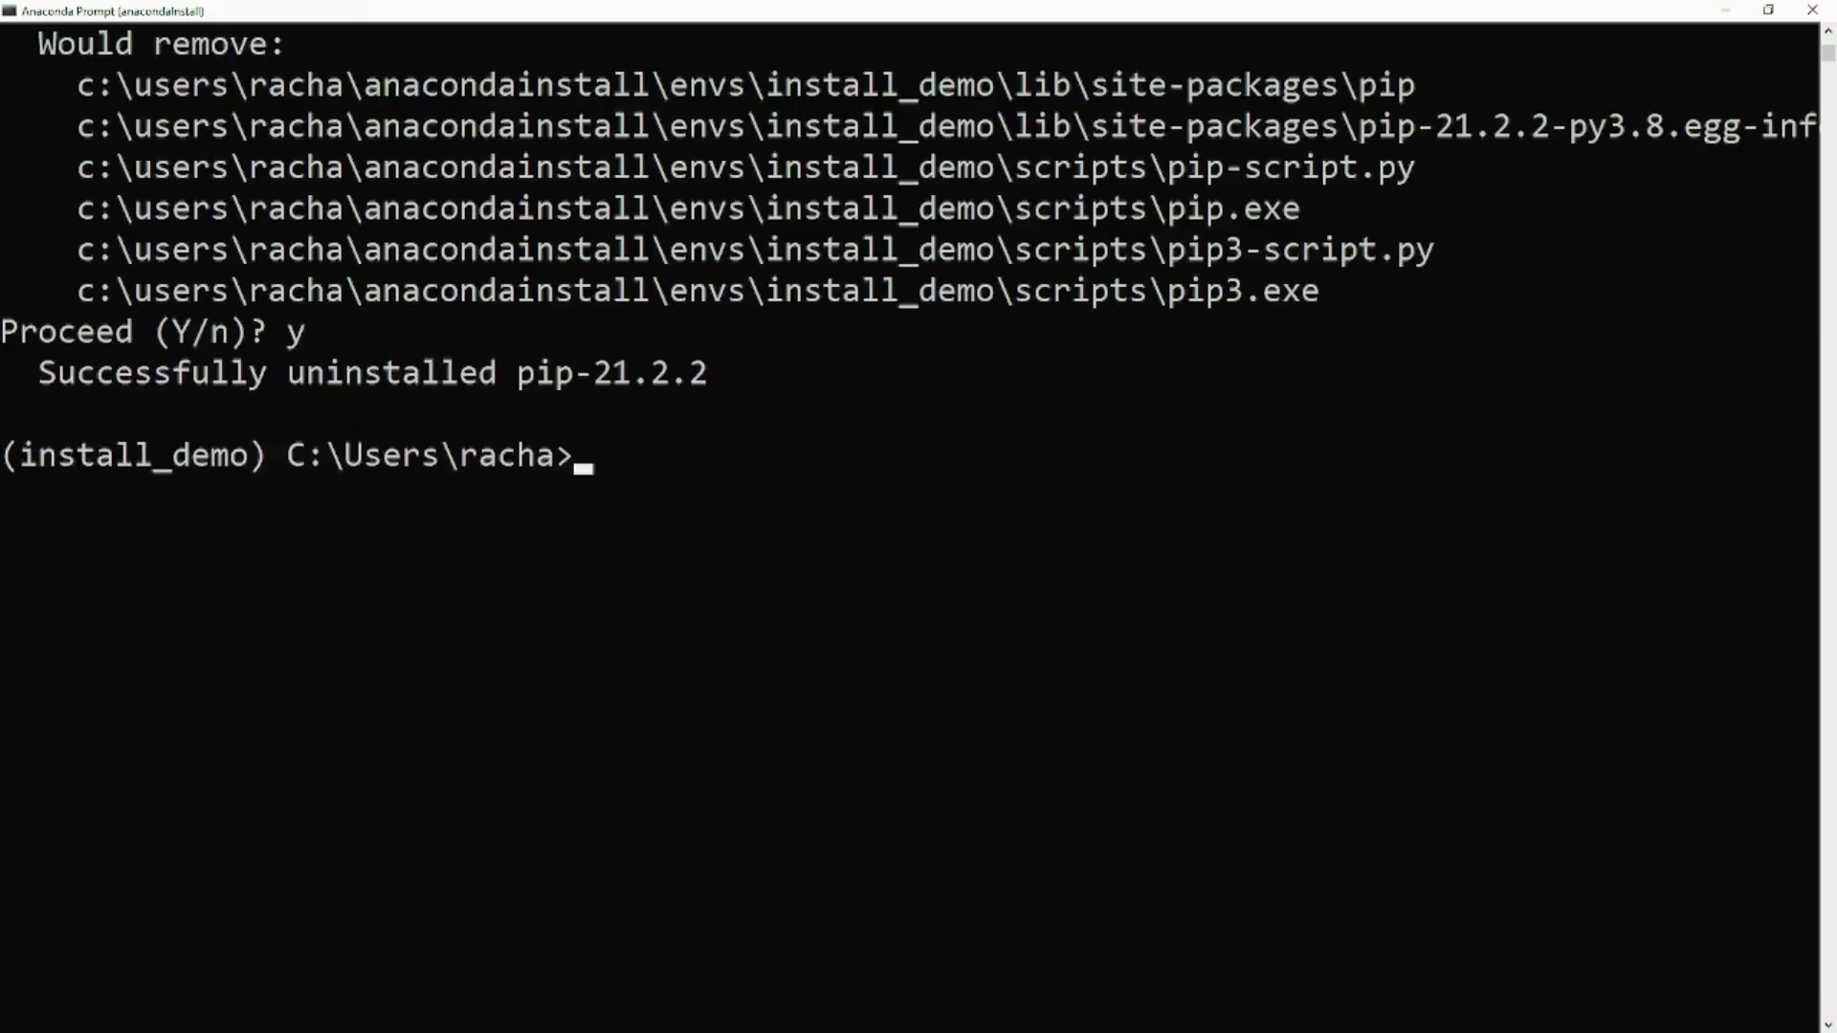
type("p")
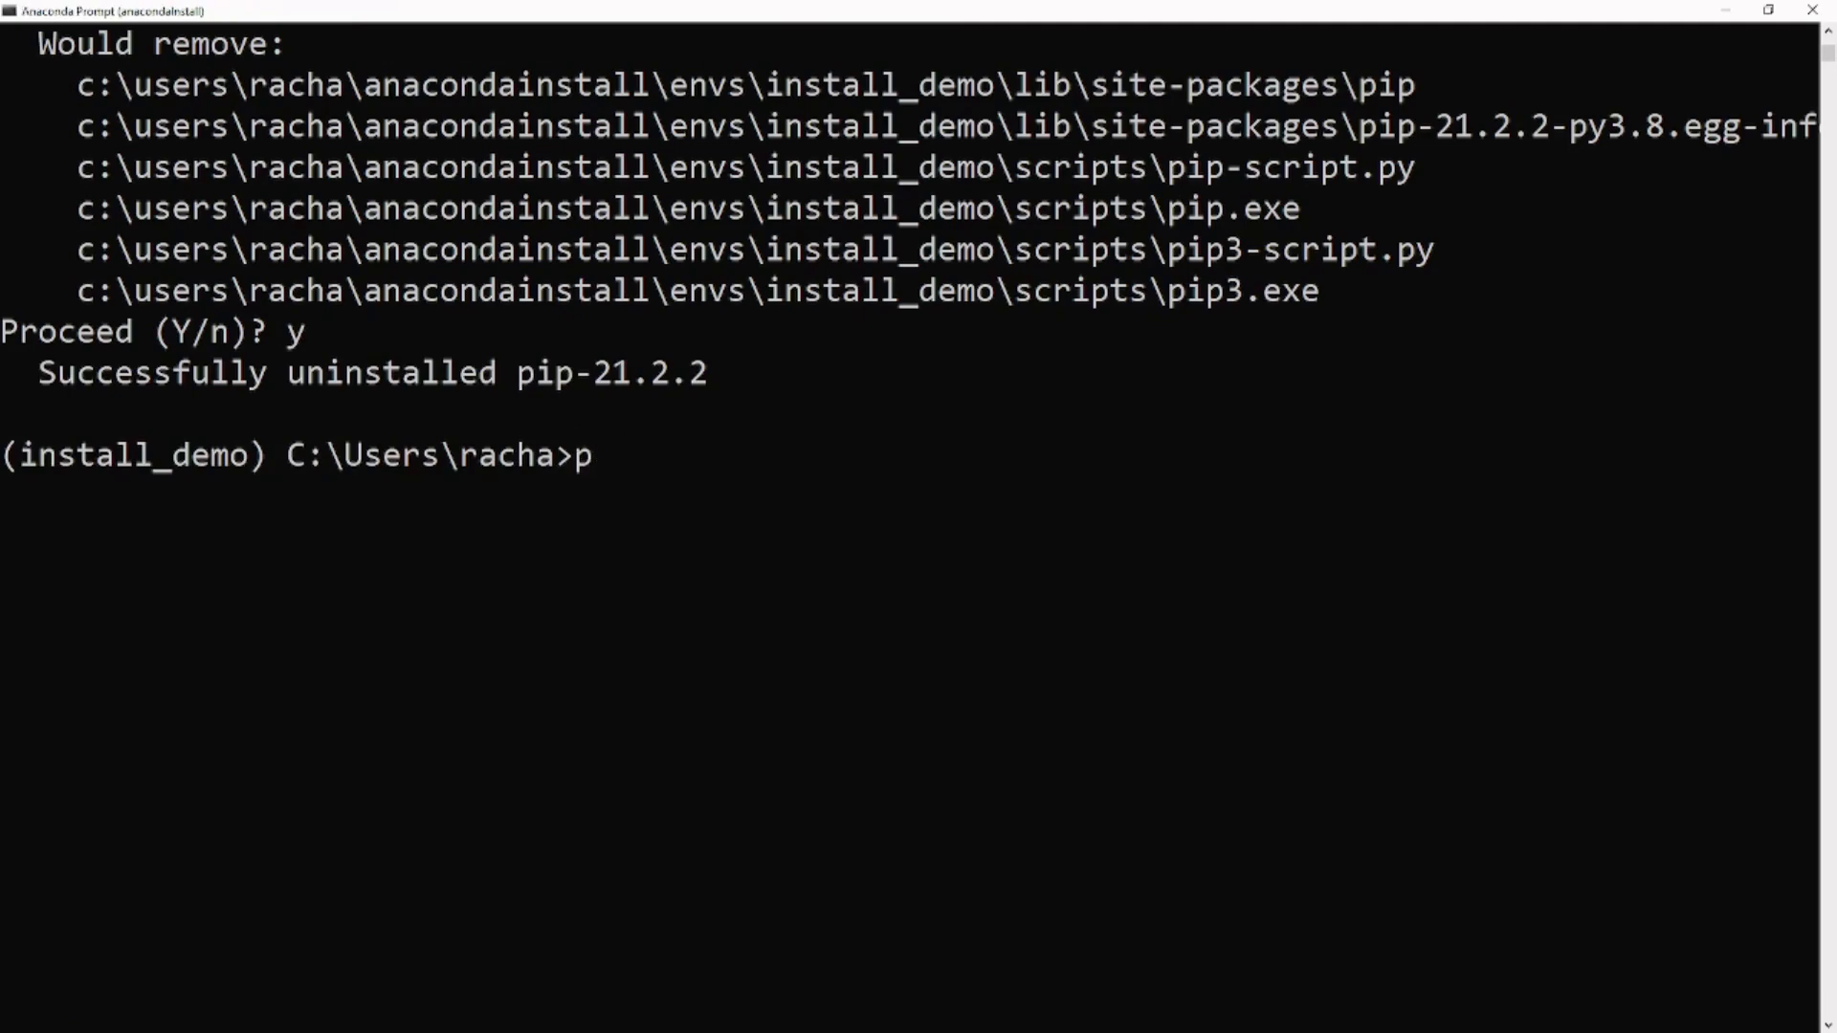
type("ython -")
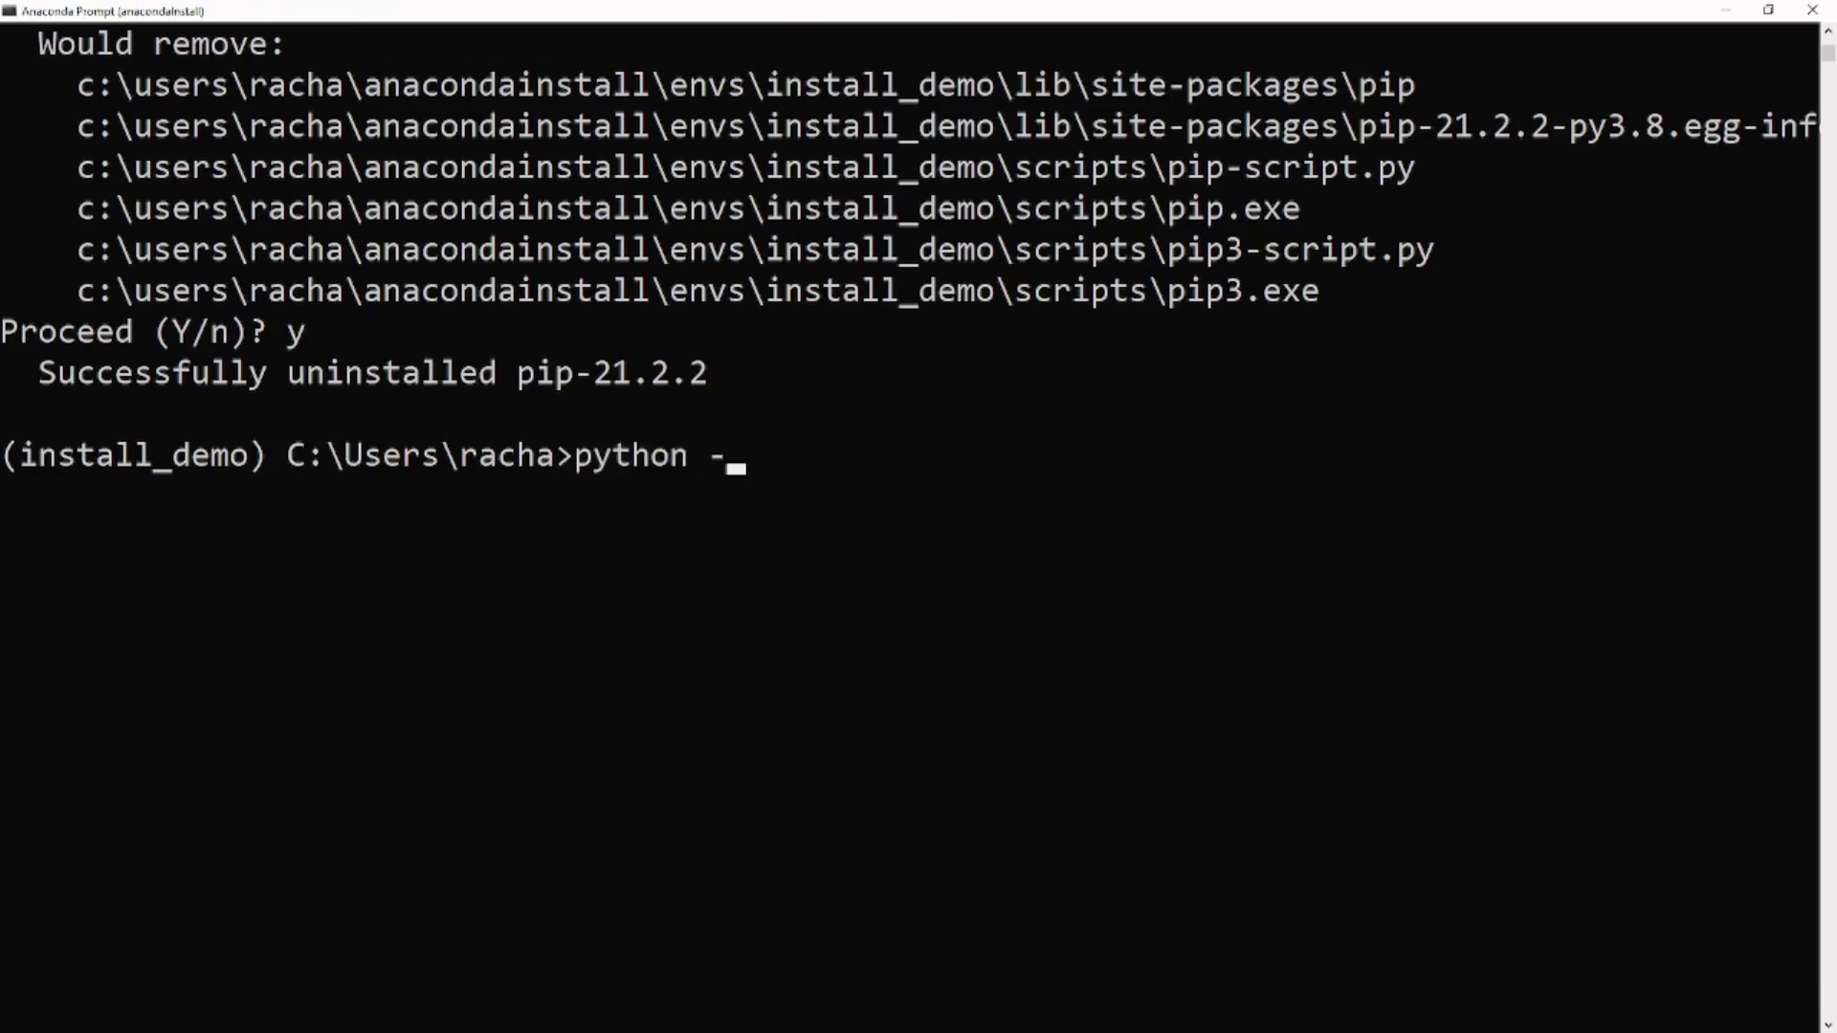
type("m ensurepip")
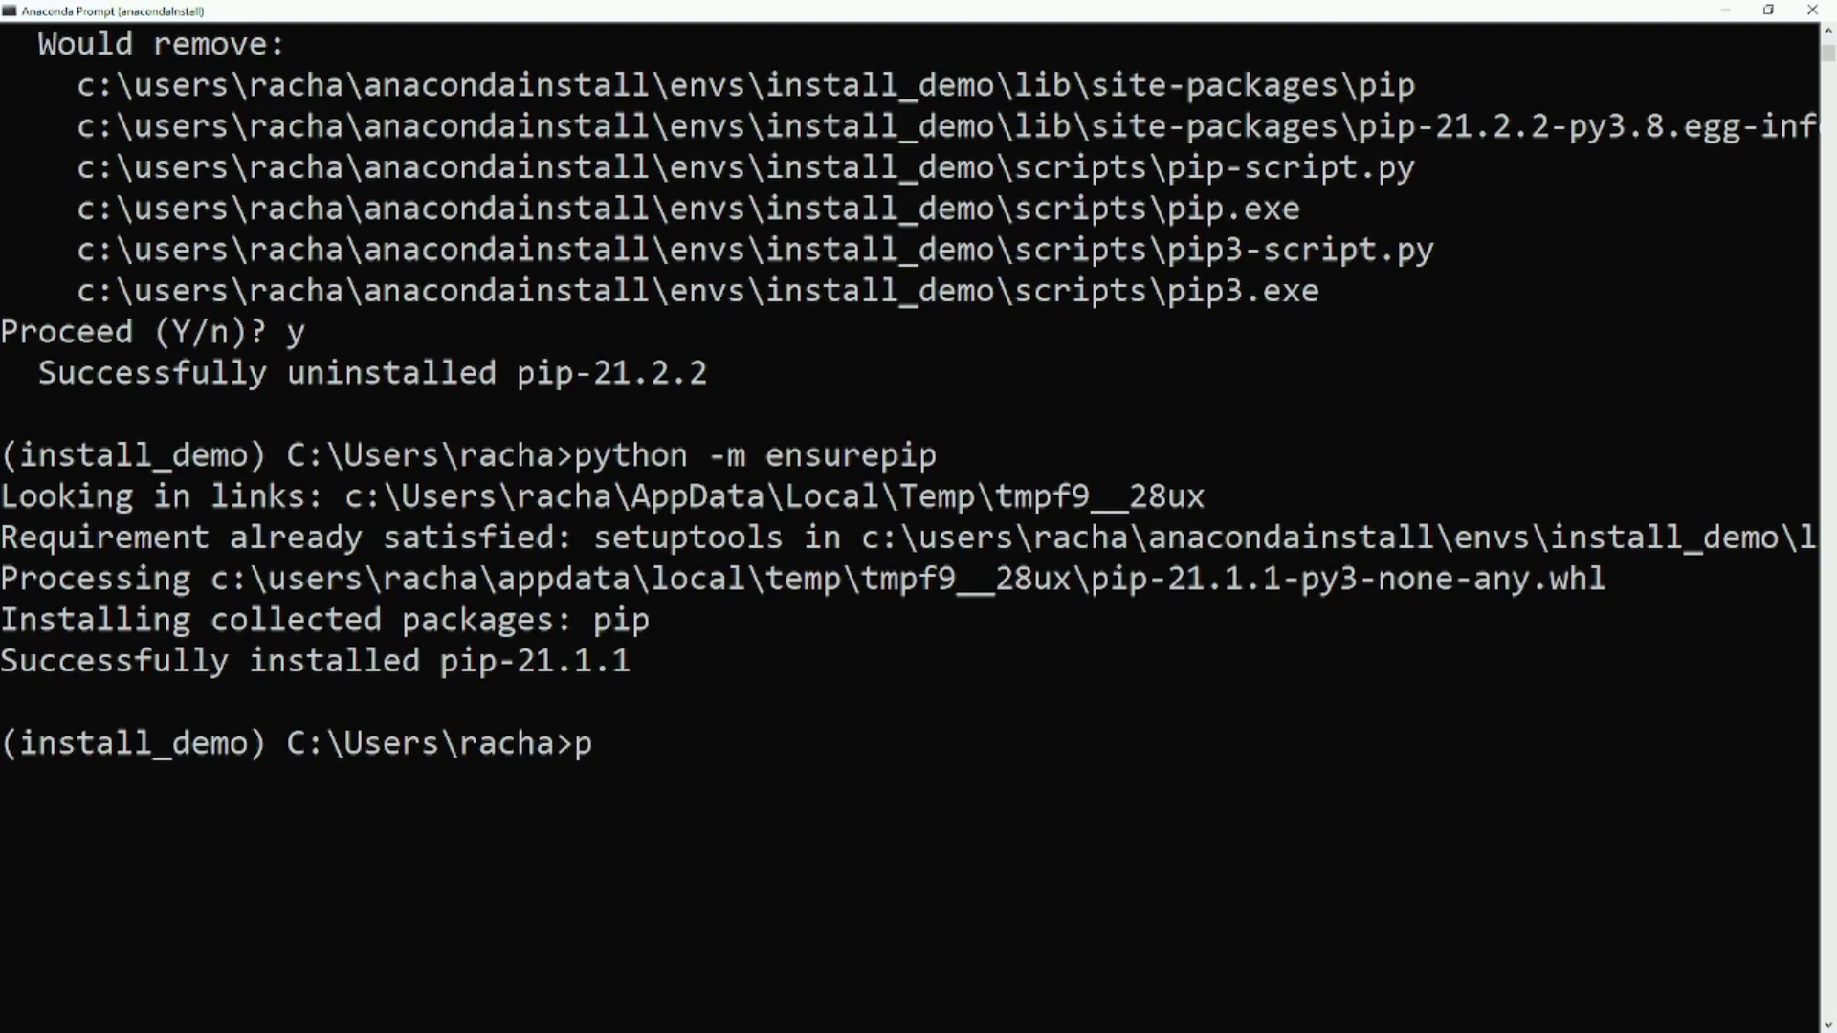
- Upgrade pip to 21.3.1 with python -m pip install -U pip
type("ython -")
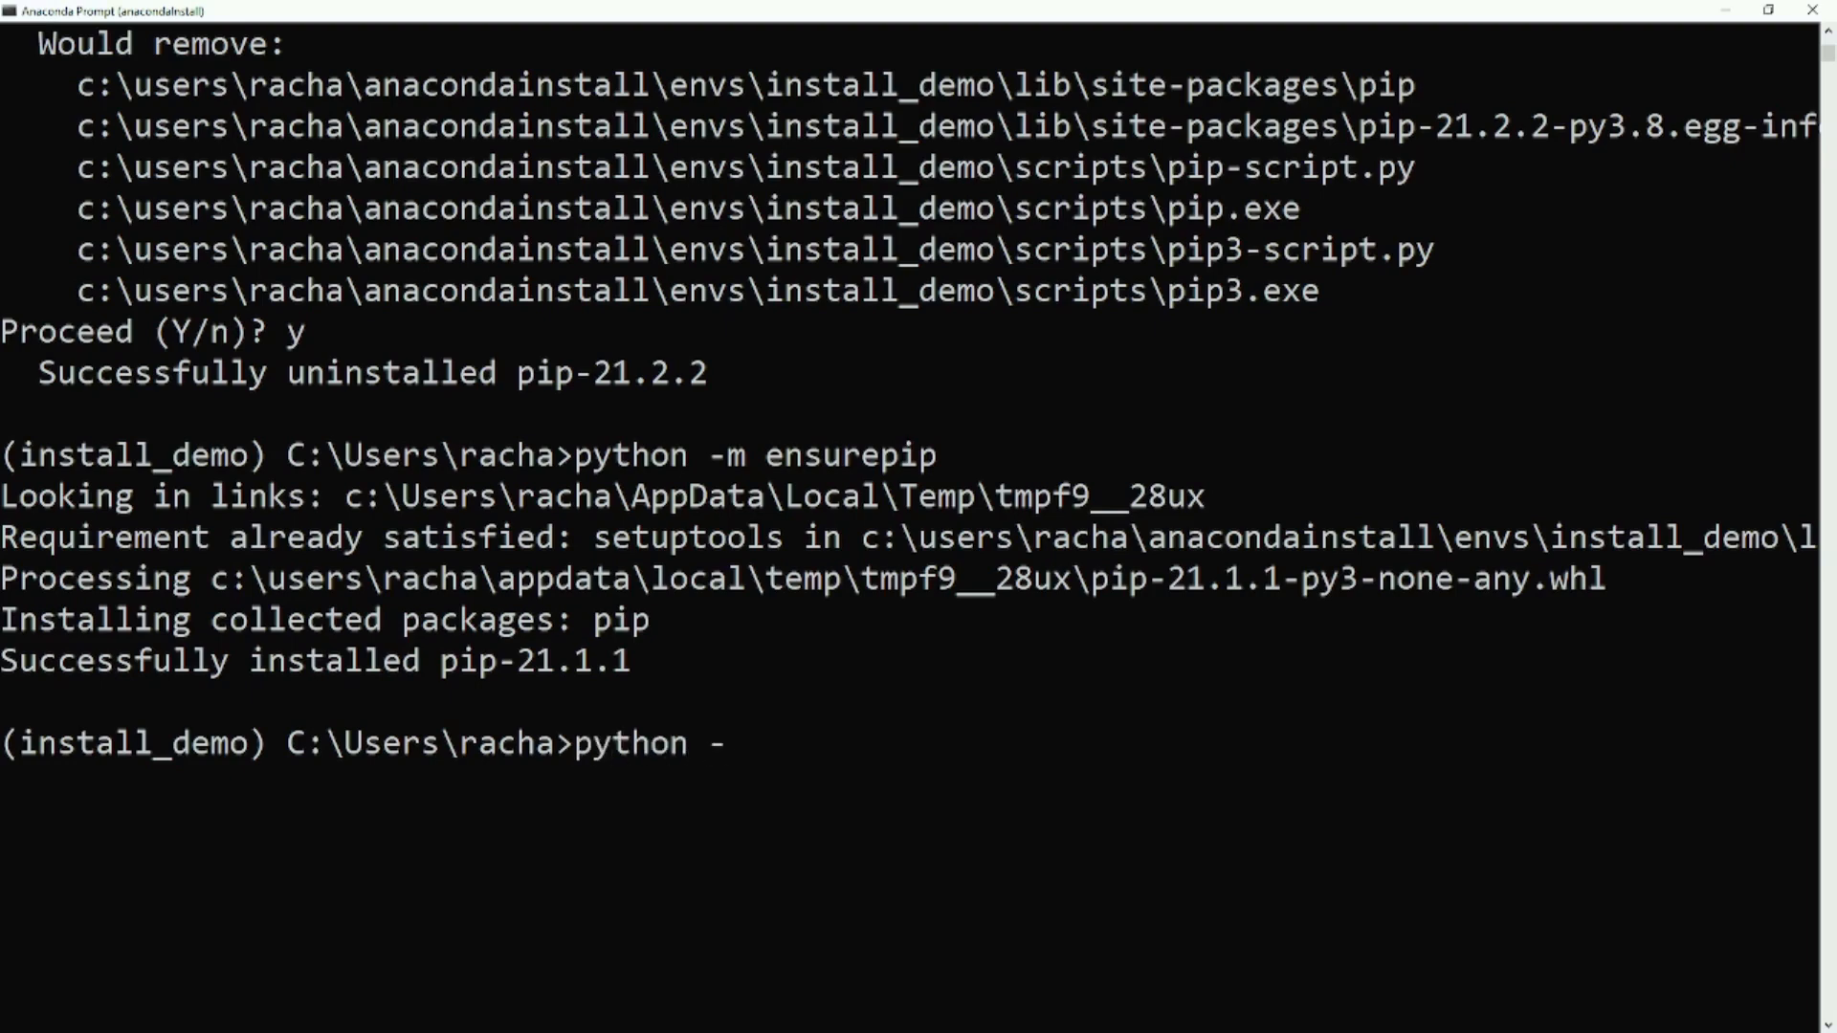
type("m pip install")
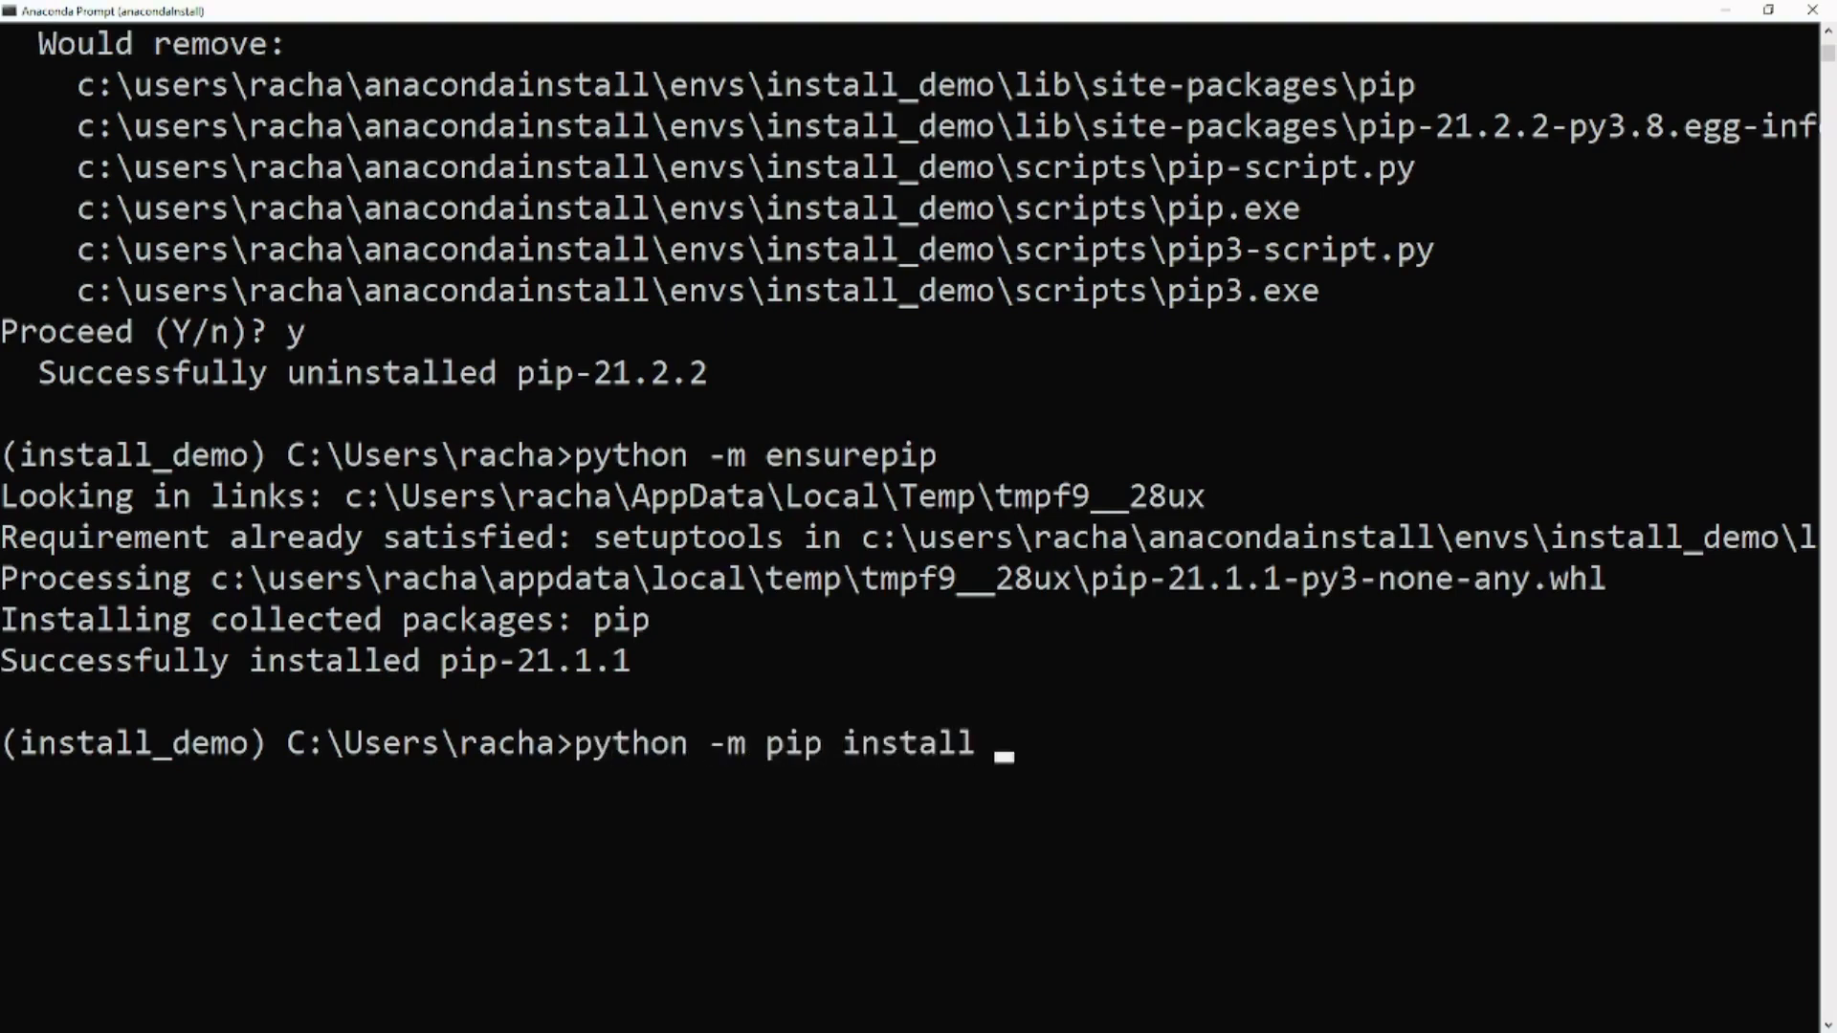
type("-U po")
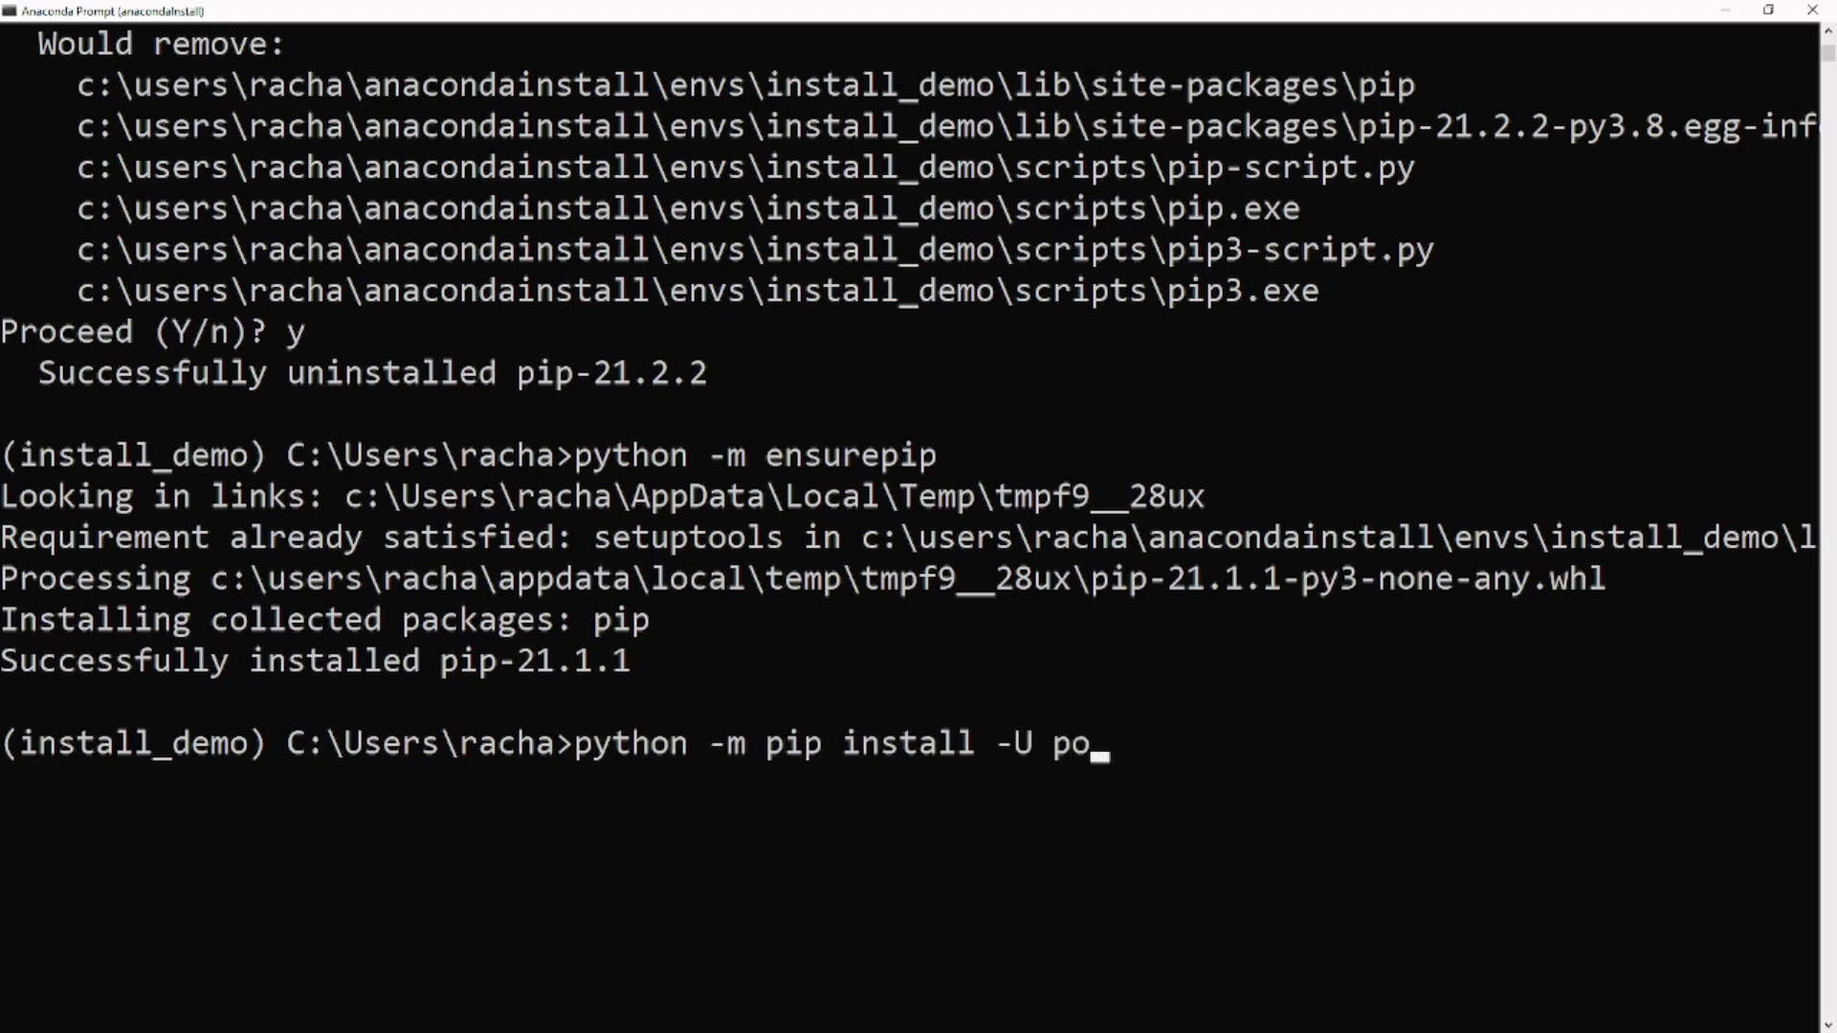
type("ip")
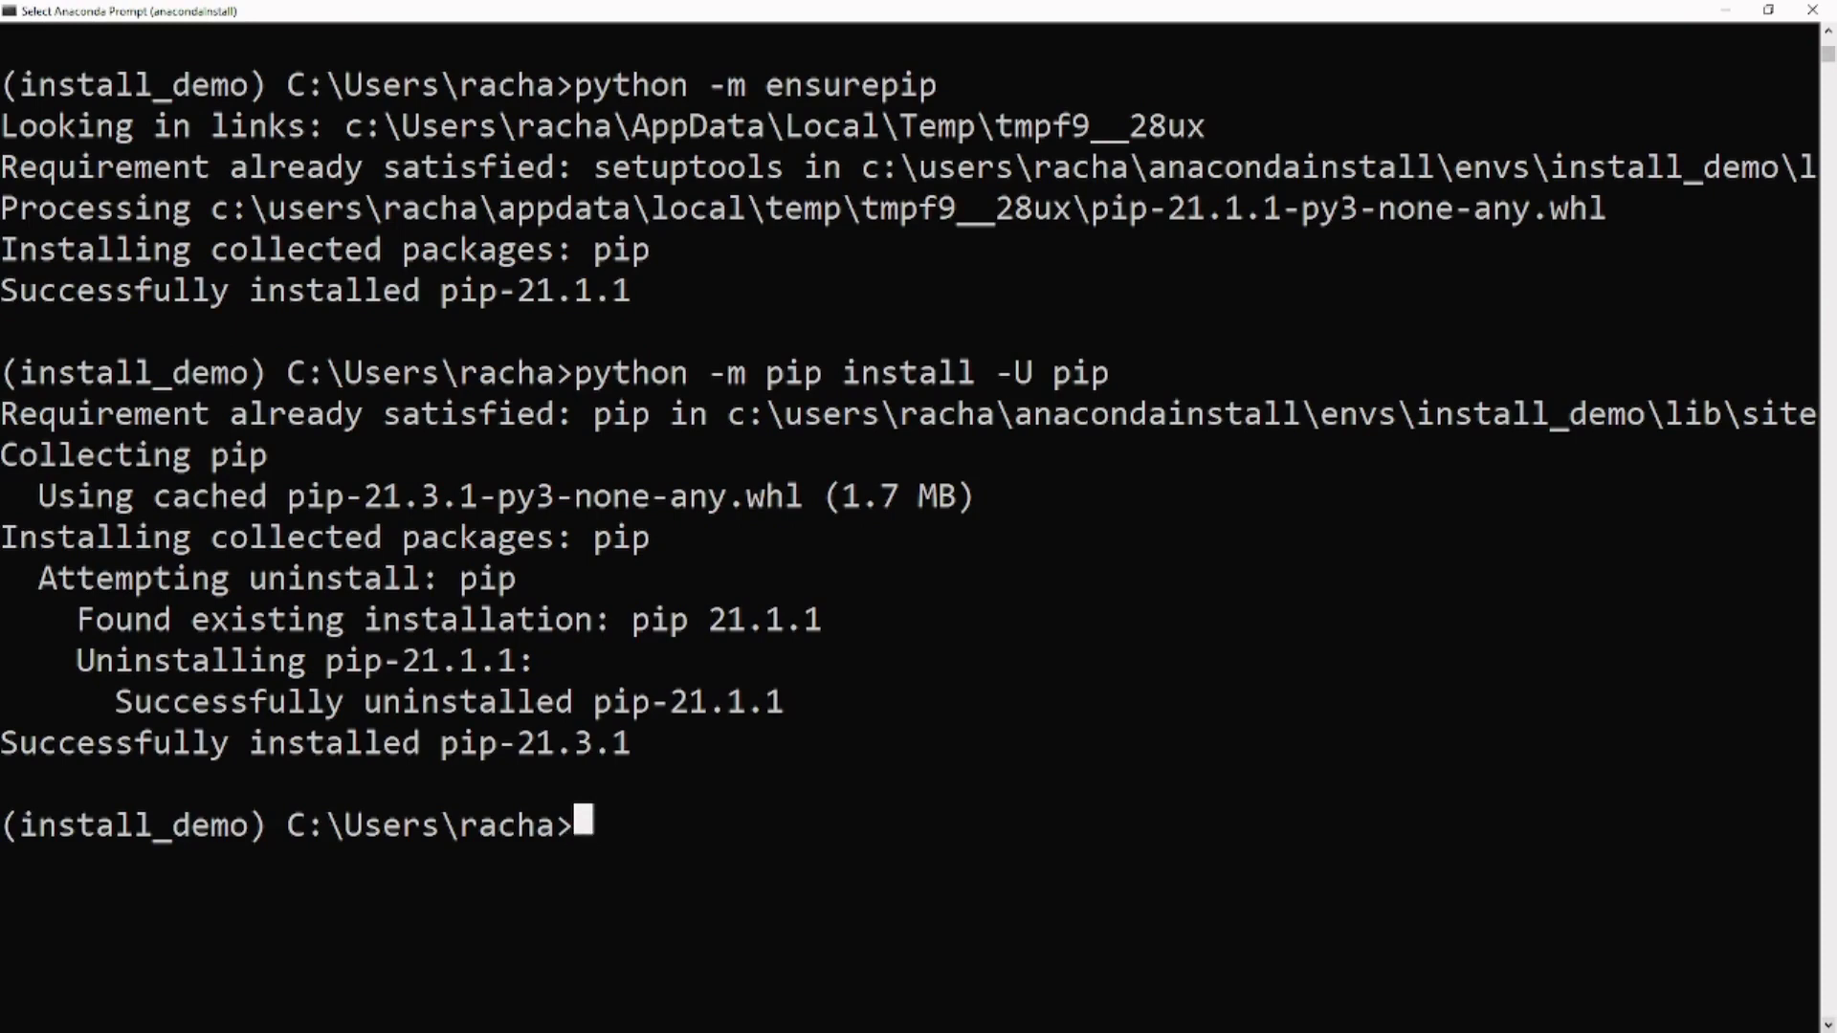
- Install Rasa 3.0.2 via pip install rasa and show its commands with rasa -h
type("pi")
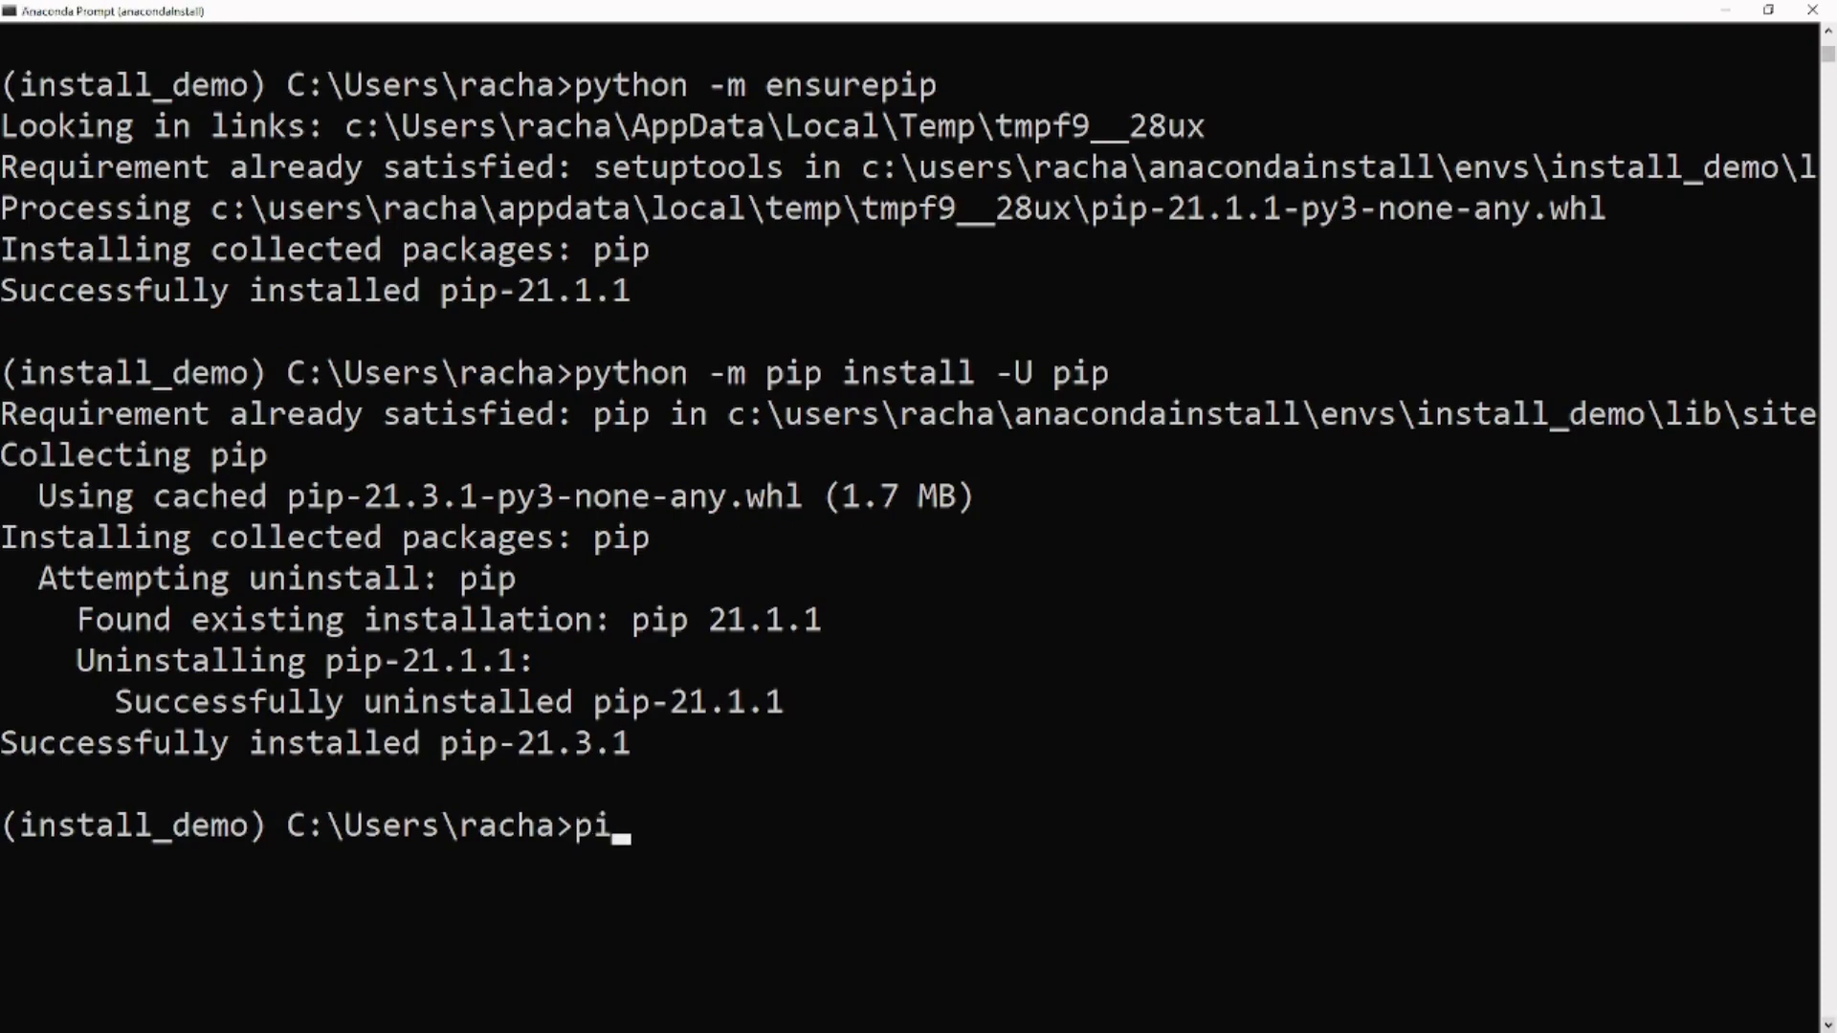
type("p install rasa")
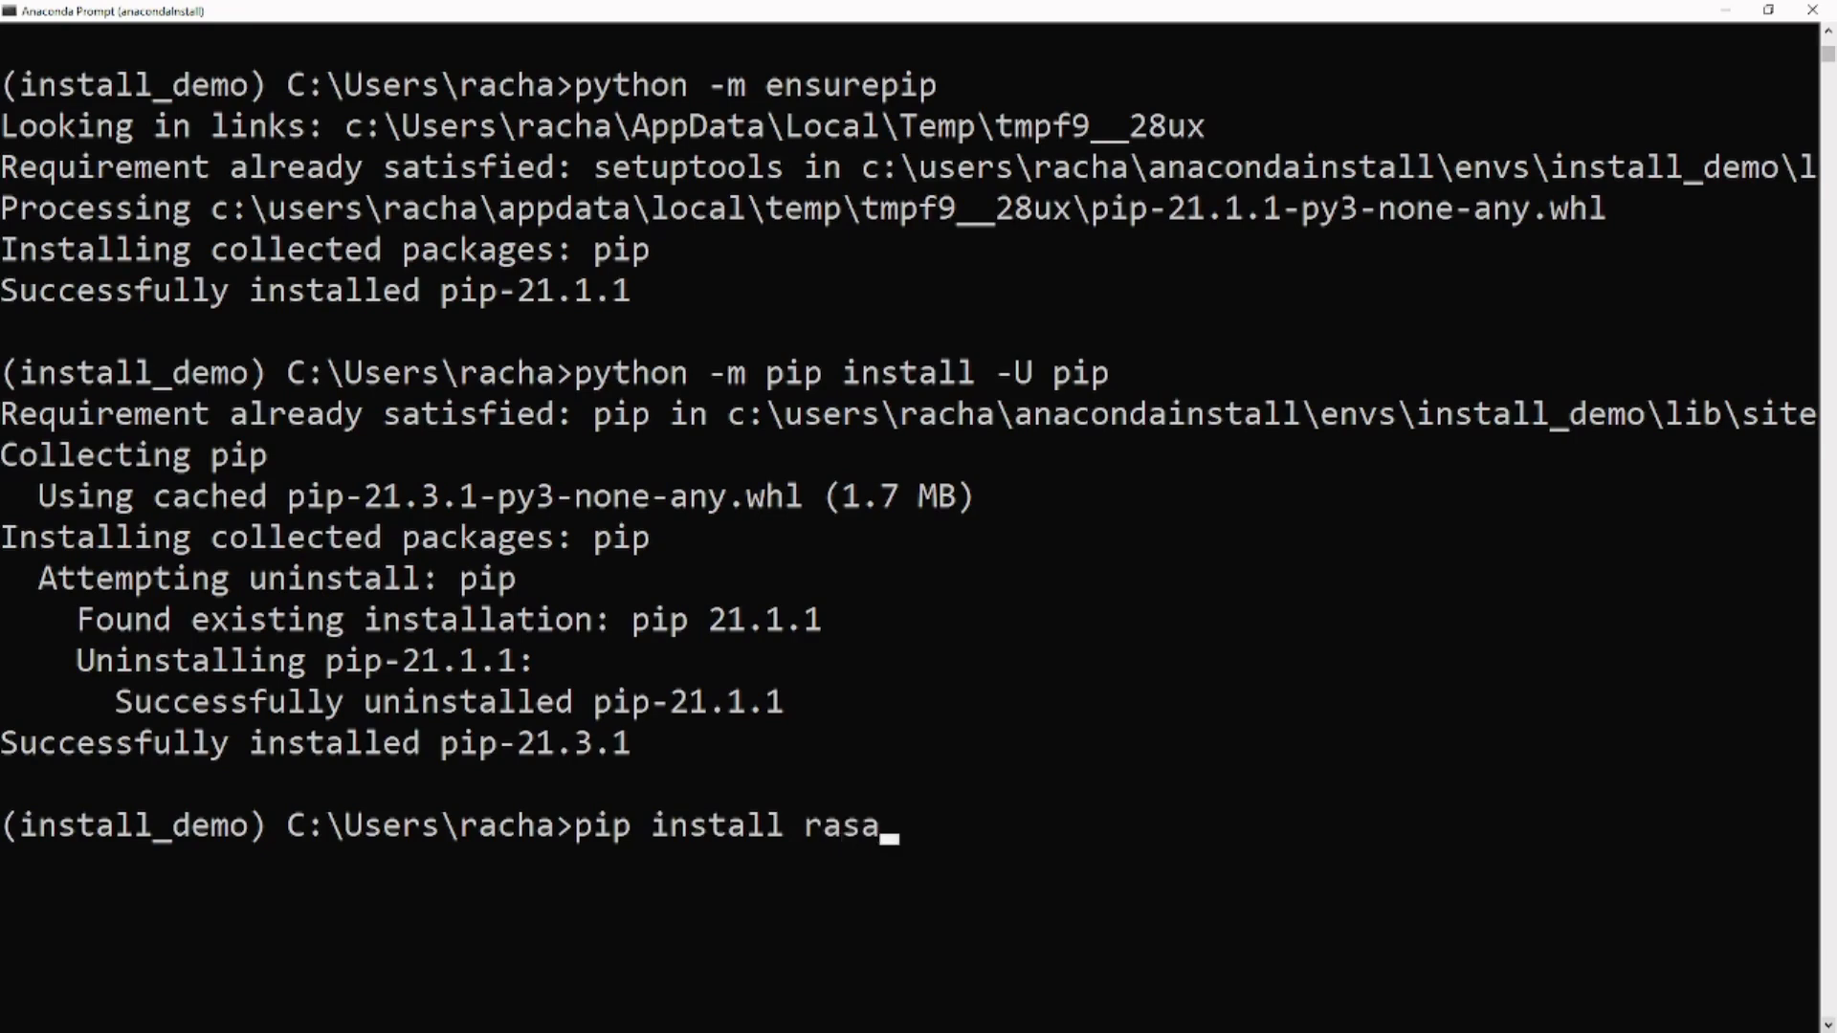
key("enter")
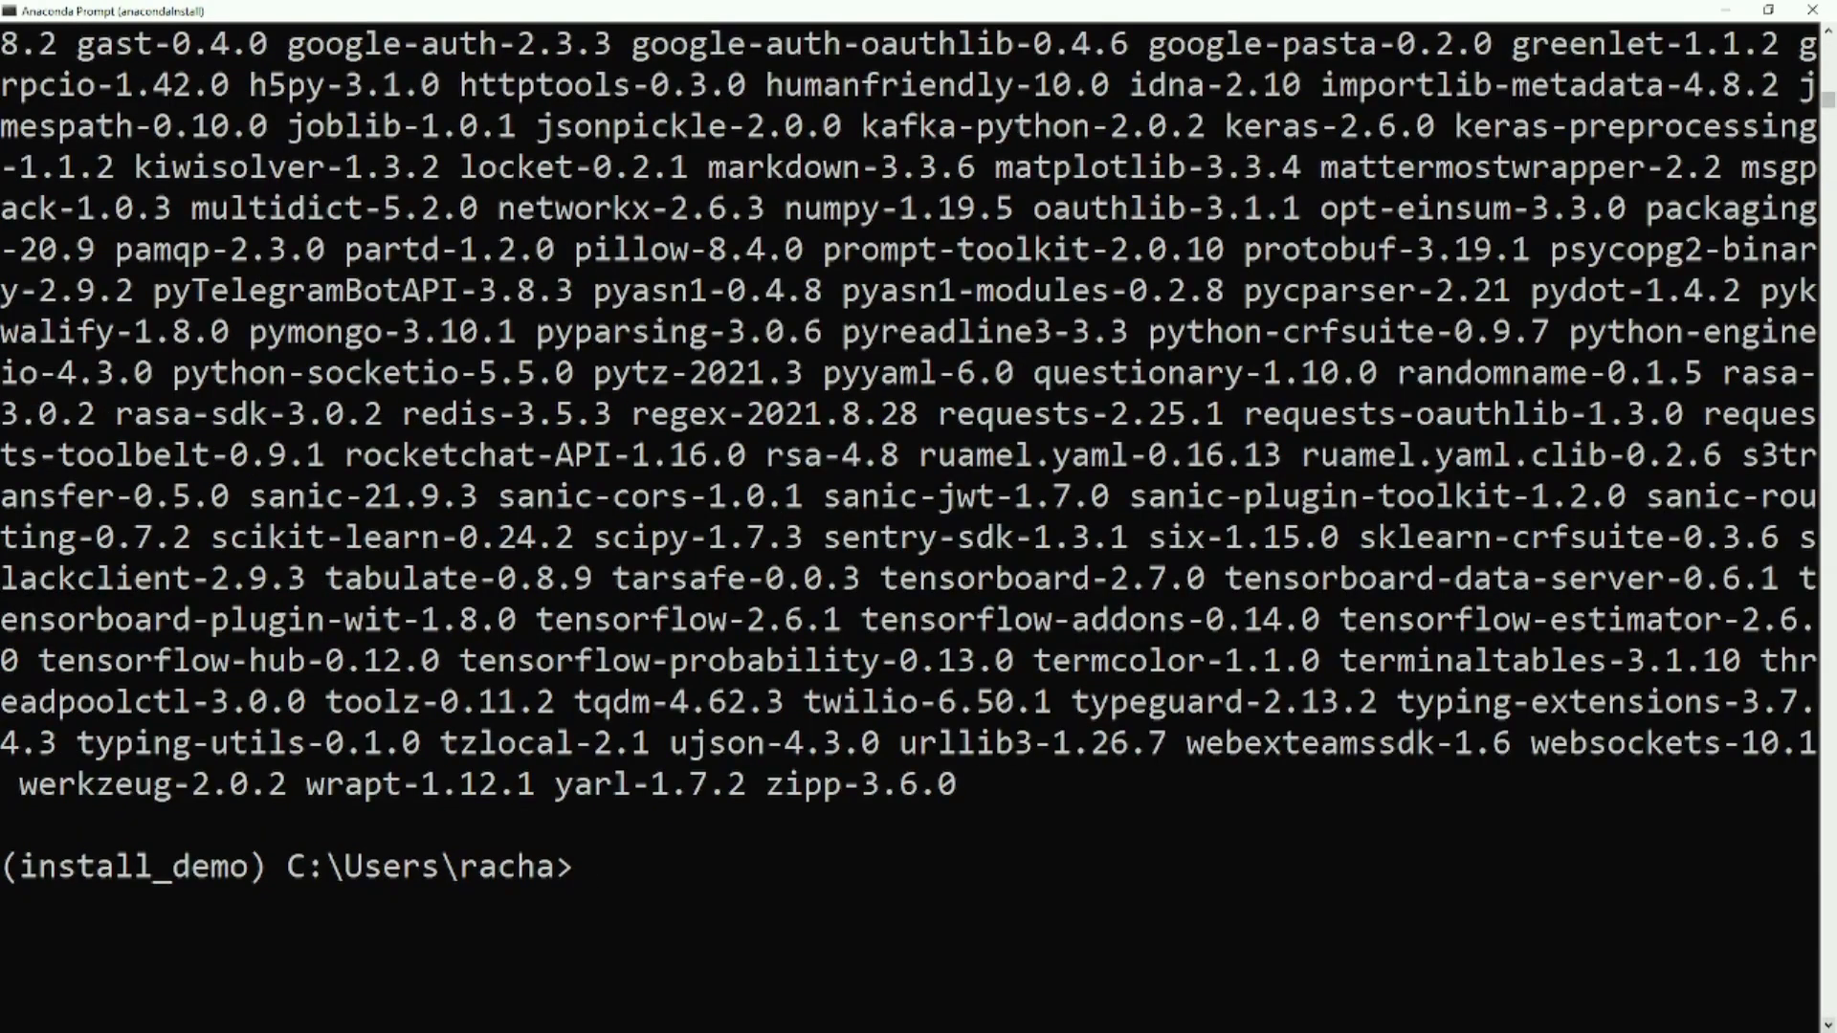
type("rasa -h")
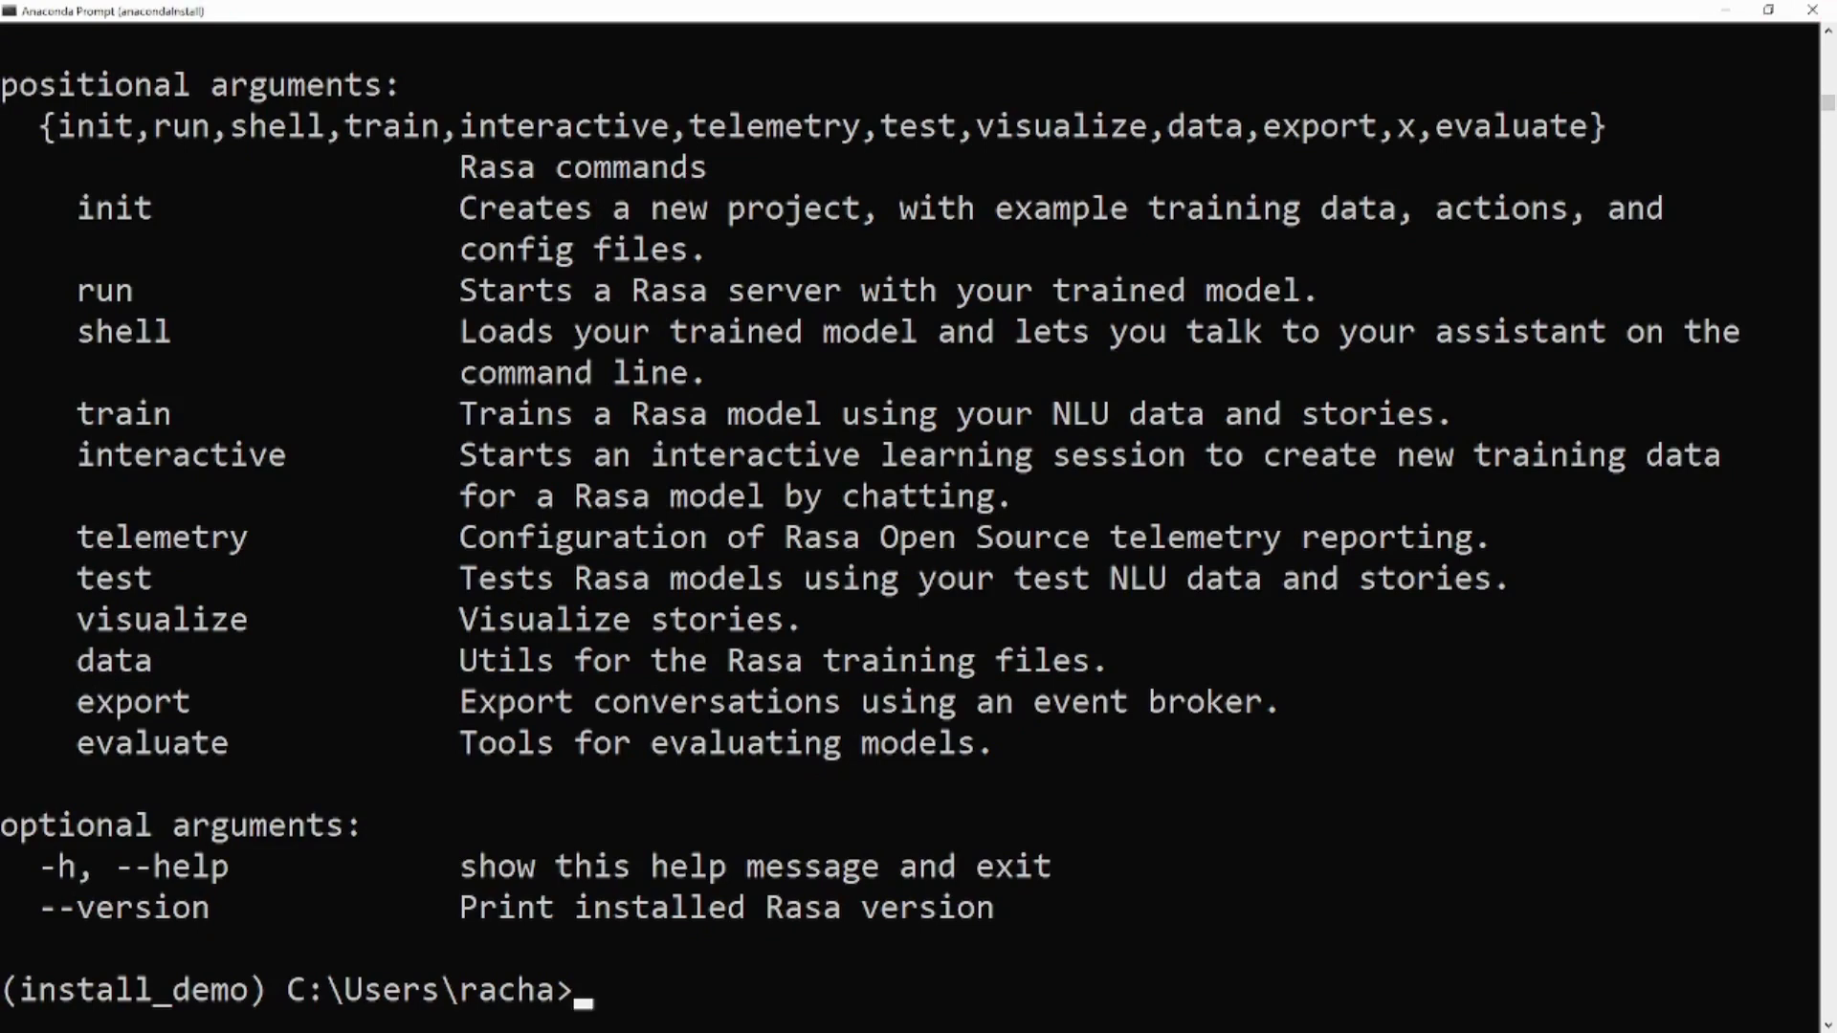
- Change to Documents\Rasa_Projects\install_demo and run rasa init to create and train the project
type("cd C:\\Users\\racha\\Documents\\Rasa_Projects\\install_demo")
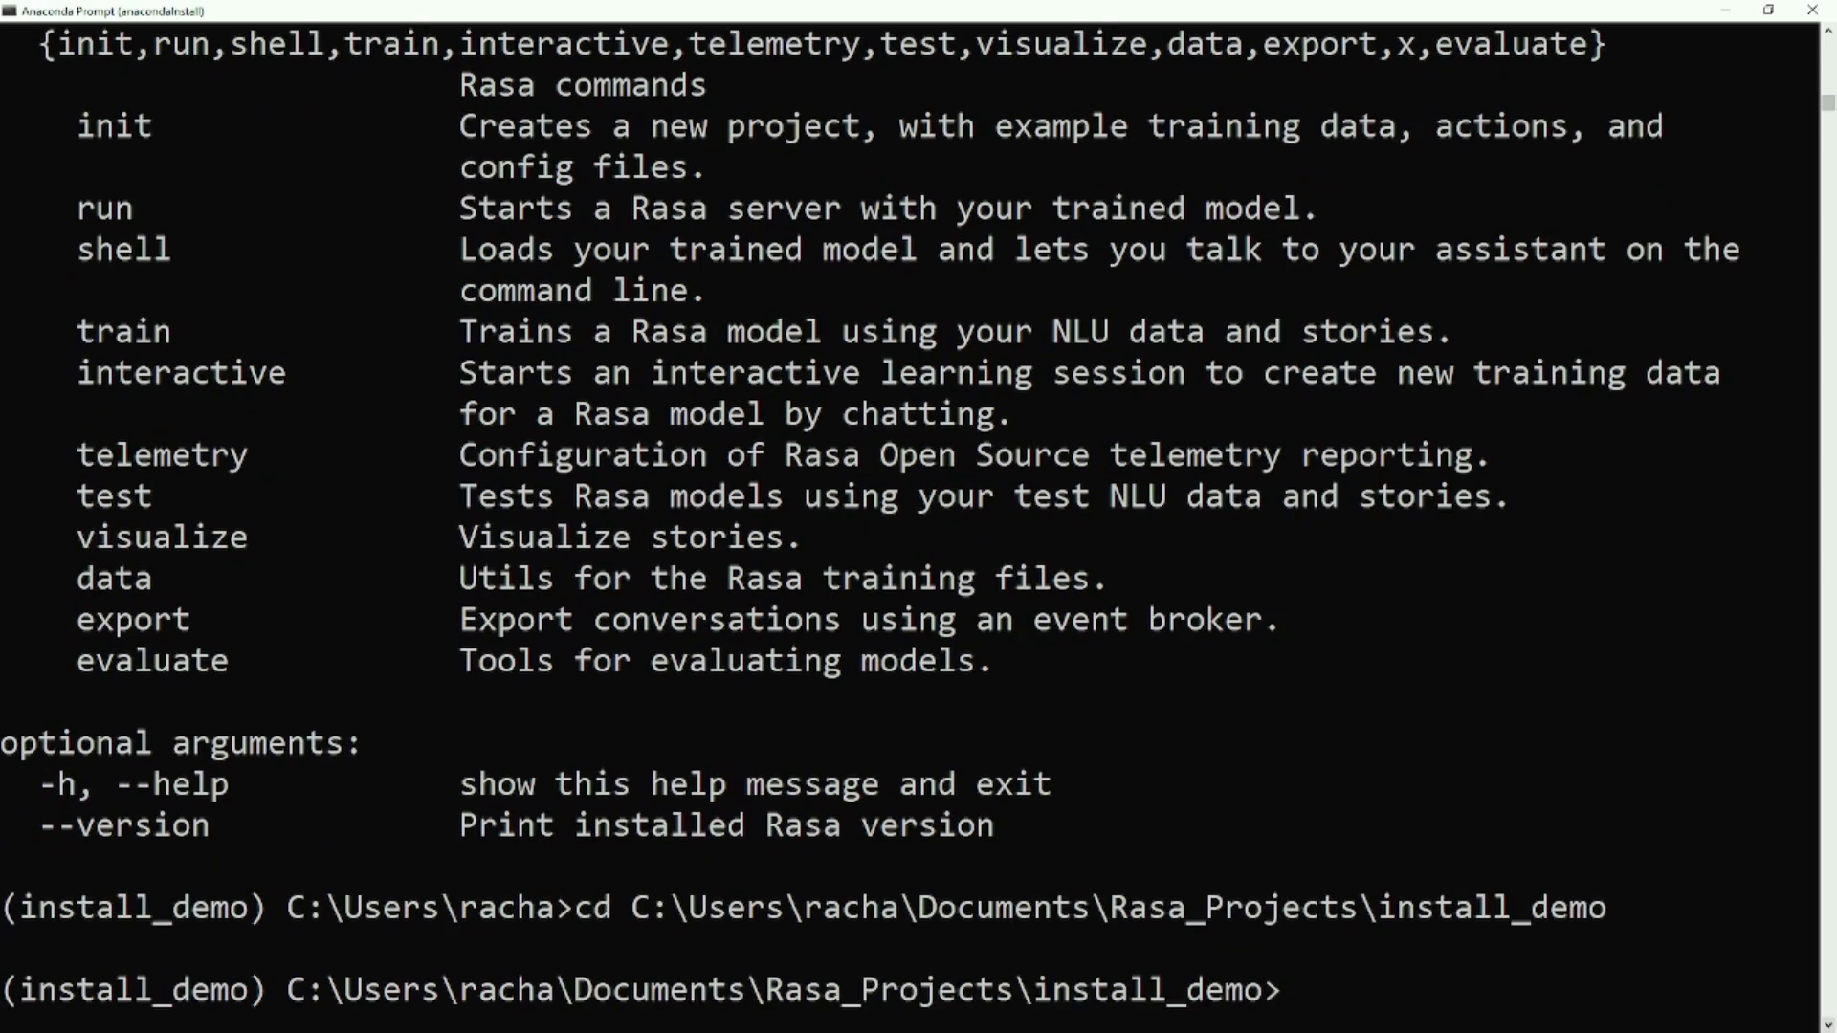
type("rasa in")
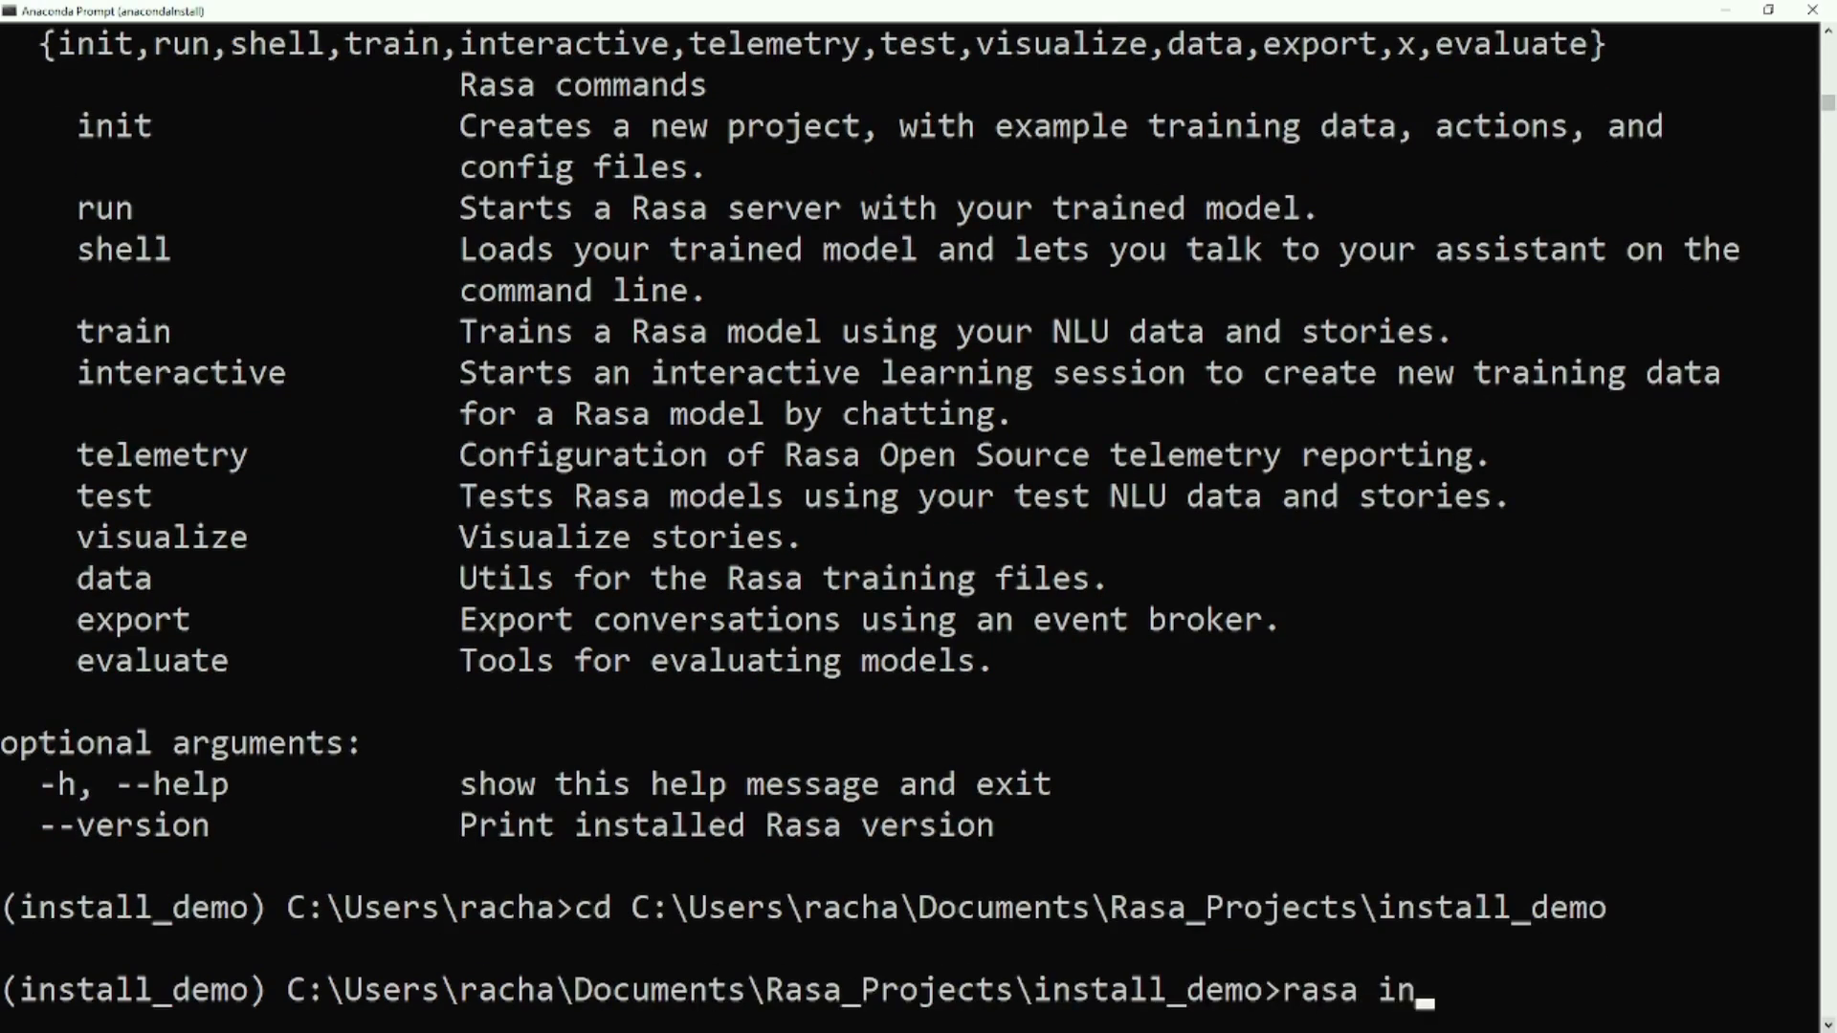
type("it")
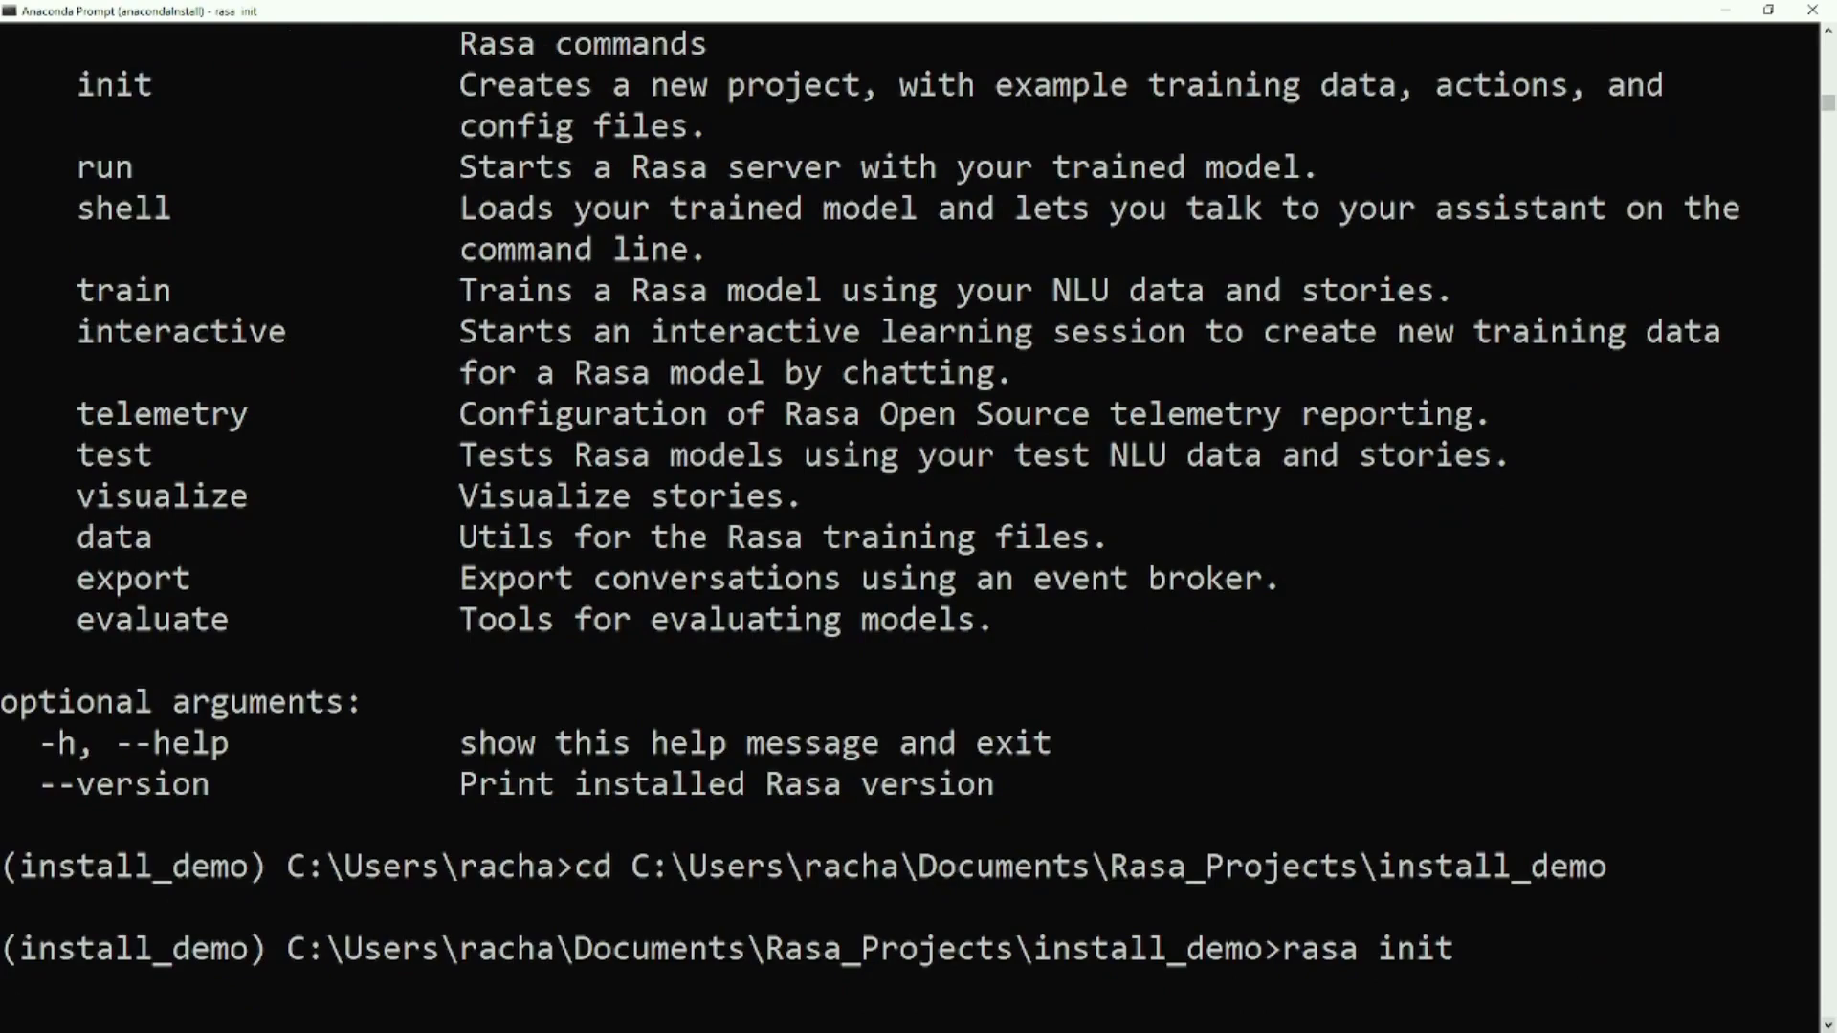
key("enter")
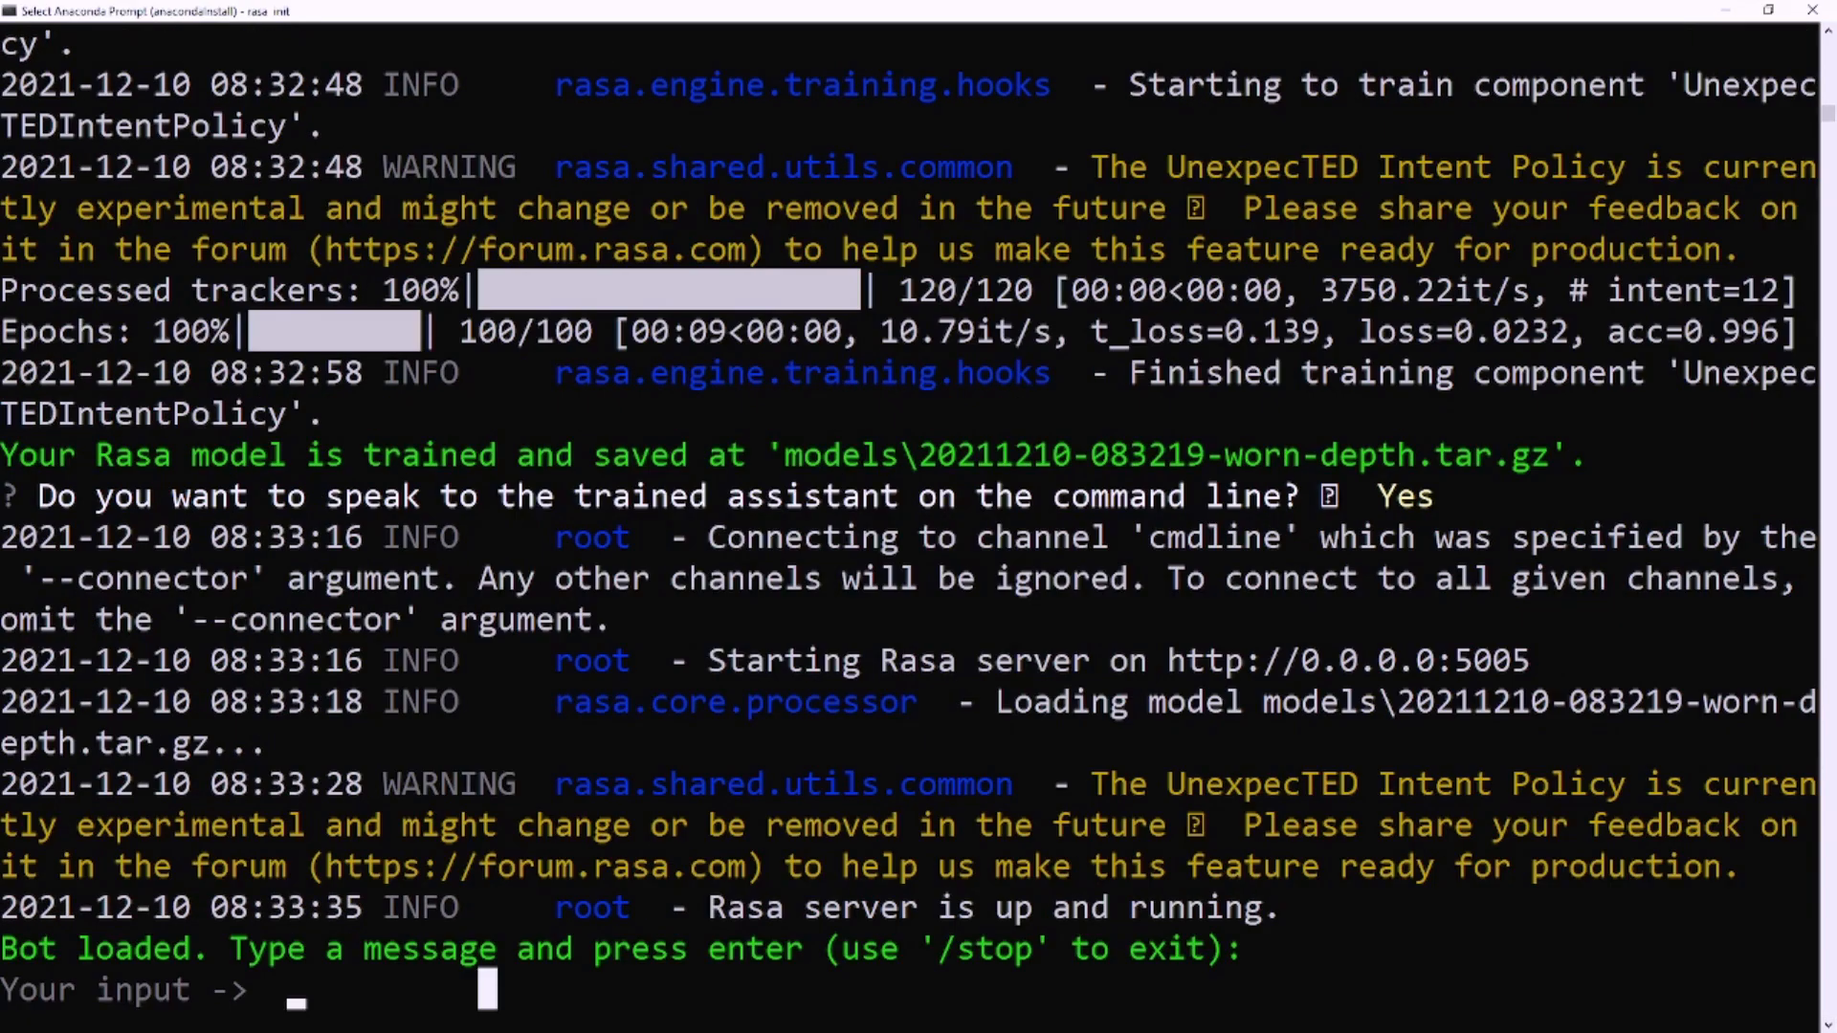
- Send the moodbot 'hi', 'I'm very sad' and 'yes', then stop it with /stop
type("hi")
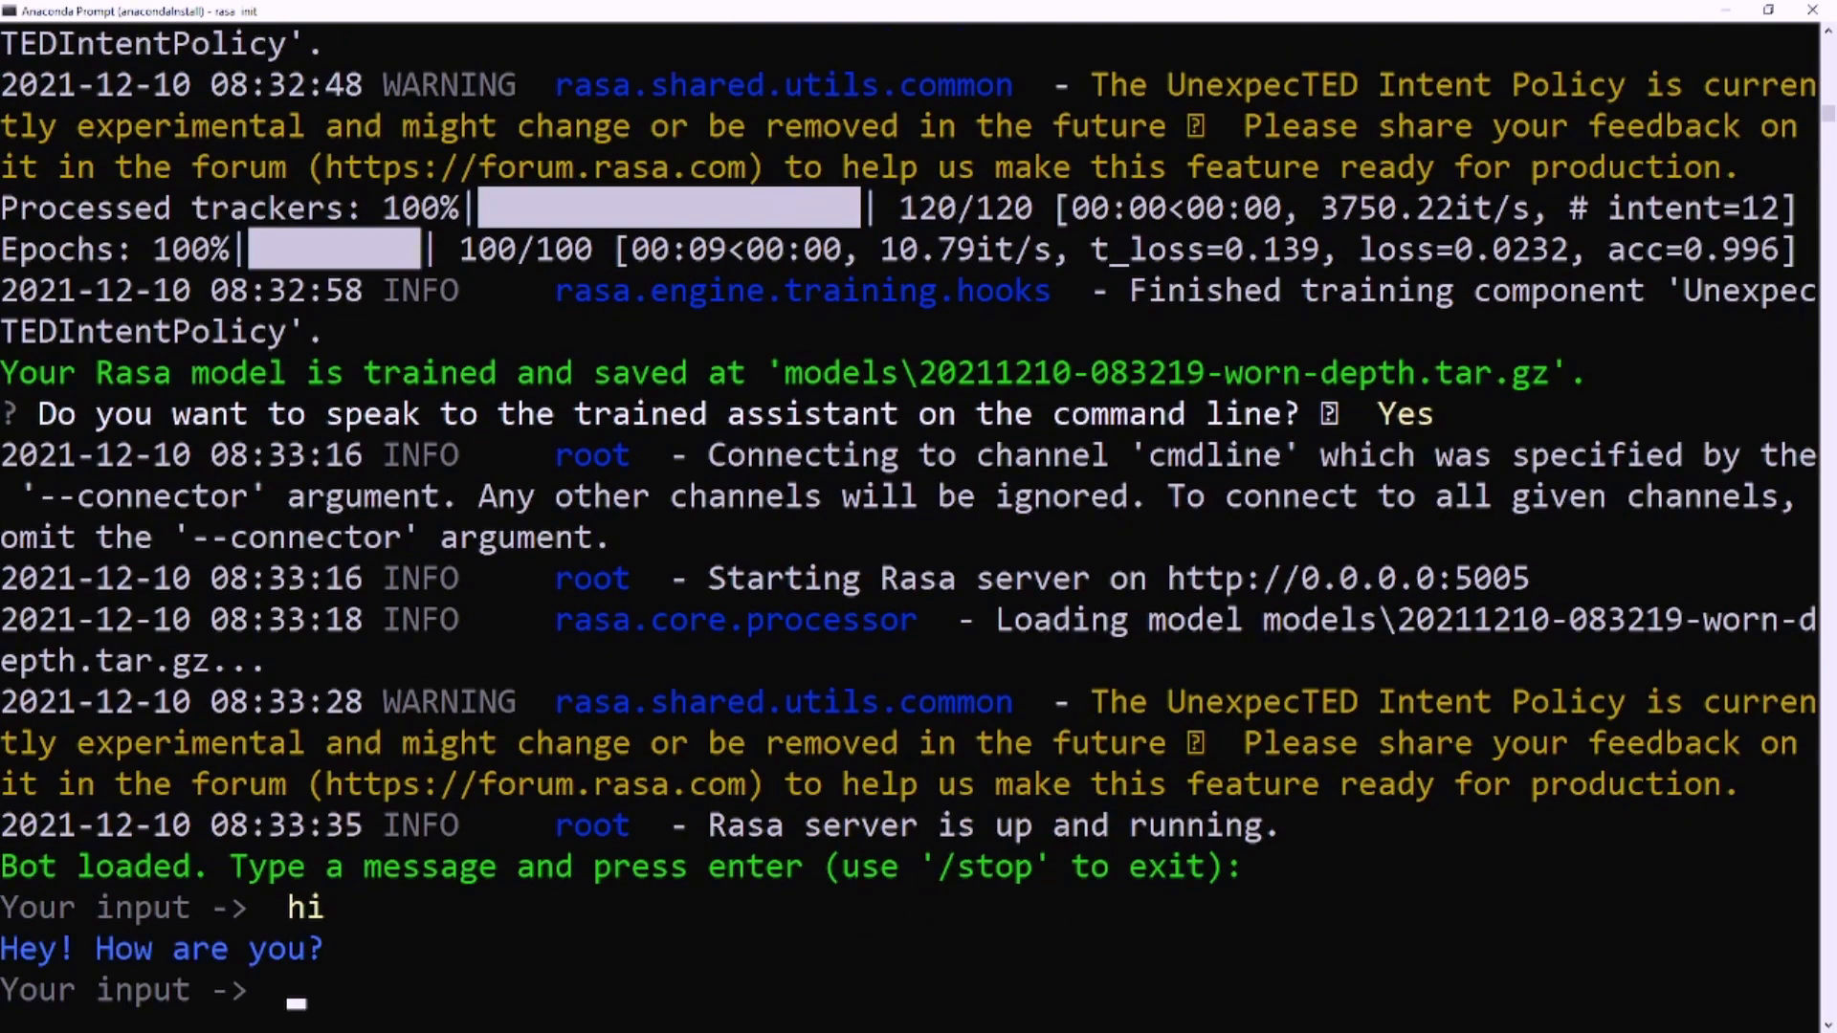
type("I'm very sad")
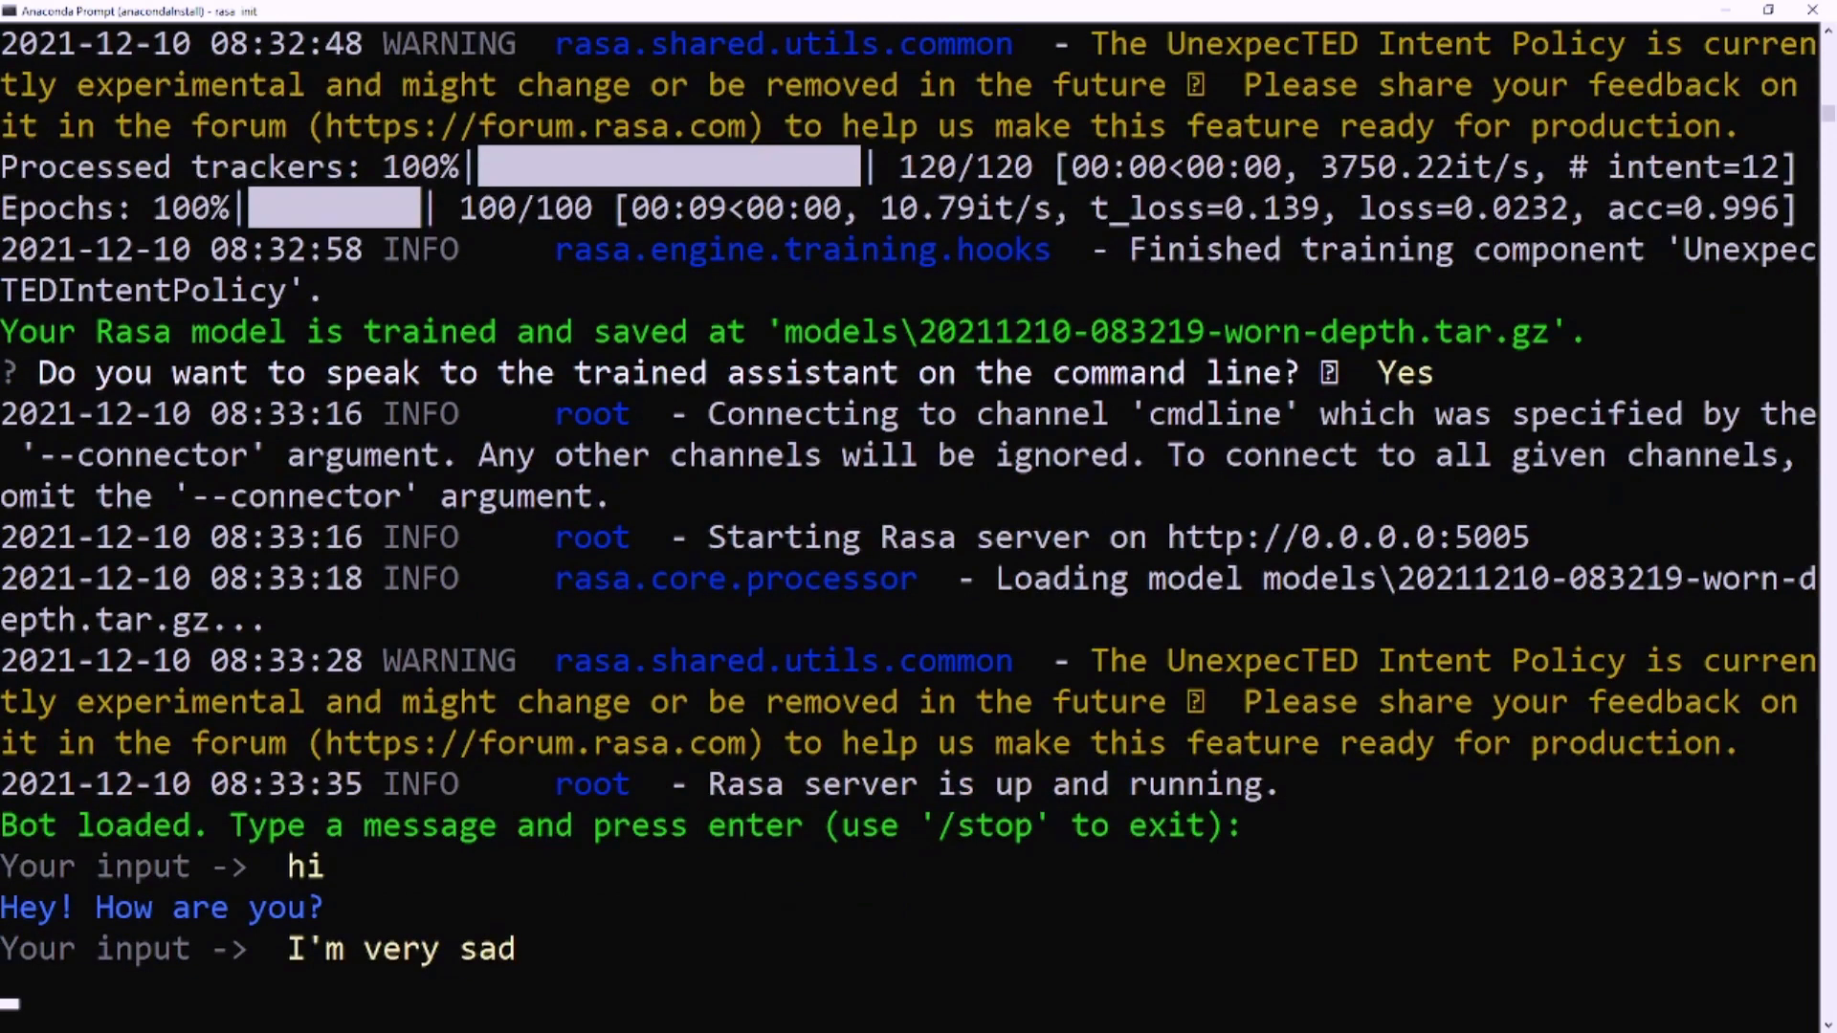
key("enter")
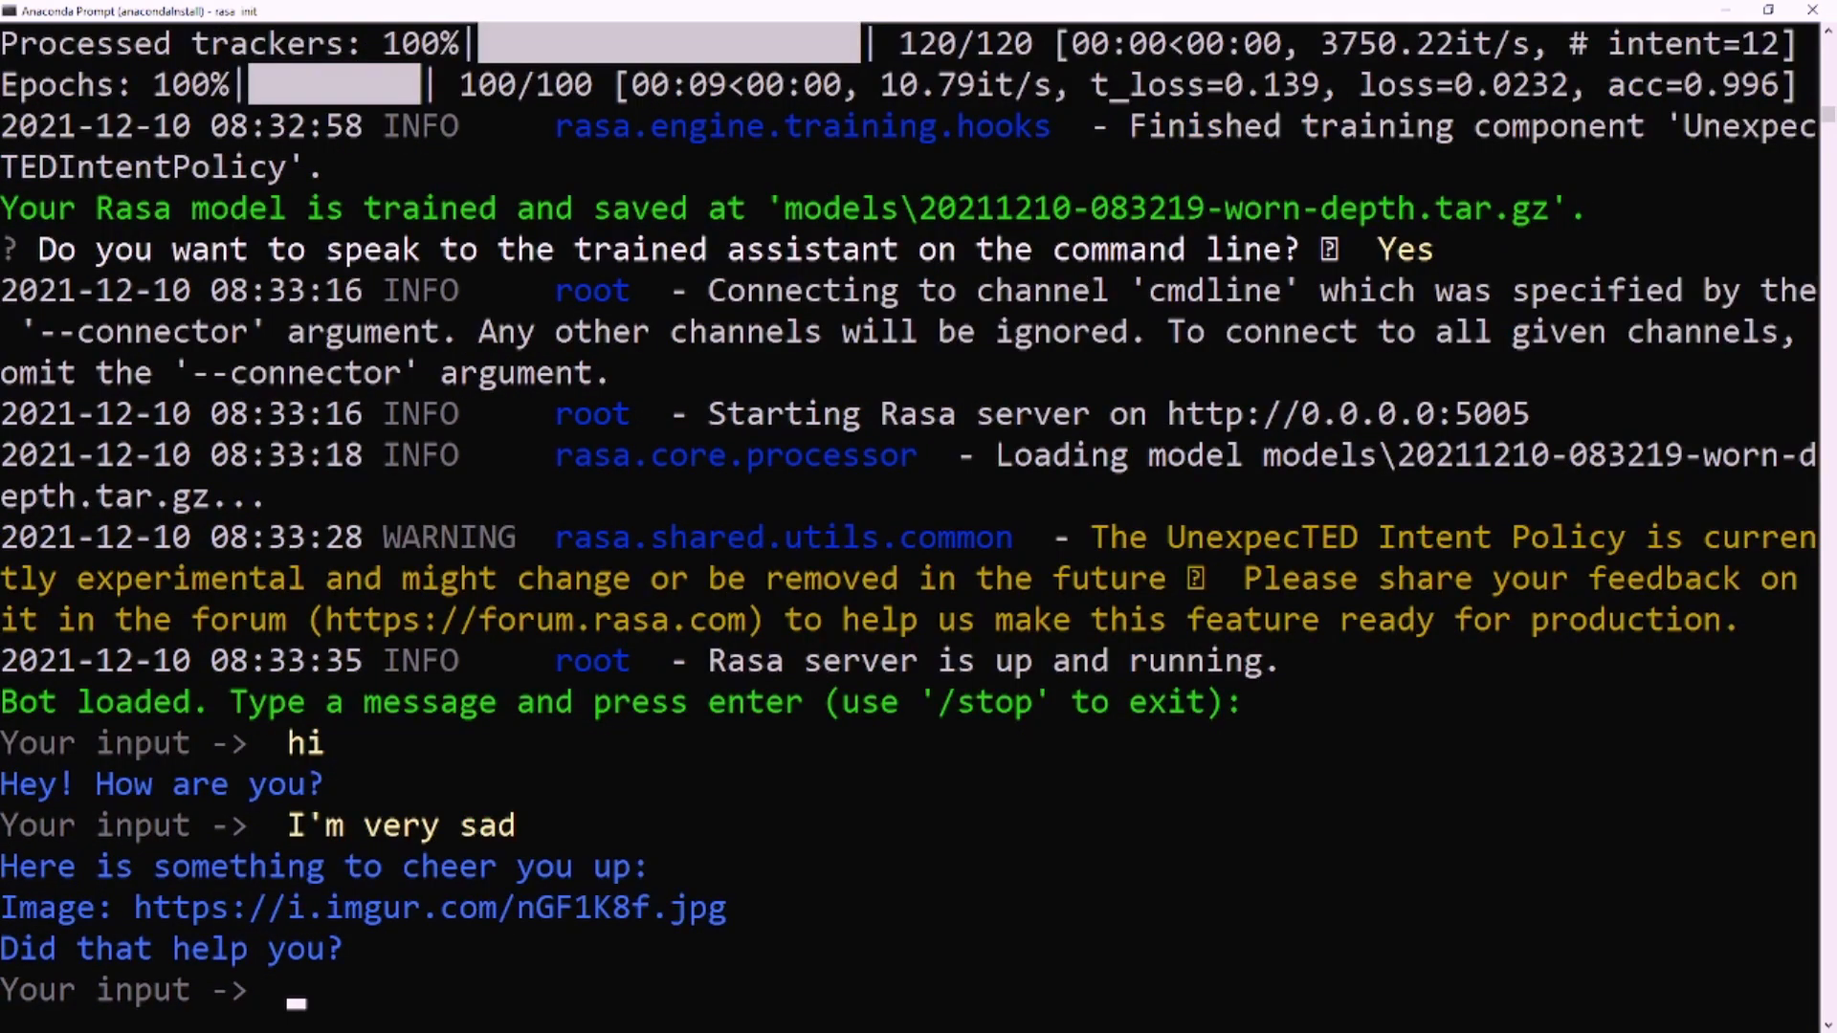
type("yes")
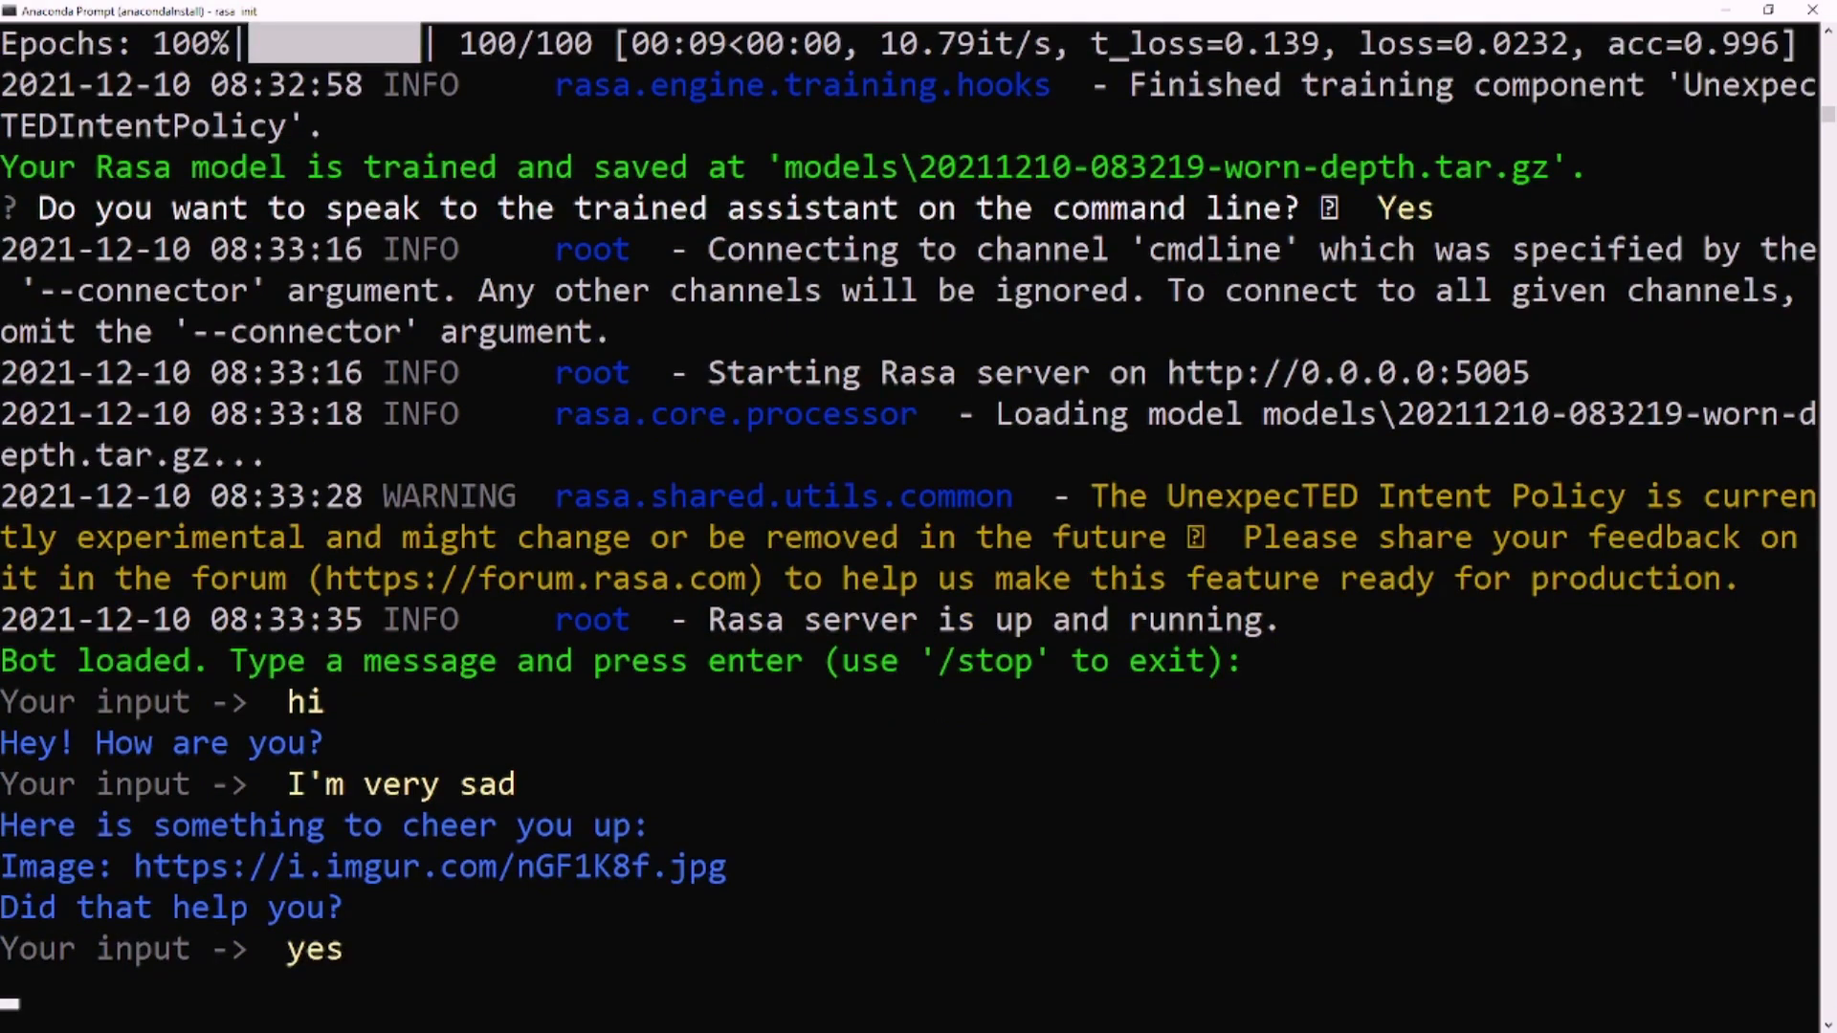
key("enter")
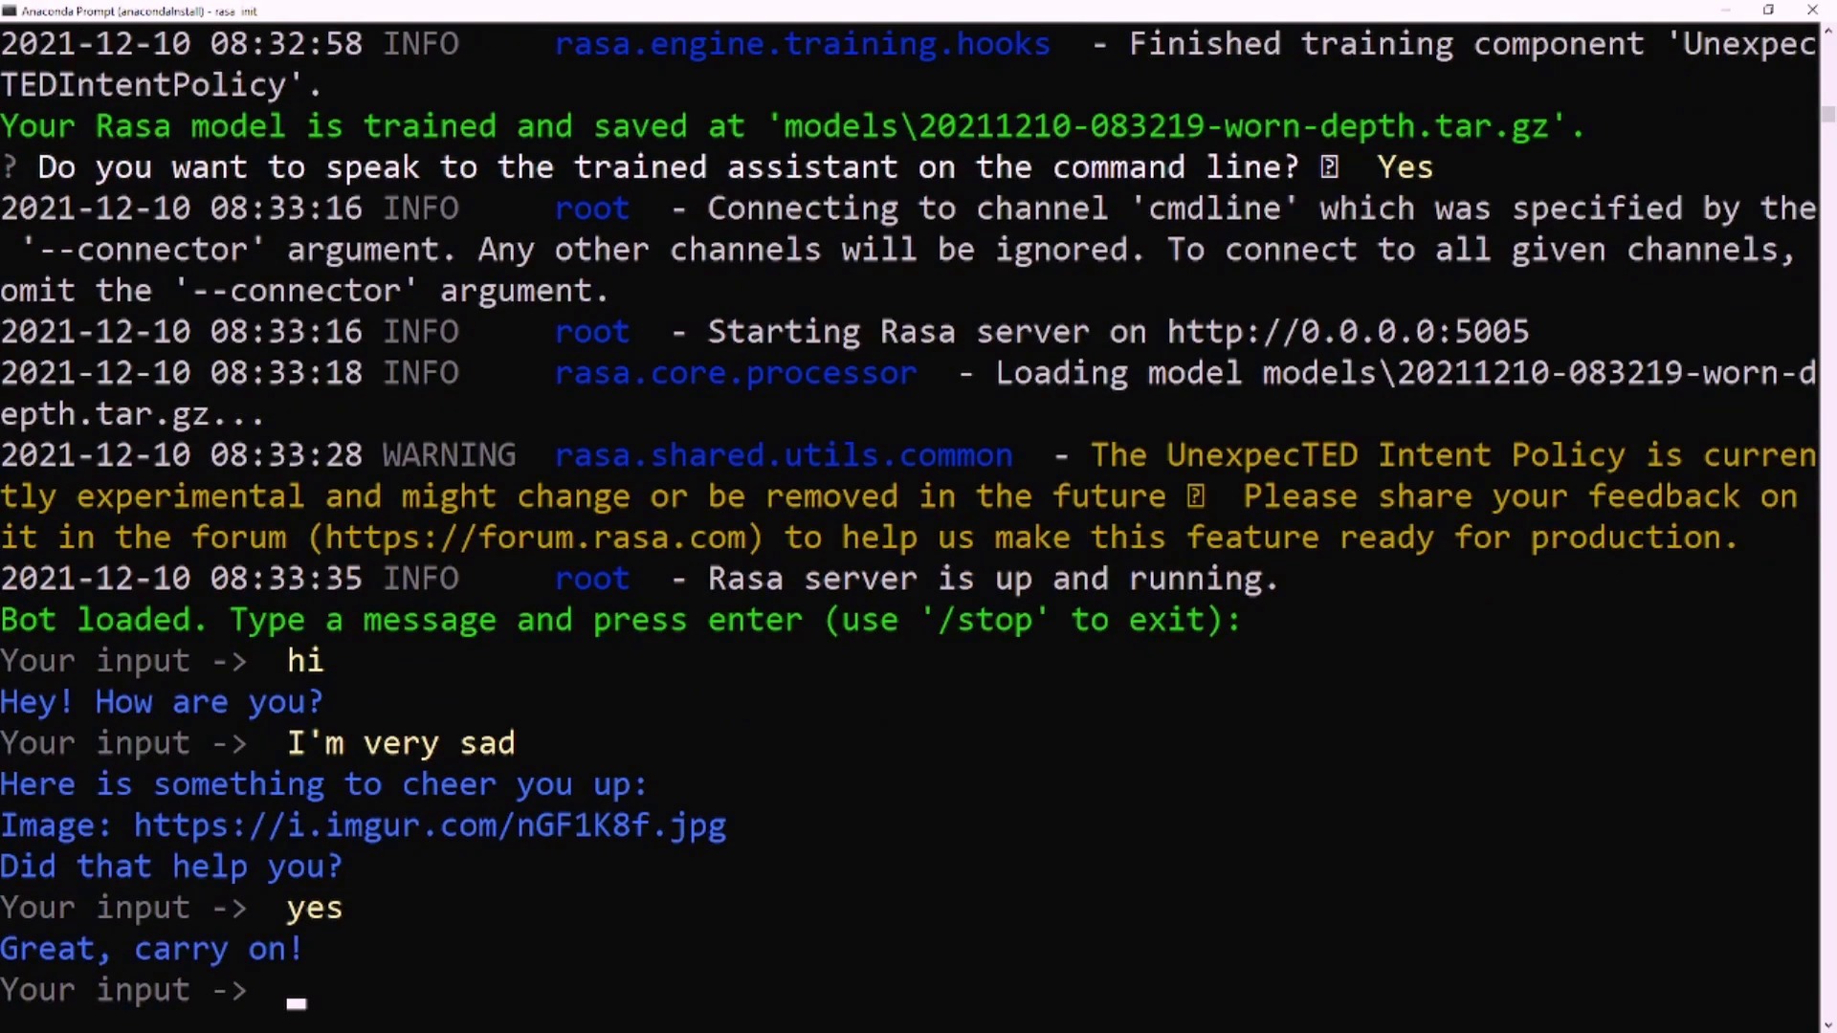
type("/stop")
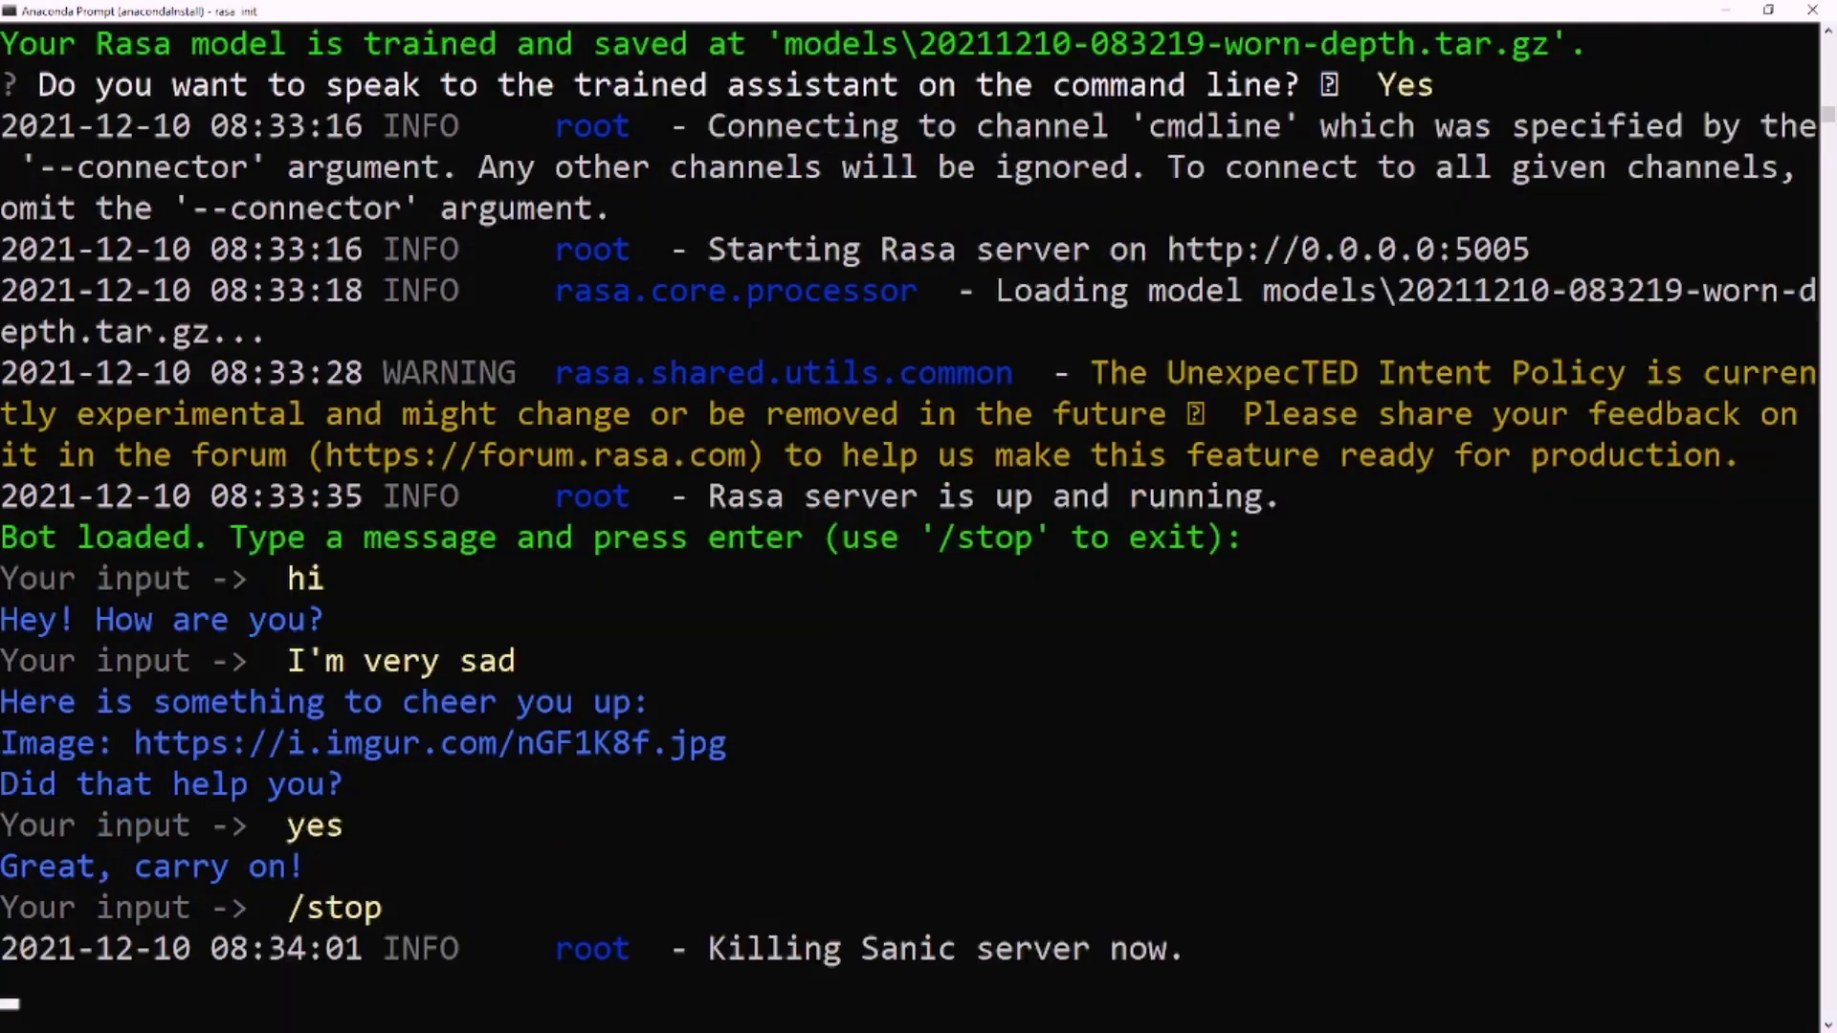